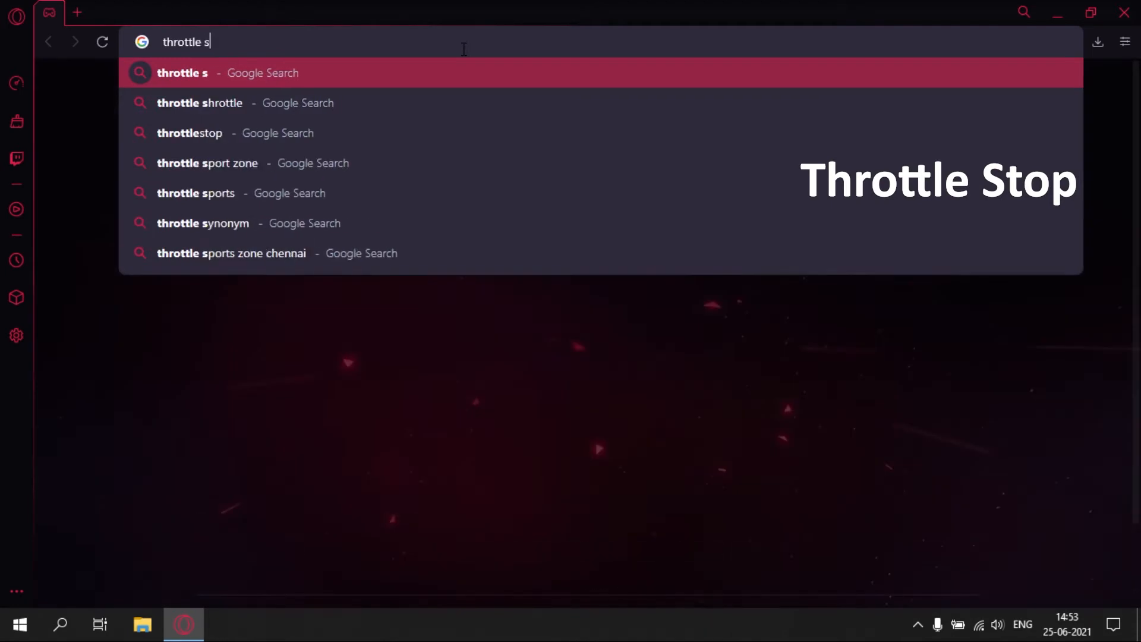
- Search 'throttlestop' from the Opera GX address bar and open lo4d.com's 'ThrottleStop - Download' result
left_click(189, 133)
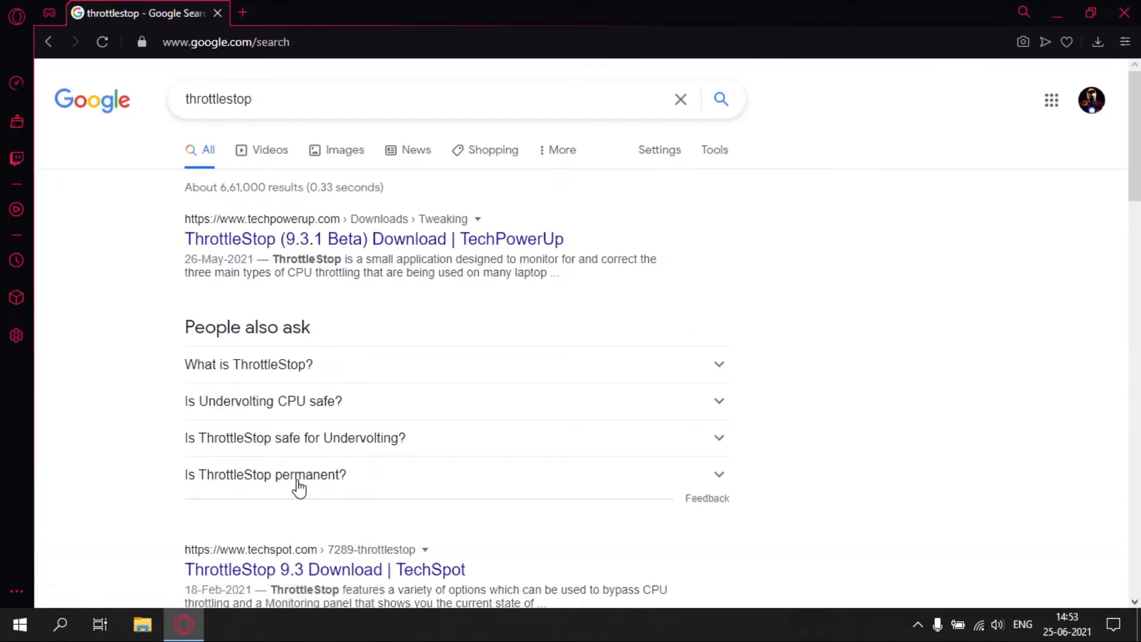
scroll("down", 3)
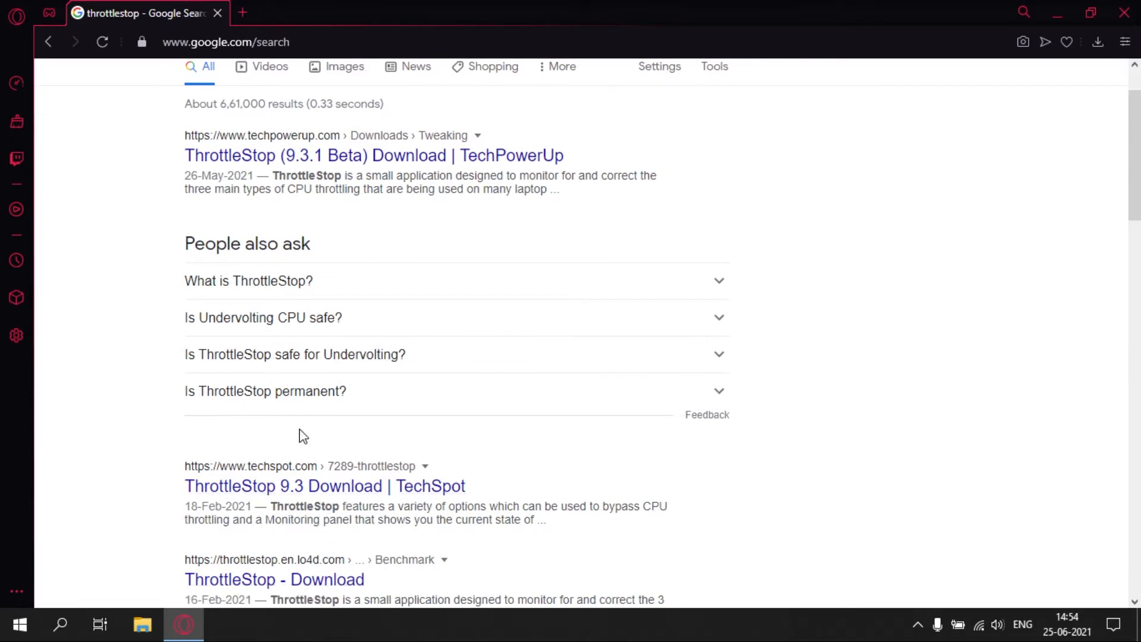
scroll("down", 3)
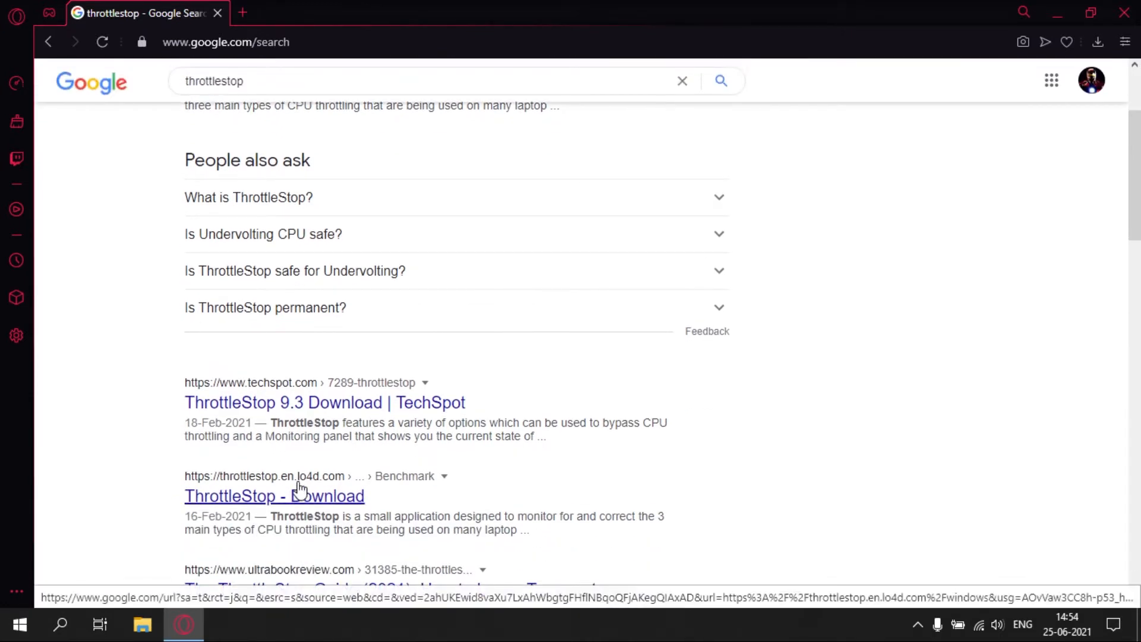
left_click(274, 495)
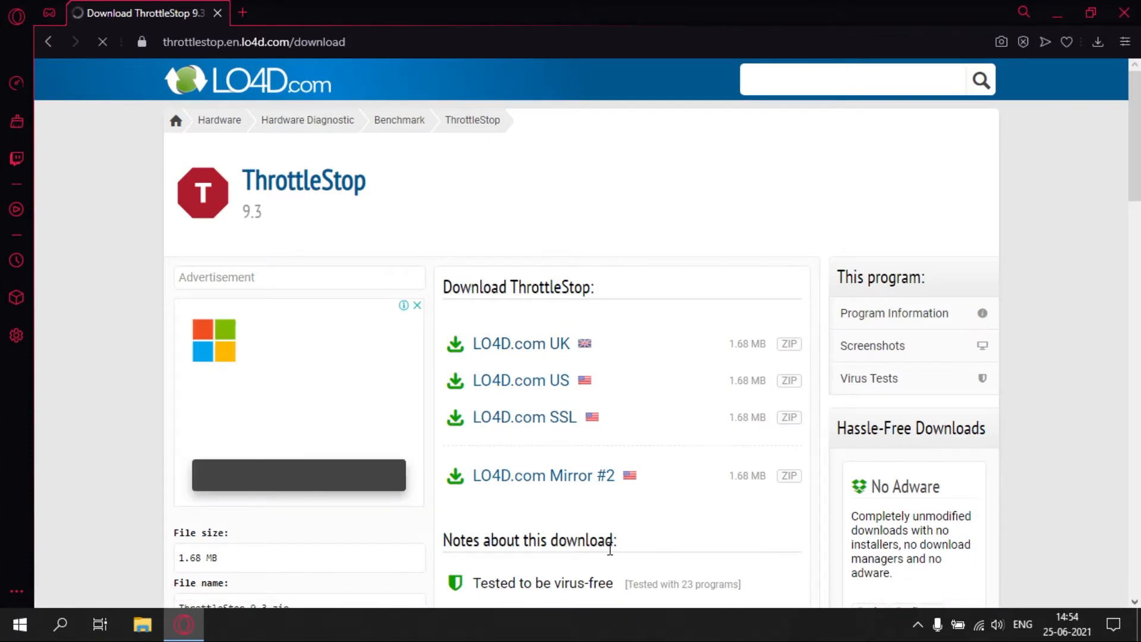
- Download ThrottleStop 9.3 from the LO4D.com SSL mirror
scroll("down", 3)
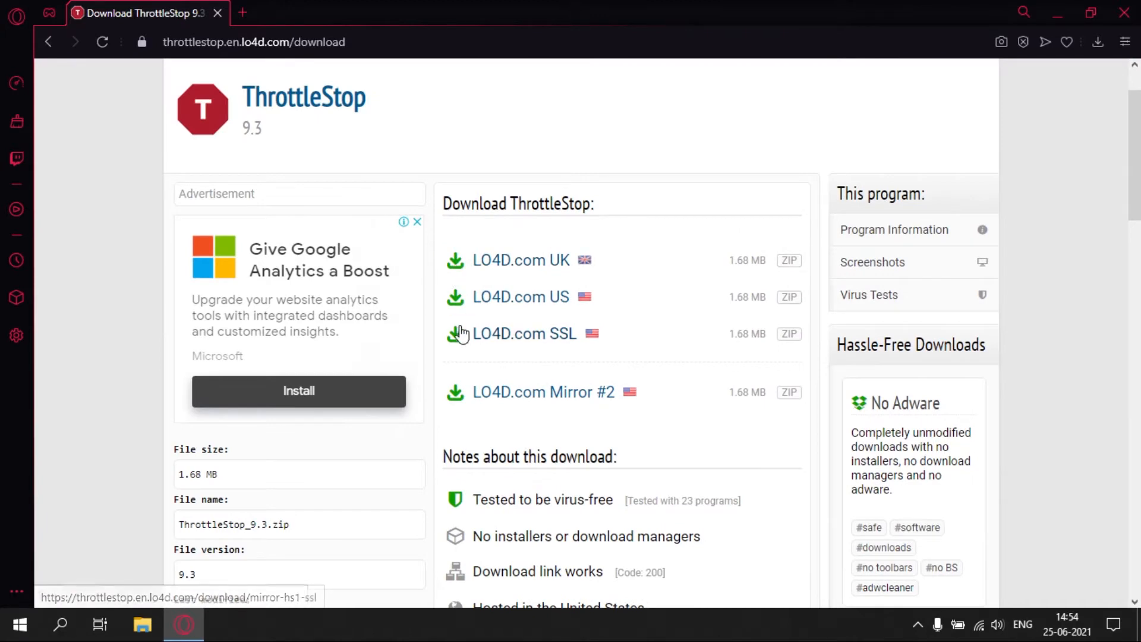
left_click(520, 297)
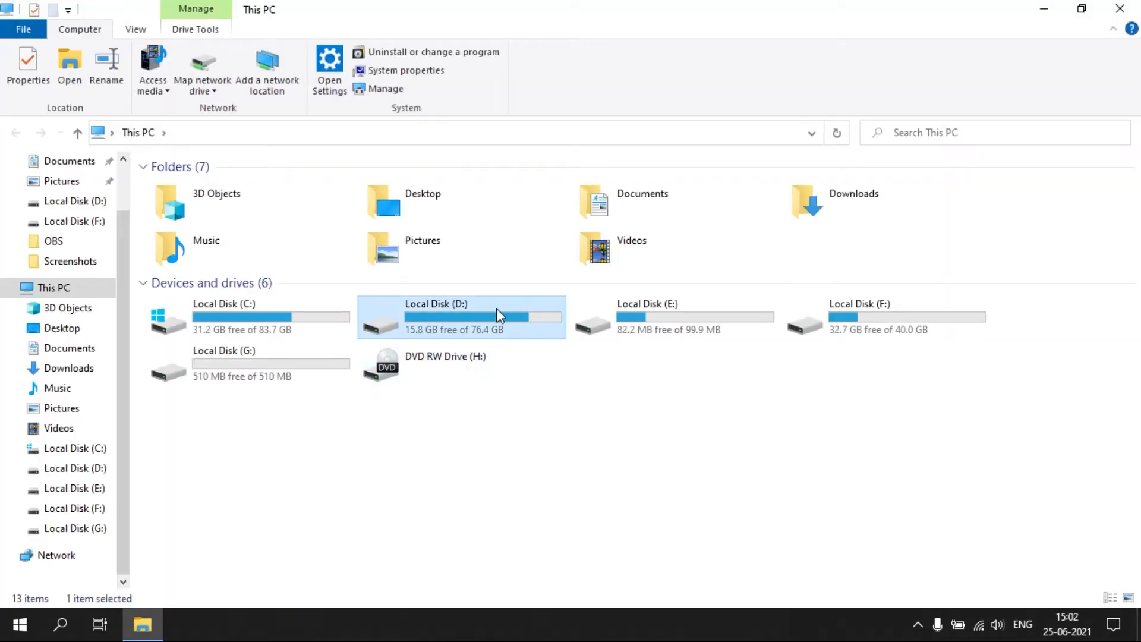
- Extract ThrottleStop_9.3.zip on Local Disk (D:) with Extract Here
double_click(435, 316)
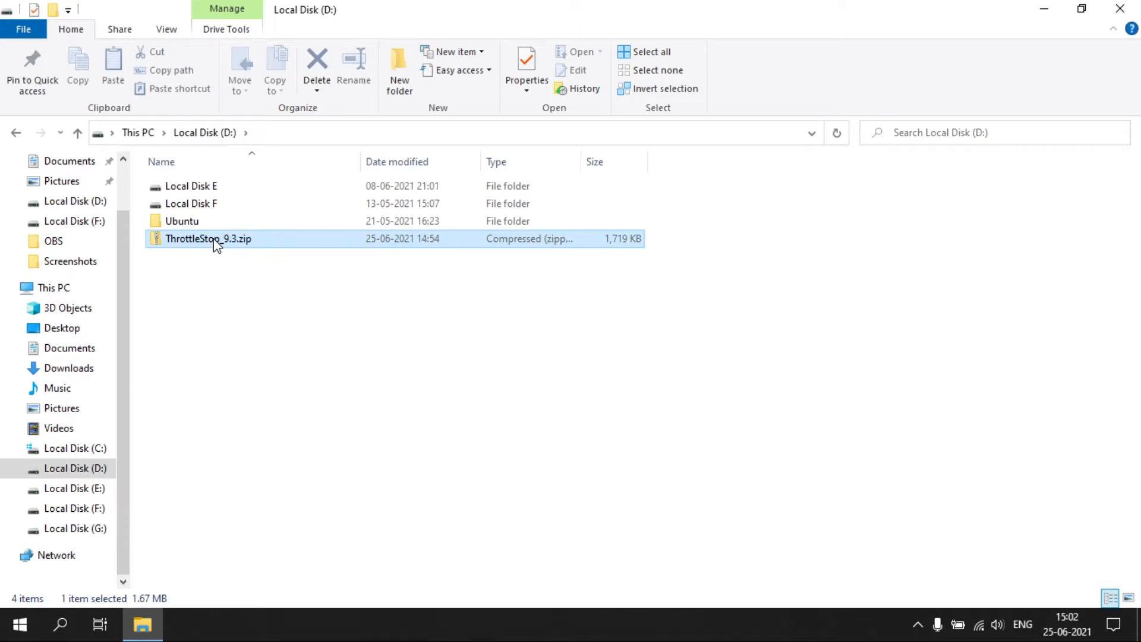
right_click(214, 239)
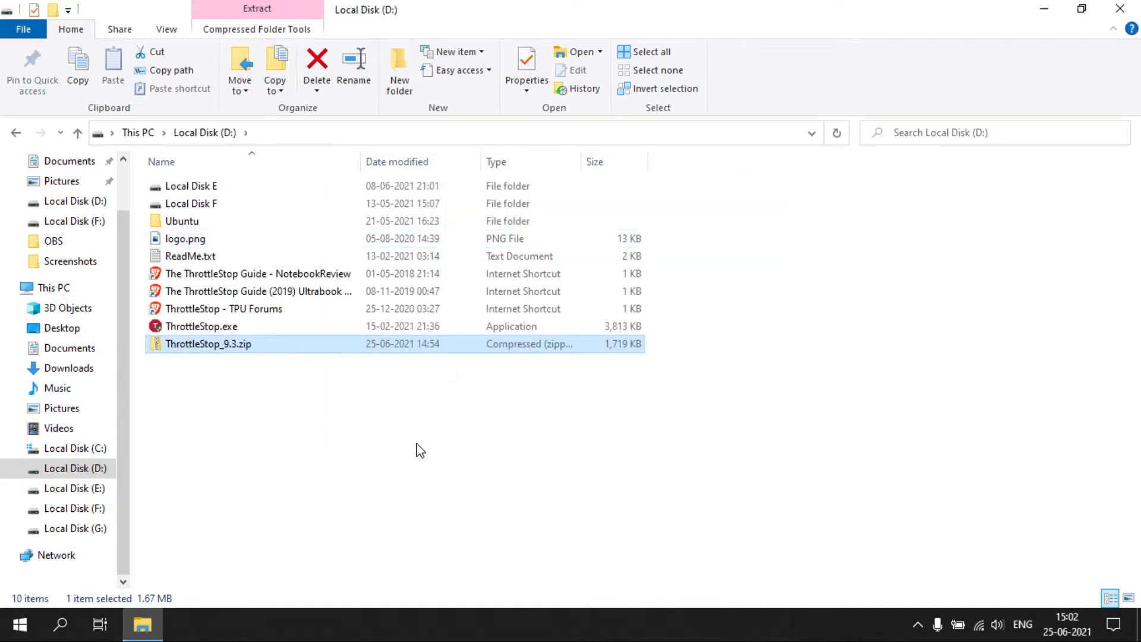
left_click(281, 444)
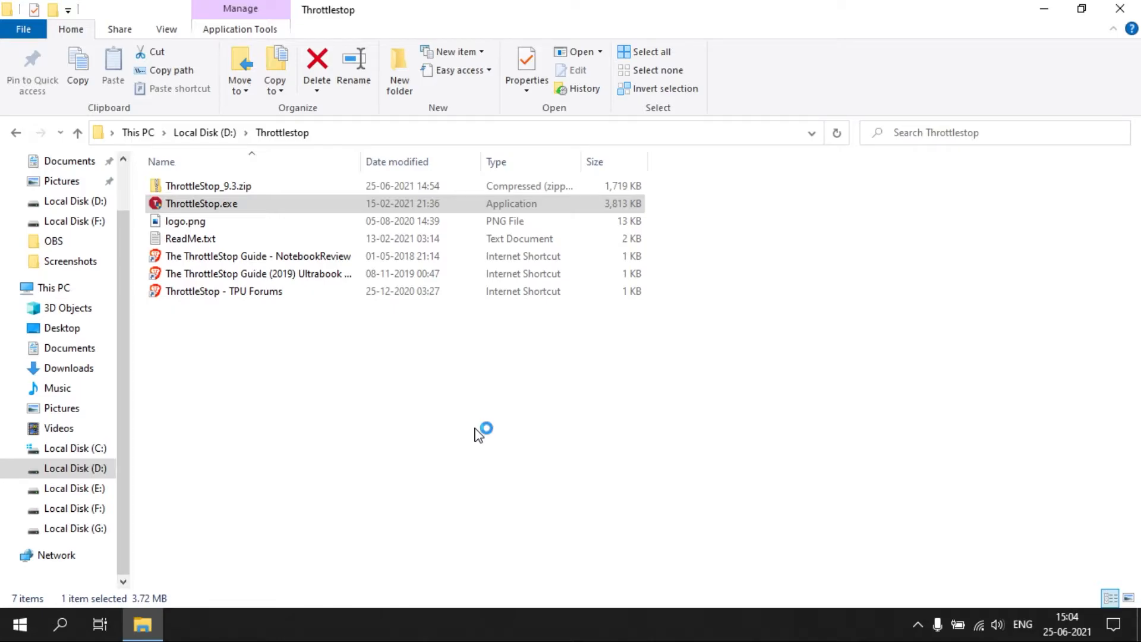
- Launch ThrottleStop.exe from the Throttlestop folder and accept its risk warning with OK
double_click(201, 203)
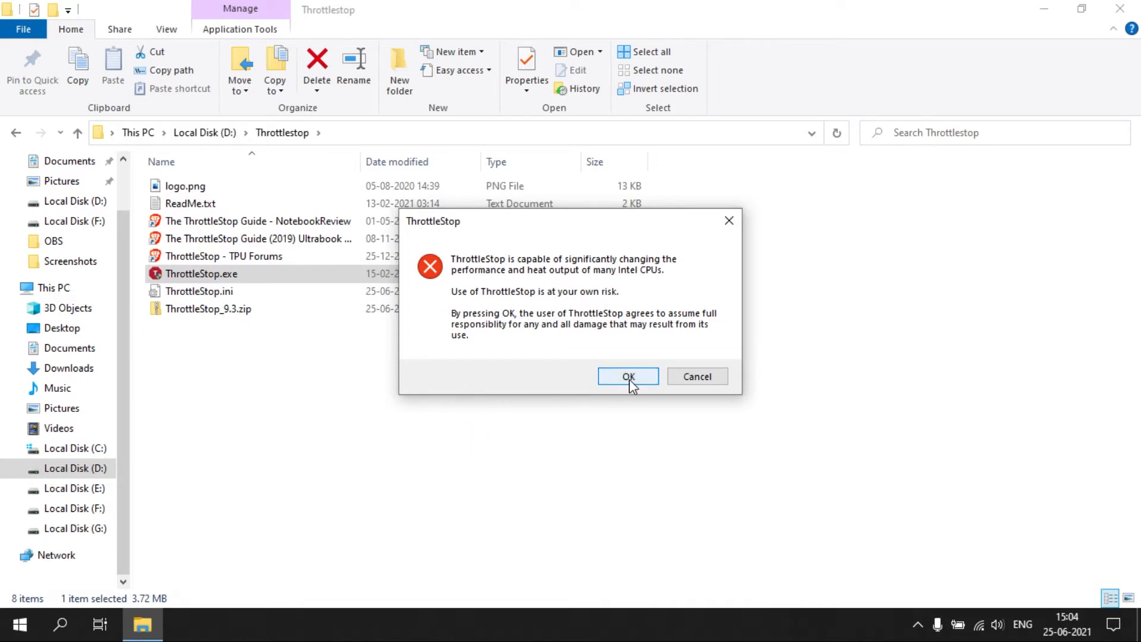
left_click(628, 376)
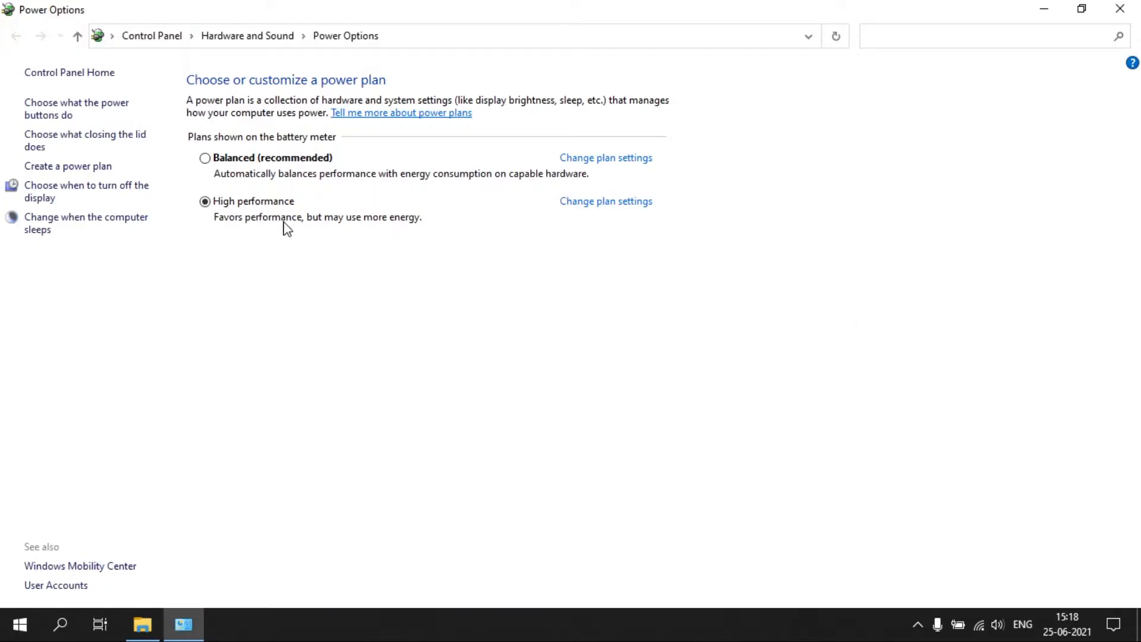
mouse_move(428, 209)
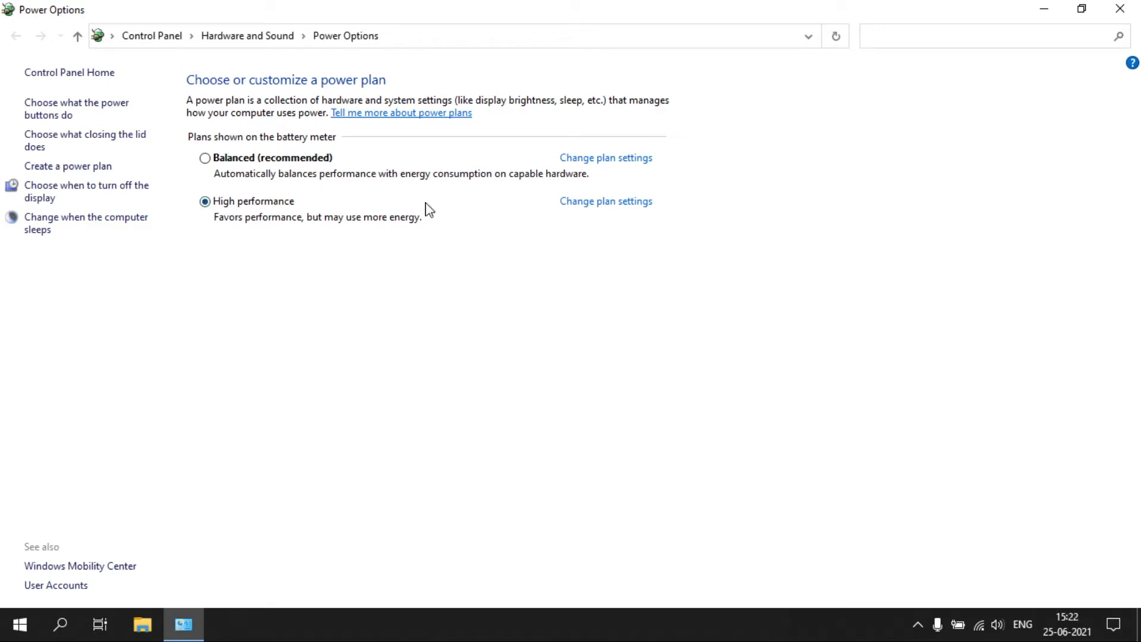
- Open 'Change plan settings' for the High performance power plan
left_click(605, 201)
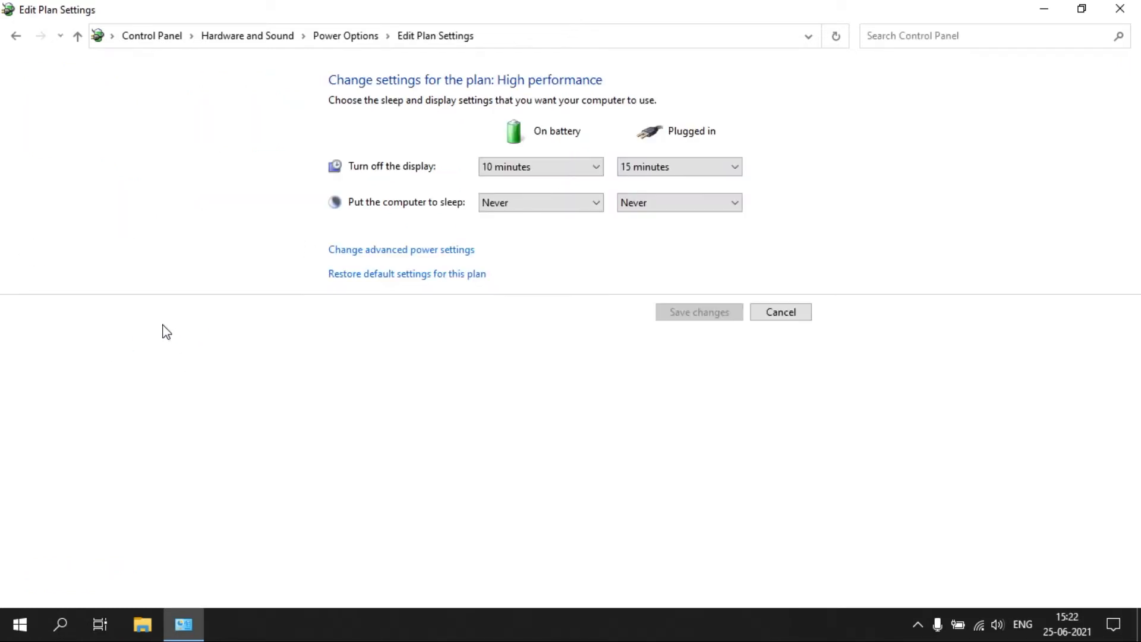
mouse_move(443, 253)
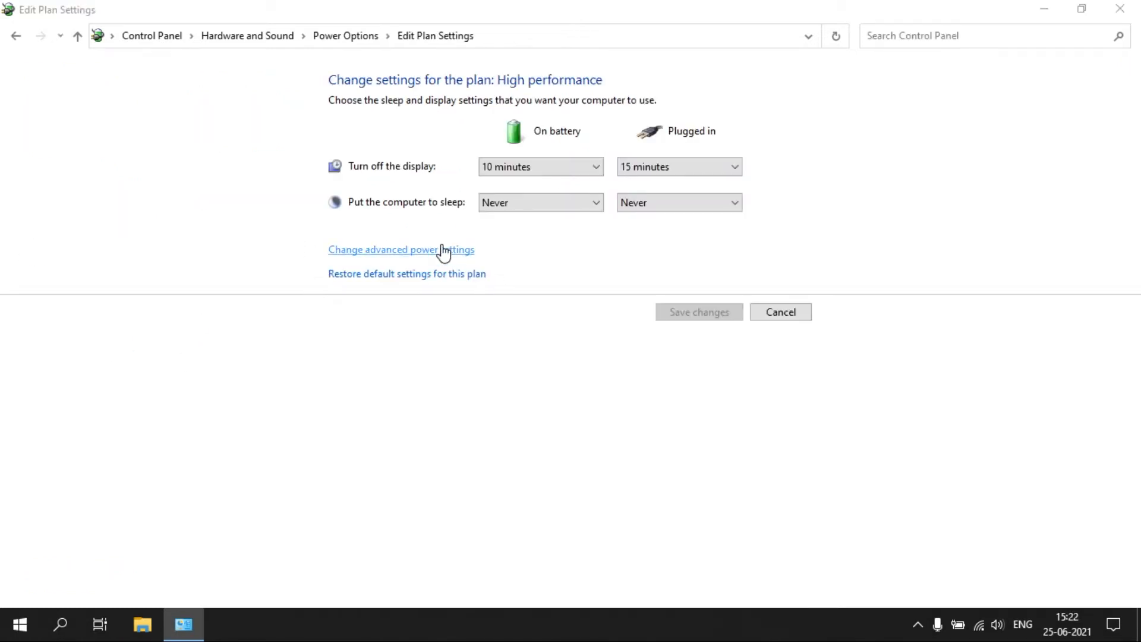
- Open advanced power settings and review the Internet Explorer JavaScript Timer Frequency
left_click(402, 250)
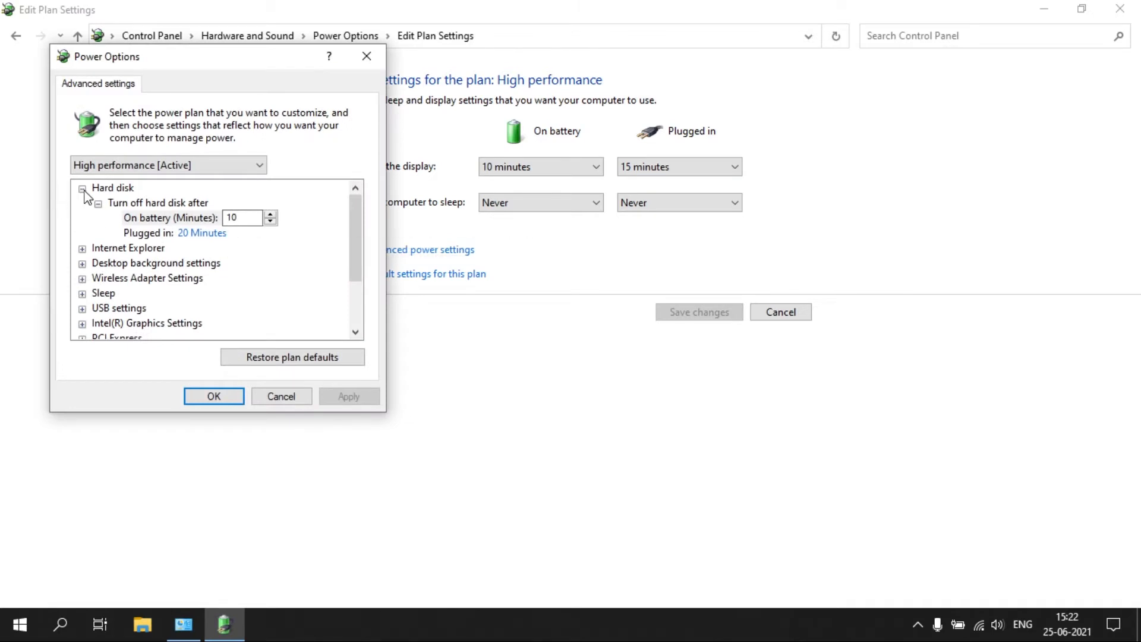
left_click(83, 187)
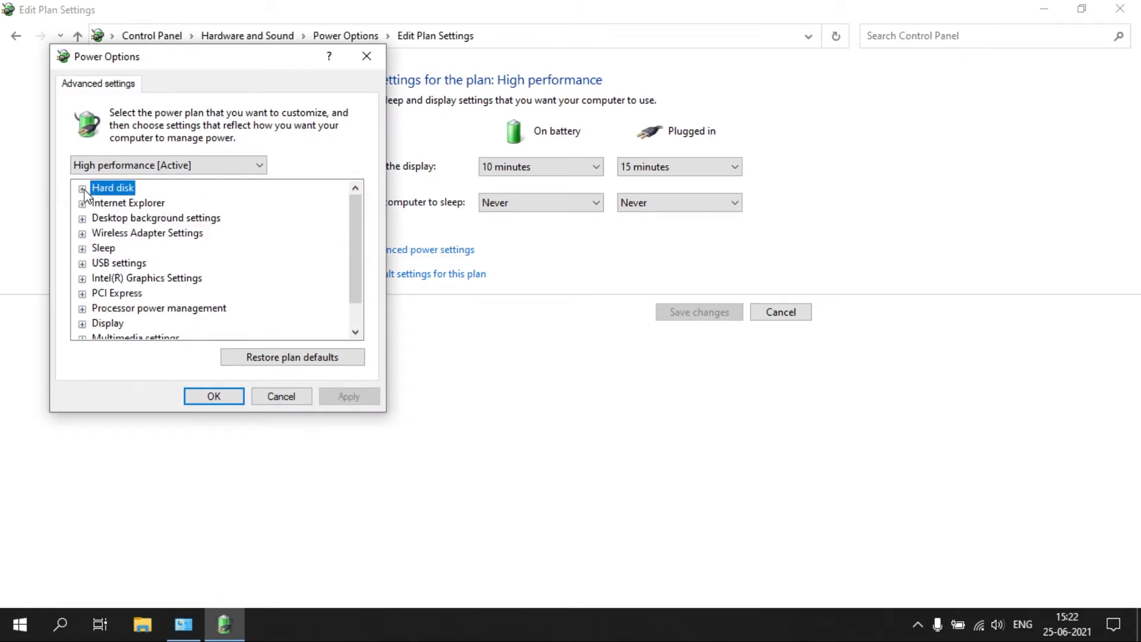
left_click(81, 202)
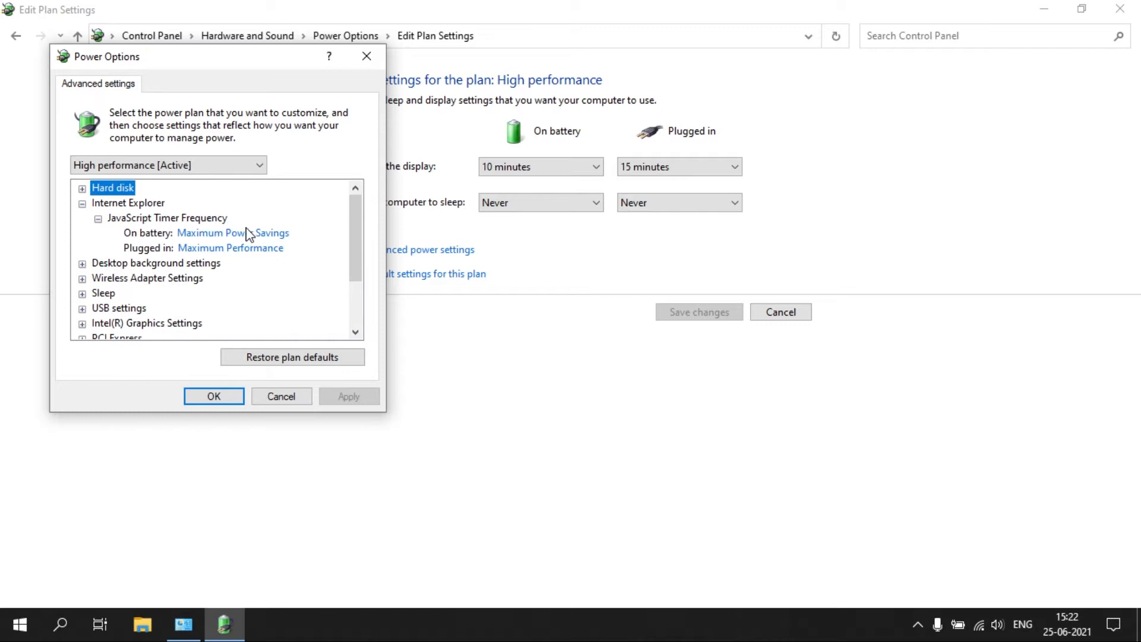
left_click(232, 232)
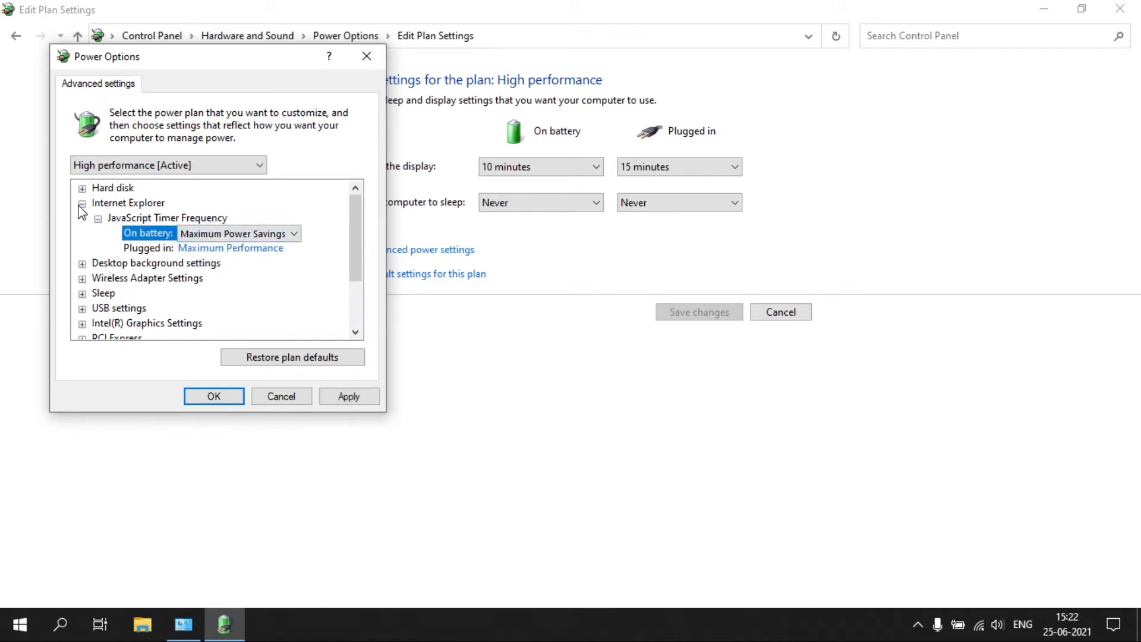
left_click(80, 203)
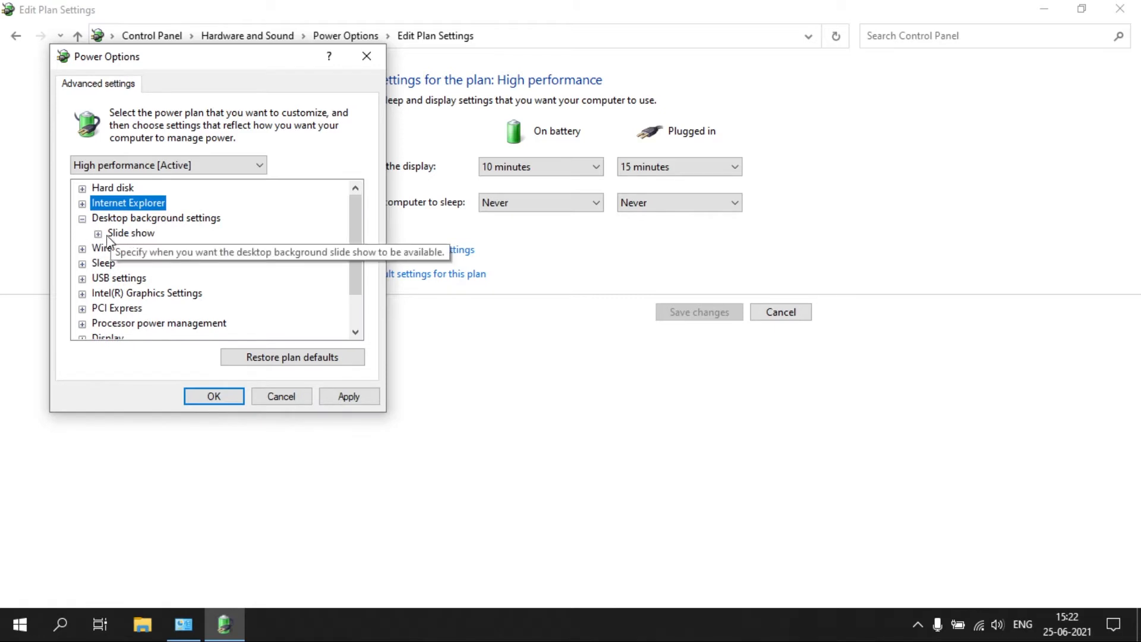
- Adjust the Wireless Adapter power saving mode and check the Sleep settings
left_click(95, 234)
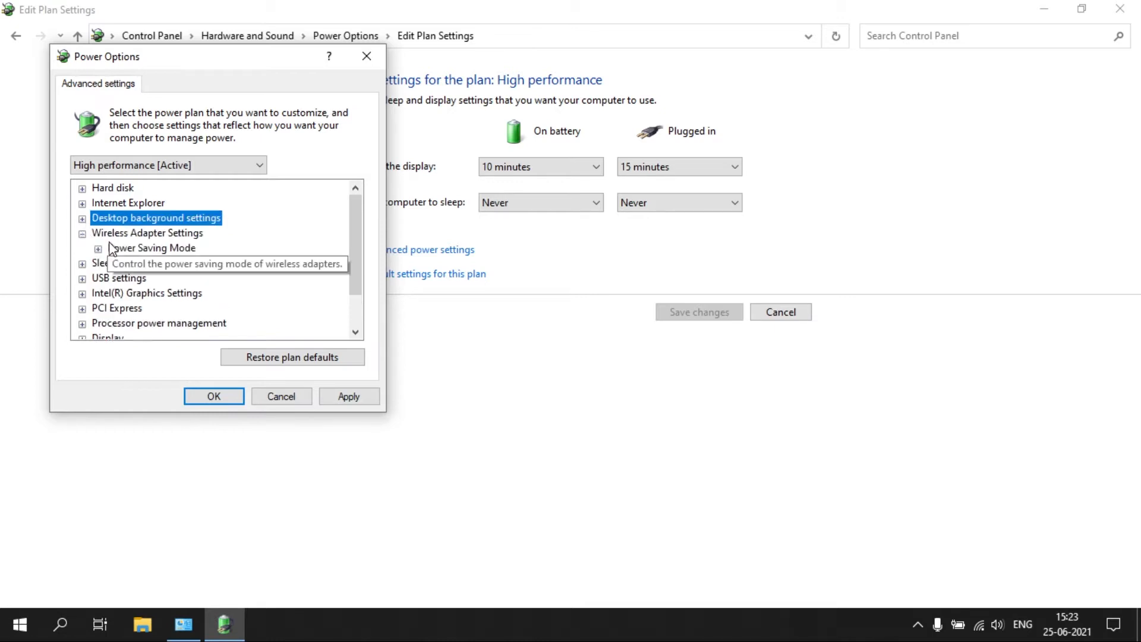
left_click(96, 248)
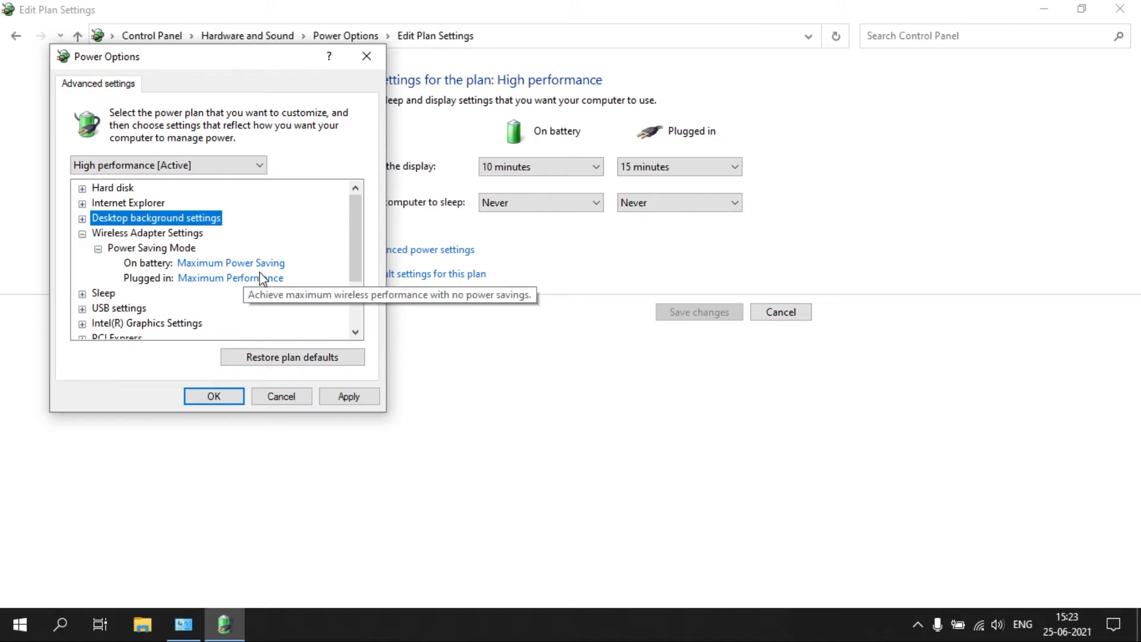
left_click(230, 263)
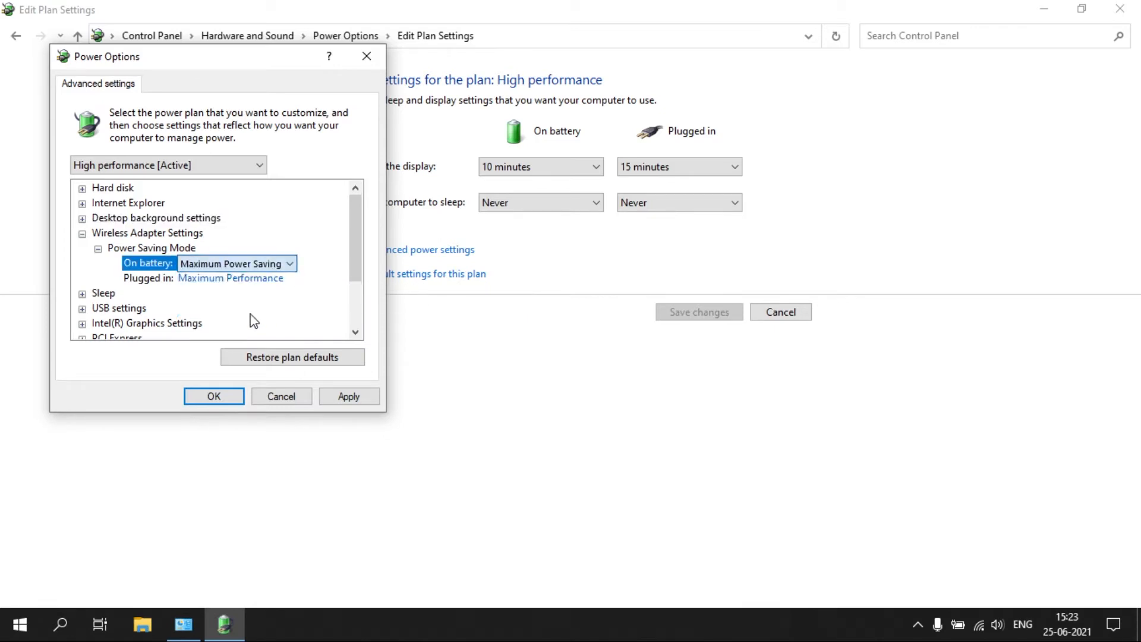
left_click(81, 248)
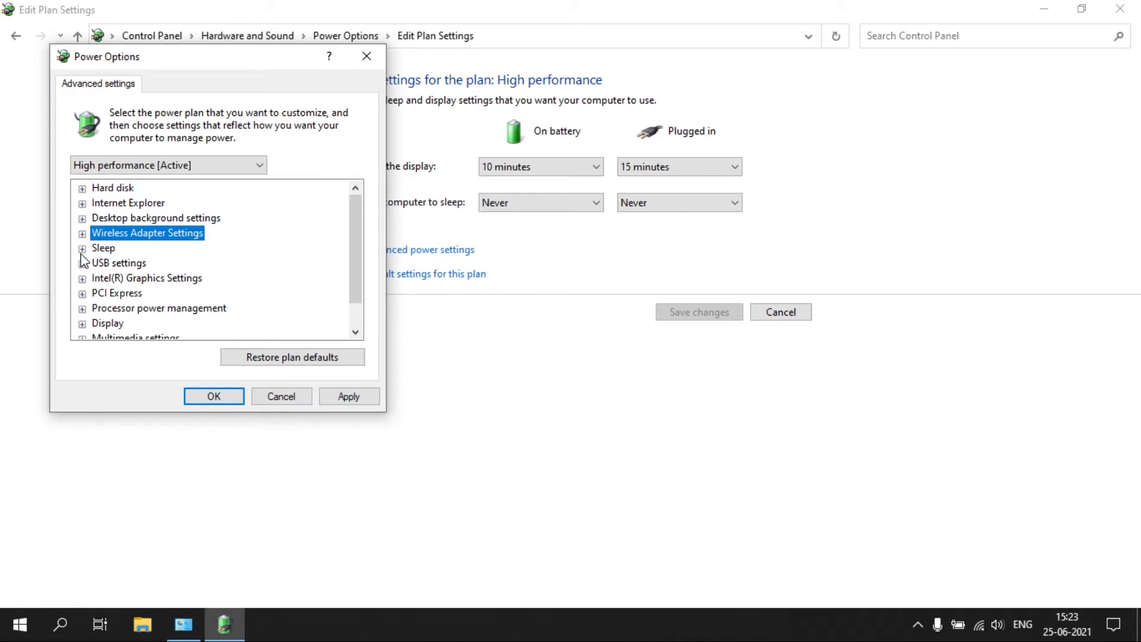
left_click(82, 248)
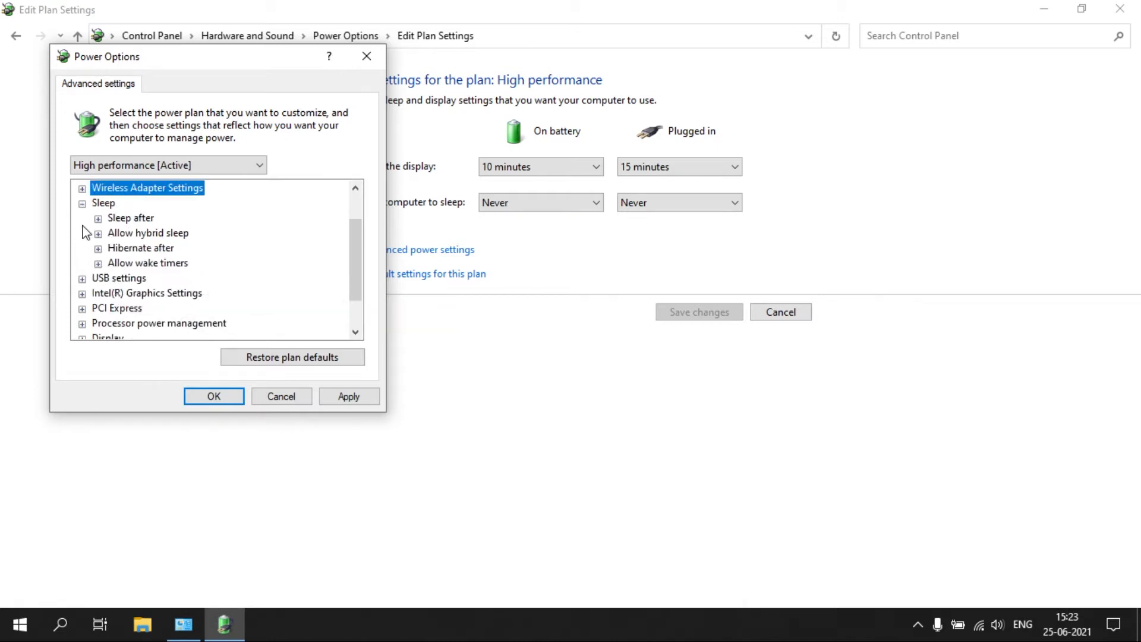
left_click(83, 202)
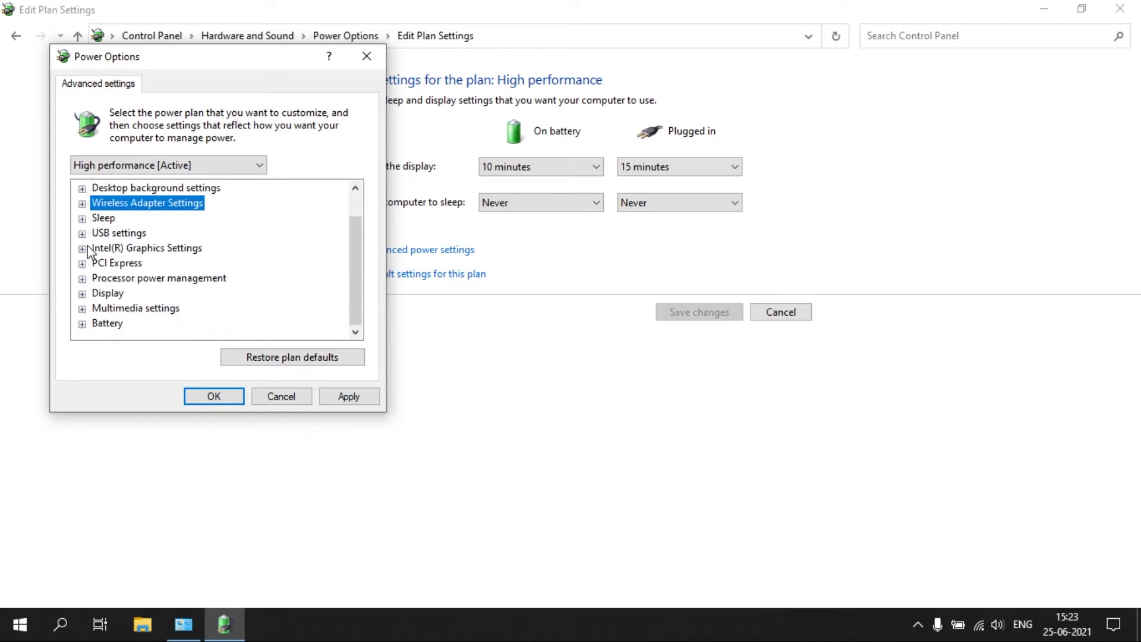
- Check the Intel Graphics power plan and PCI Express link state settings
left_click(82, 247)
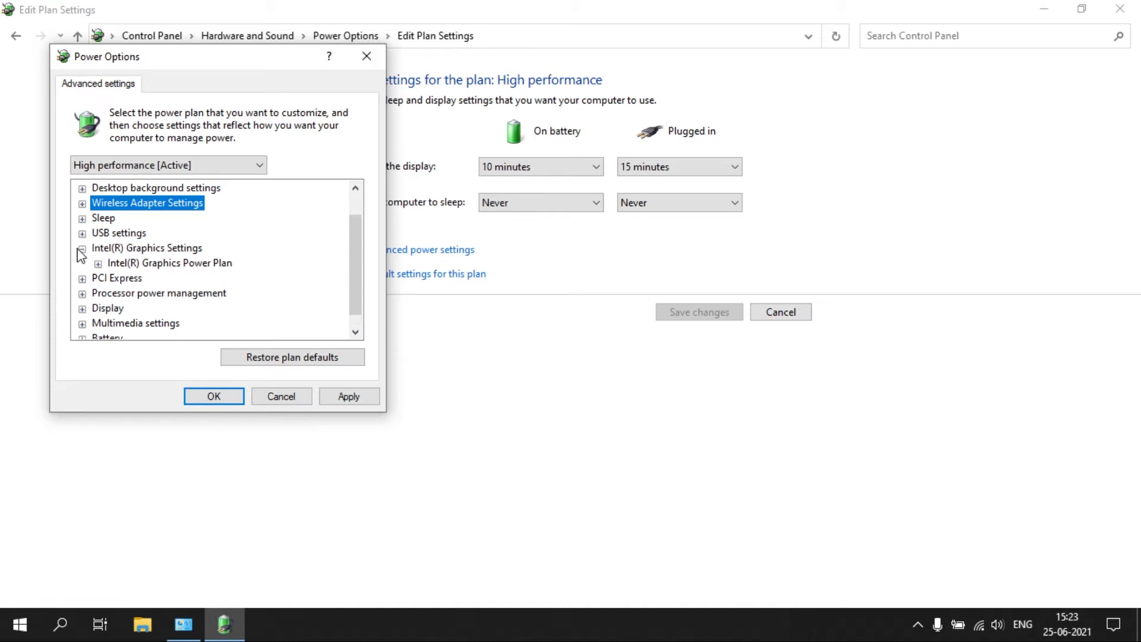
left_click(82, 248)
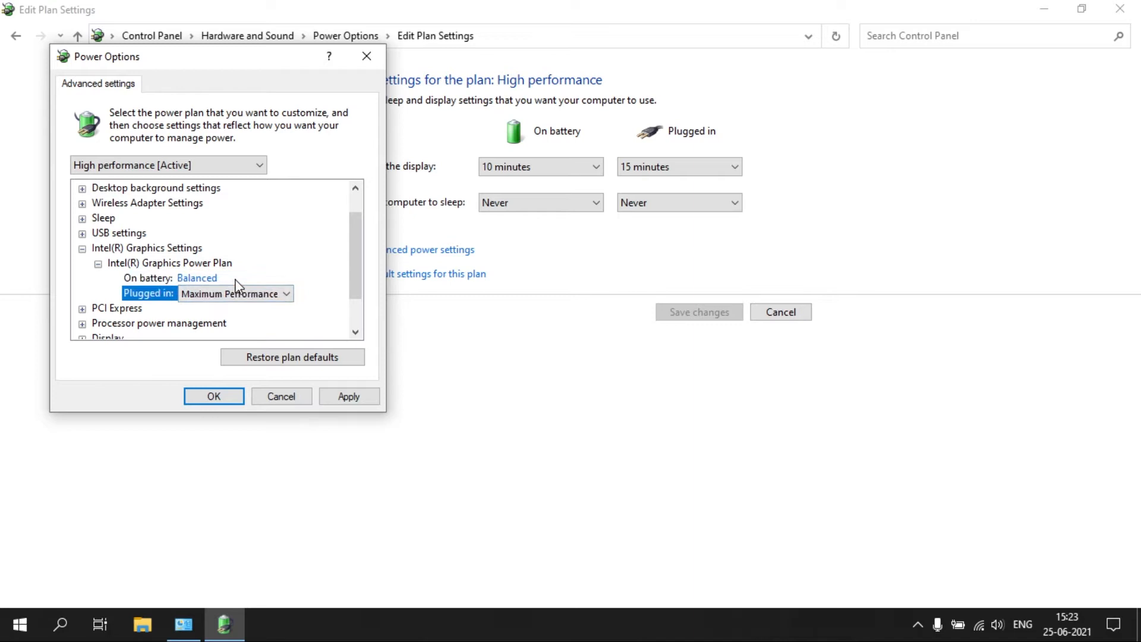
left_click(196, 277)
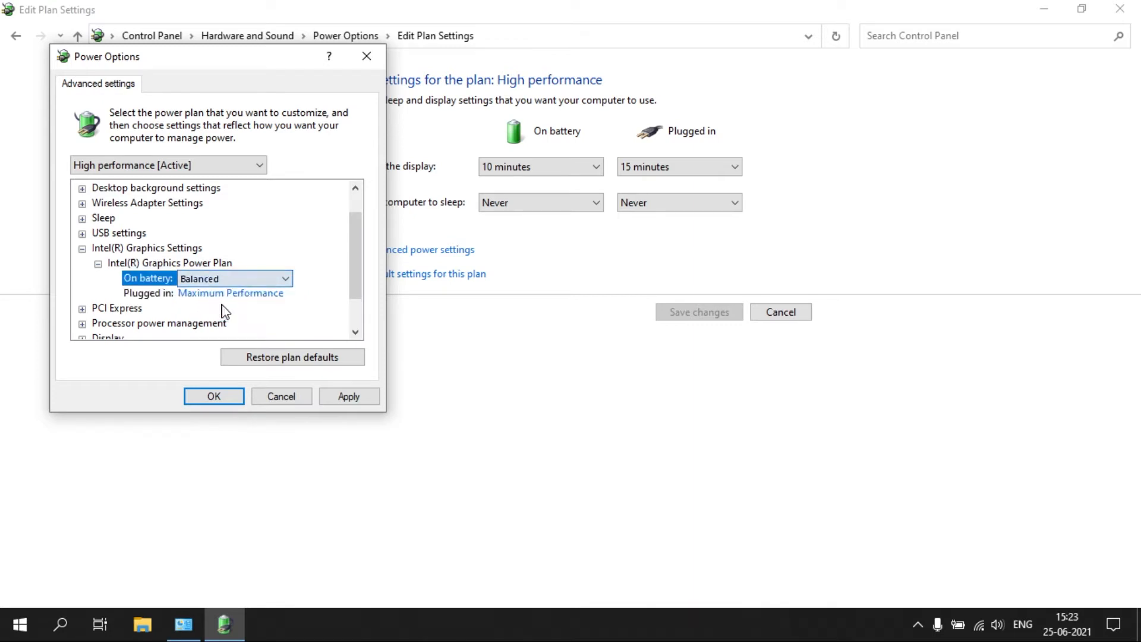
left_click(81, 248)
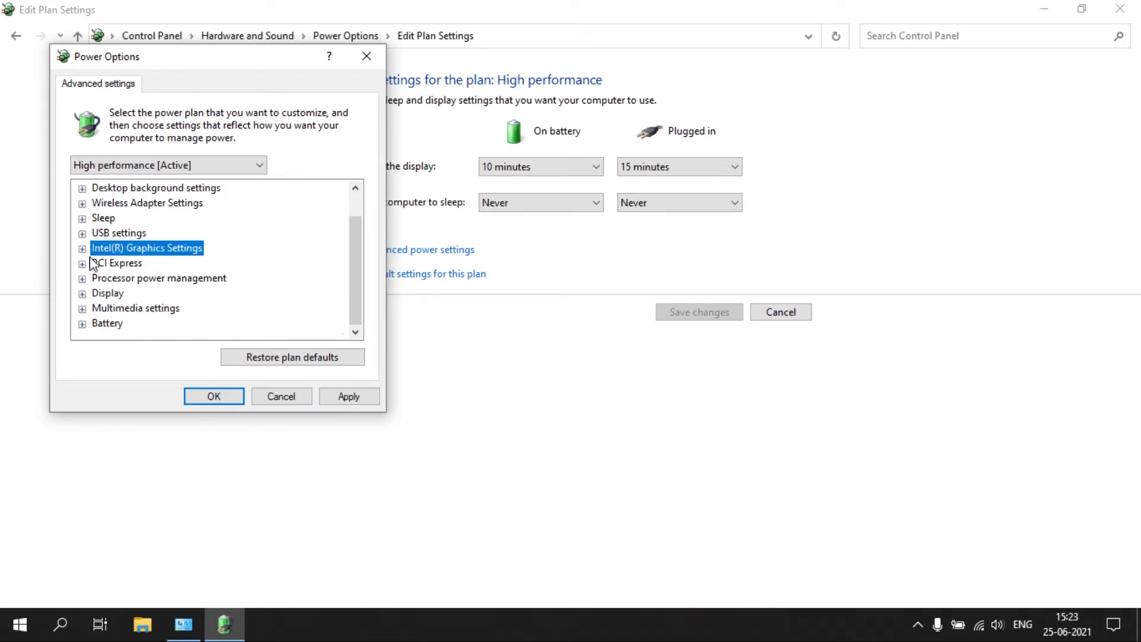
left_click(82, 263)
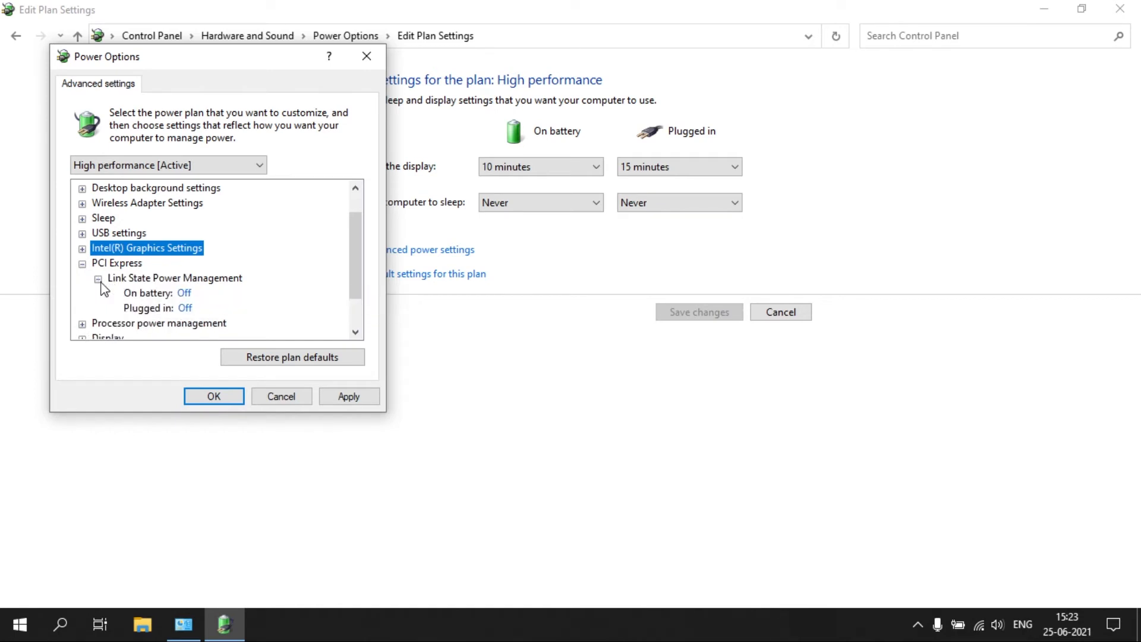
left_click(82, 264)
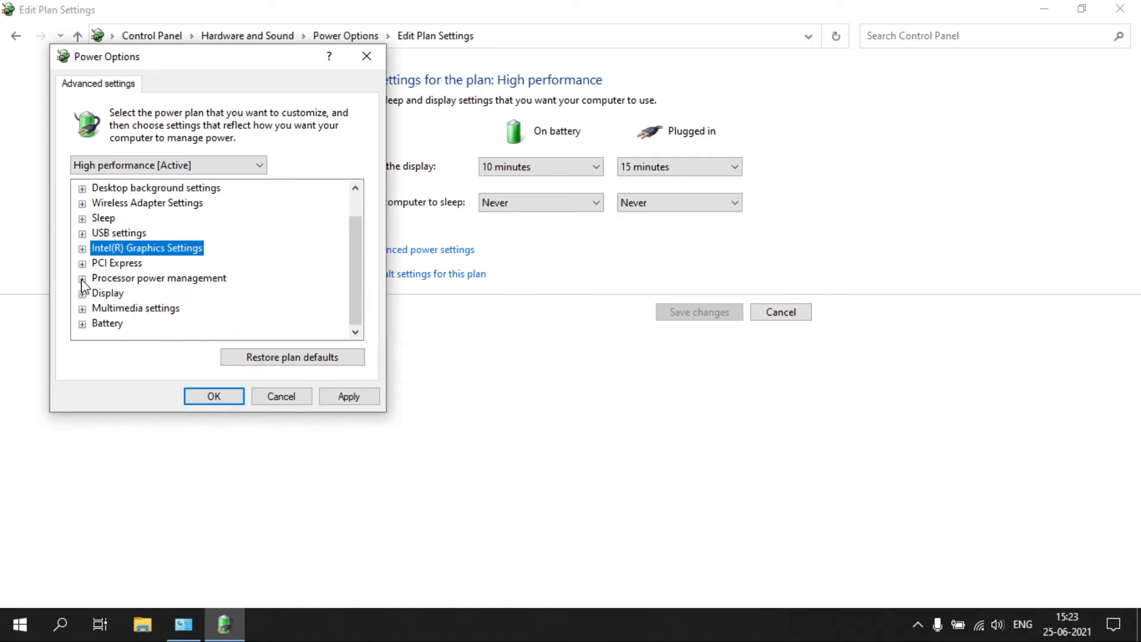
- Review processor cooling policy and maximum processor state, then save the settings with OK
left_click(83, 278)
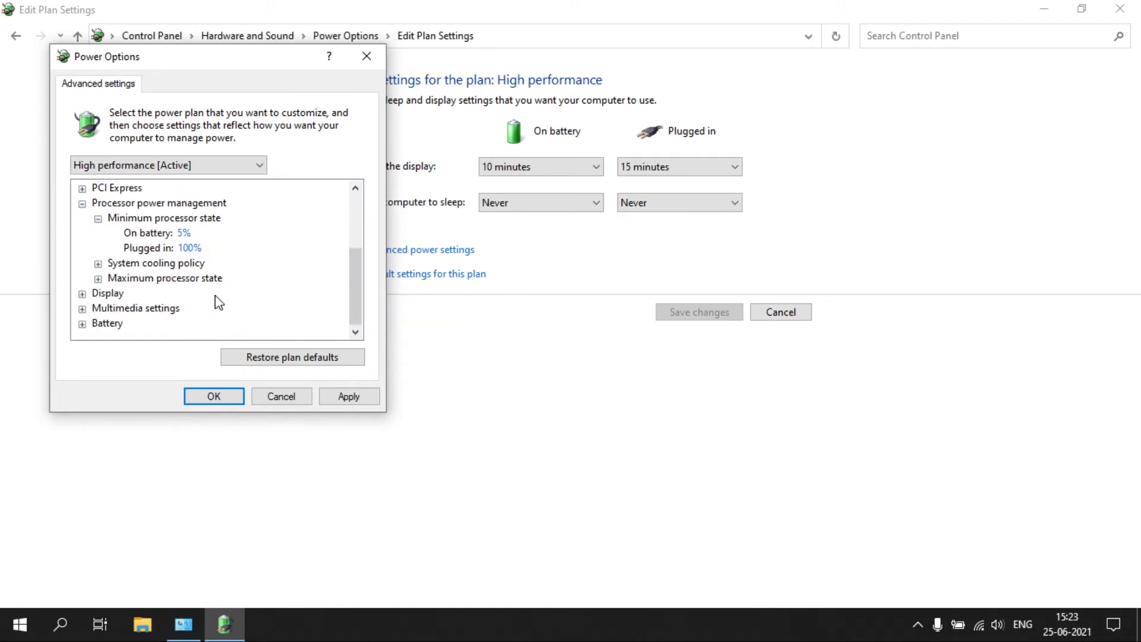
left_click(100, 263)
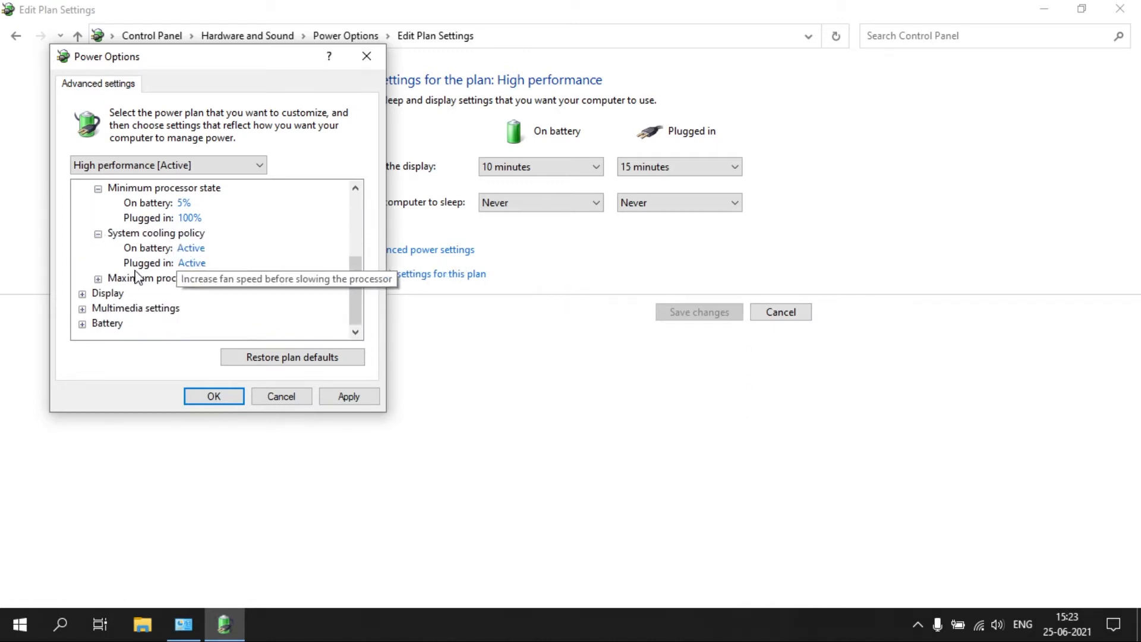
left_click(97, 277)
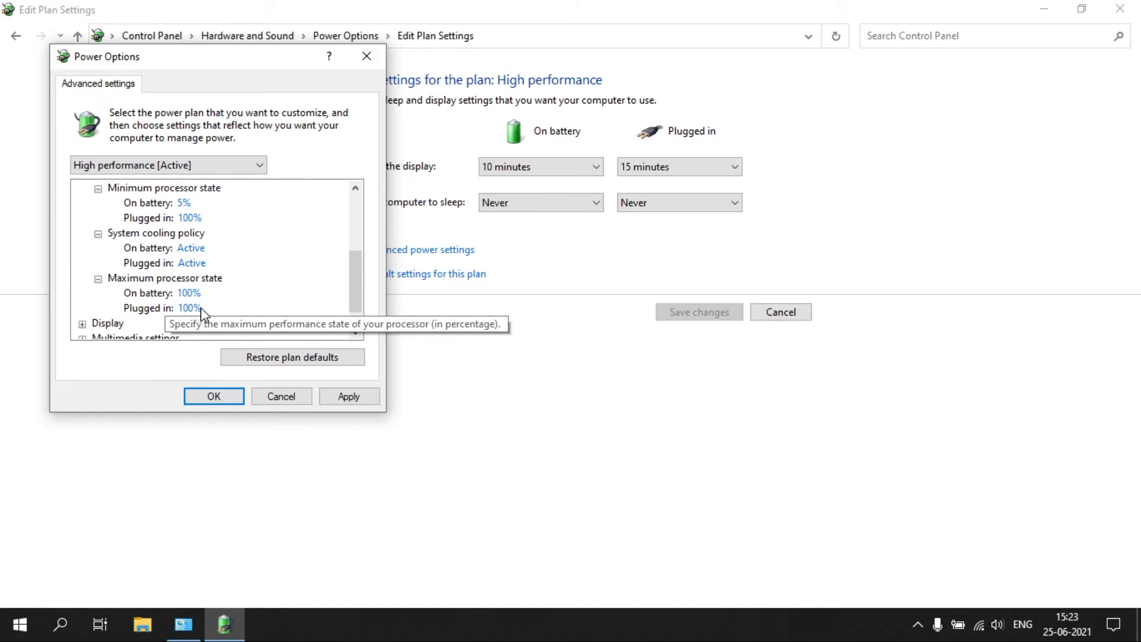
scroll("down", 3)
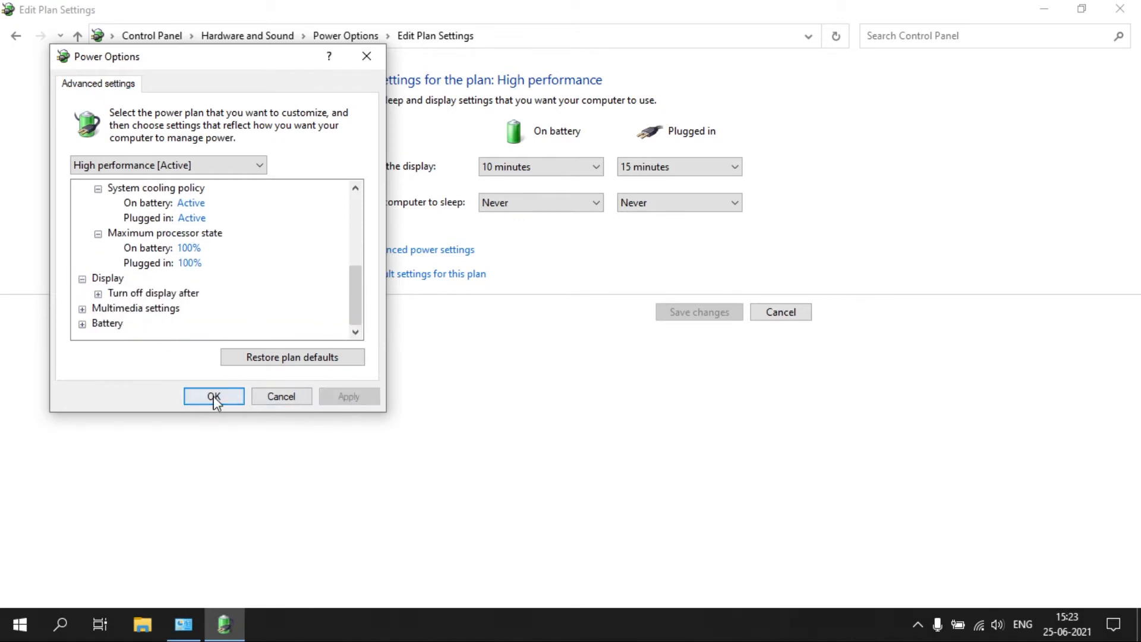
left_click(214, 397)
type("mem")
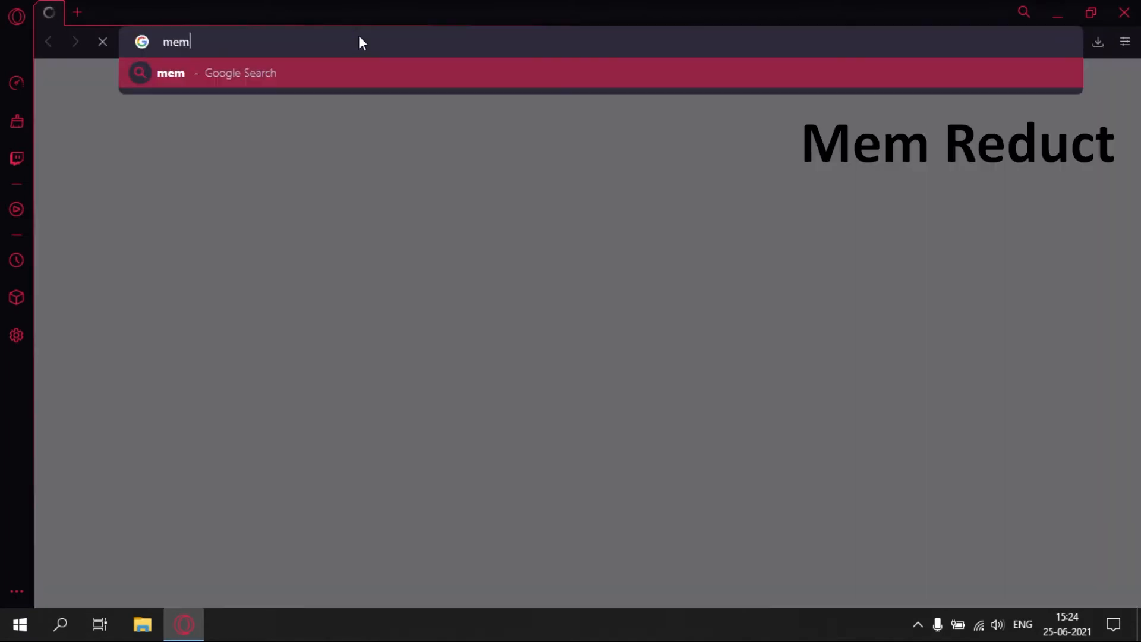
- Search 'memreduct', open the henrypp.org Mem Reduct page and scroll to its download links
type("reduct")
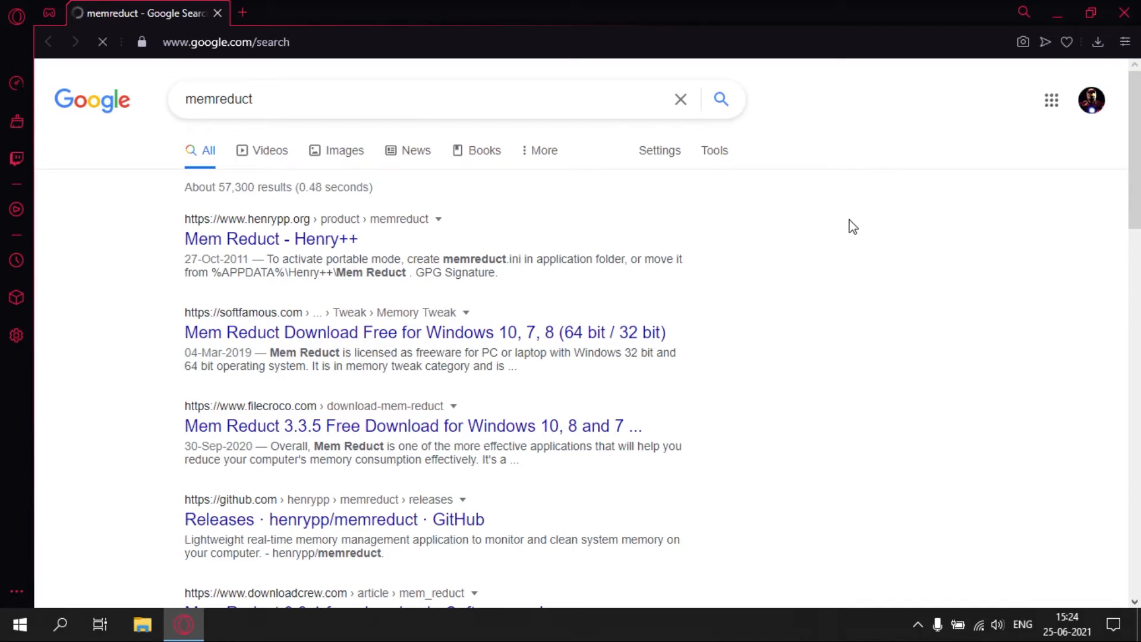
mouse_move(826, 230)
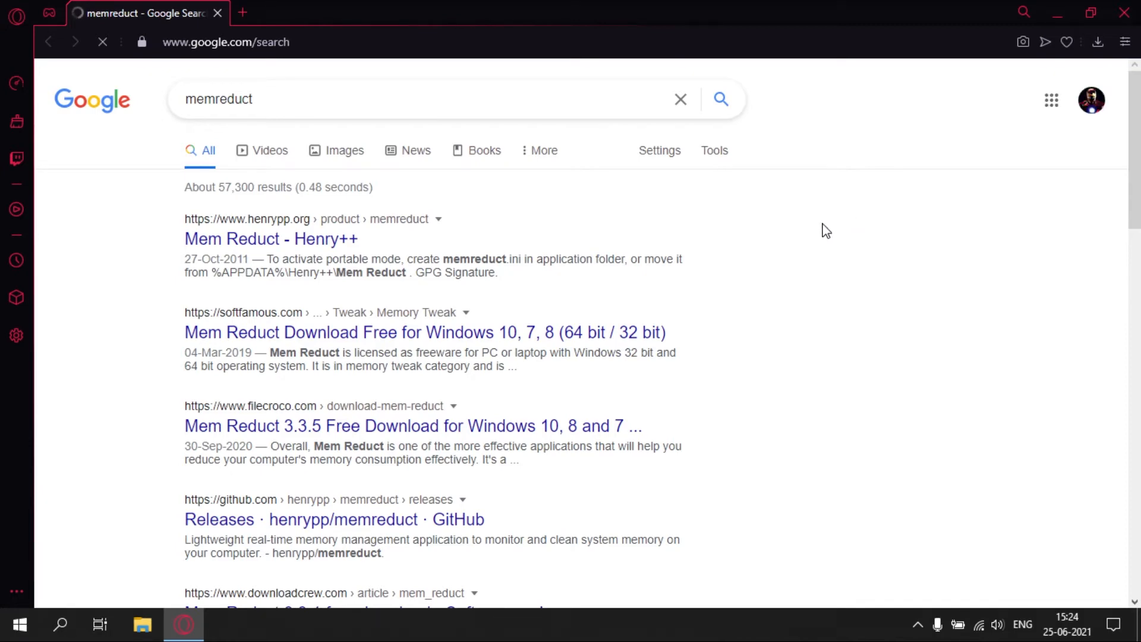
left_click(270, 239)
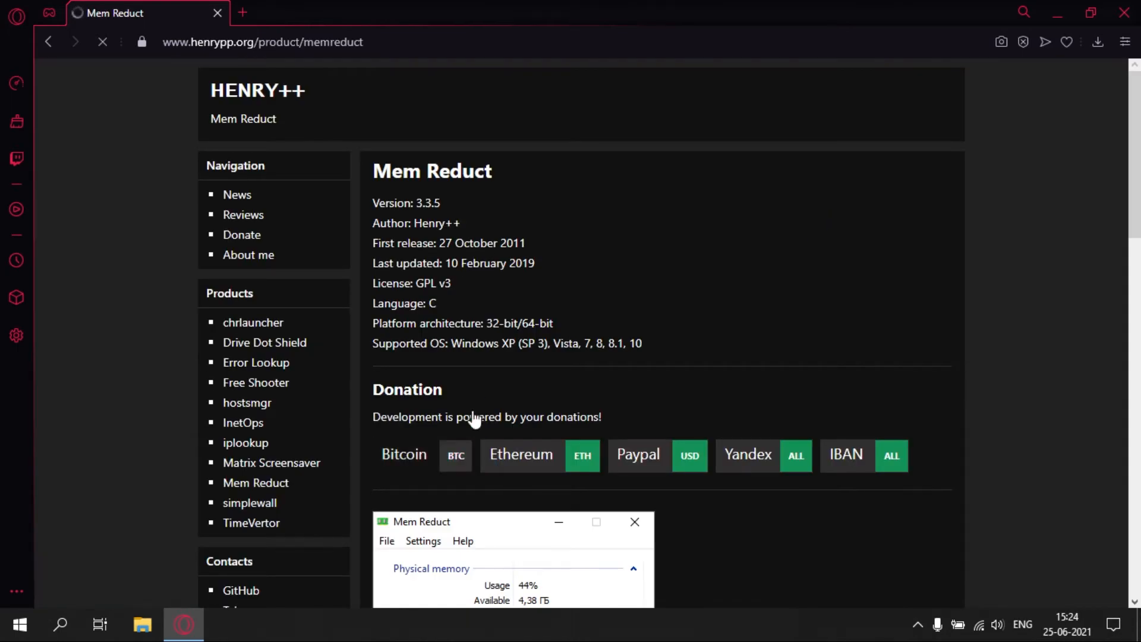
scroll("down", 3)
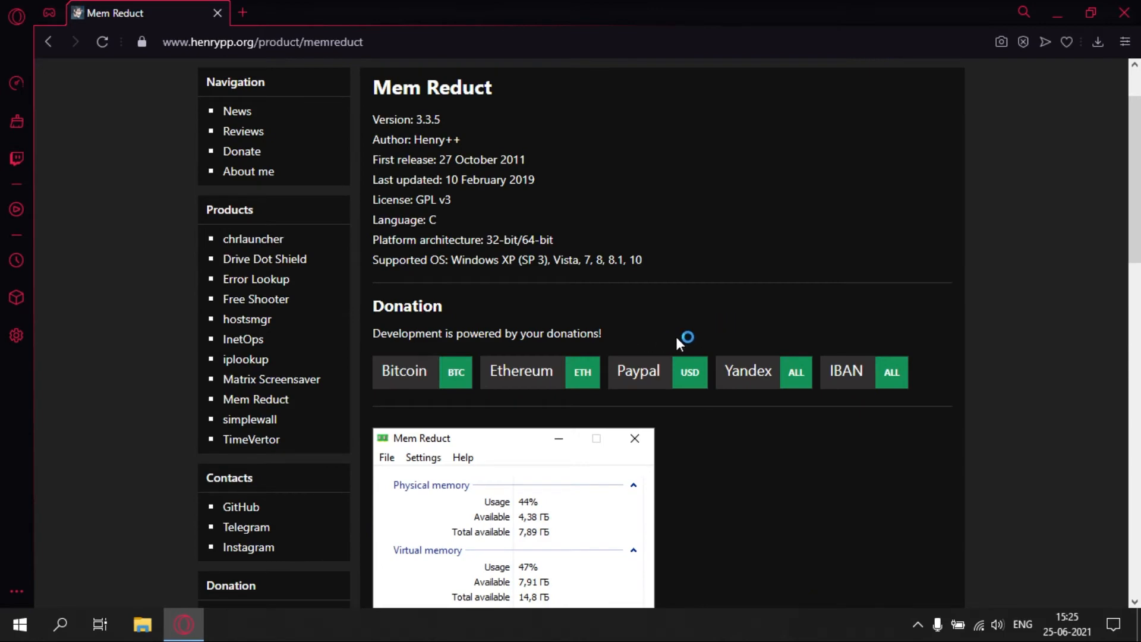
scroll("down", 3)
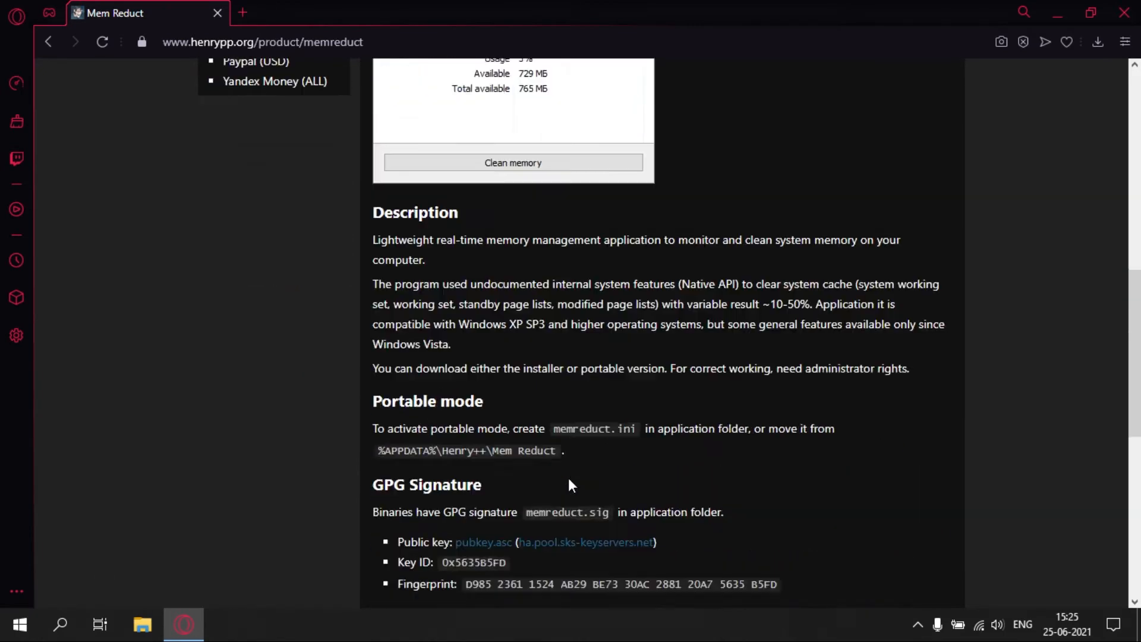
scroll("down", 3)
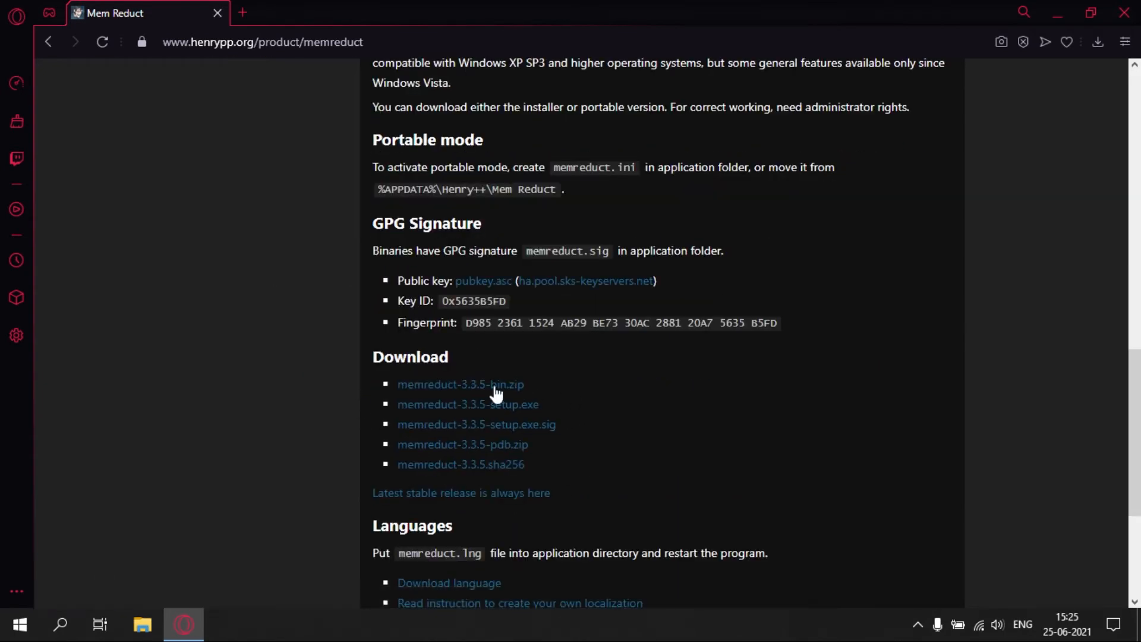
mouse_move(463, 417)
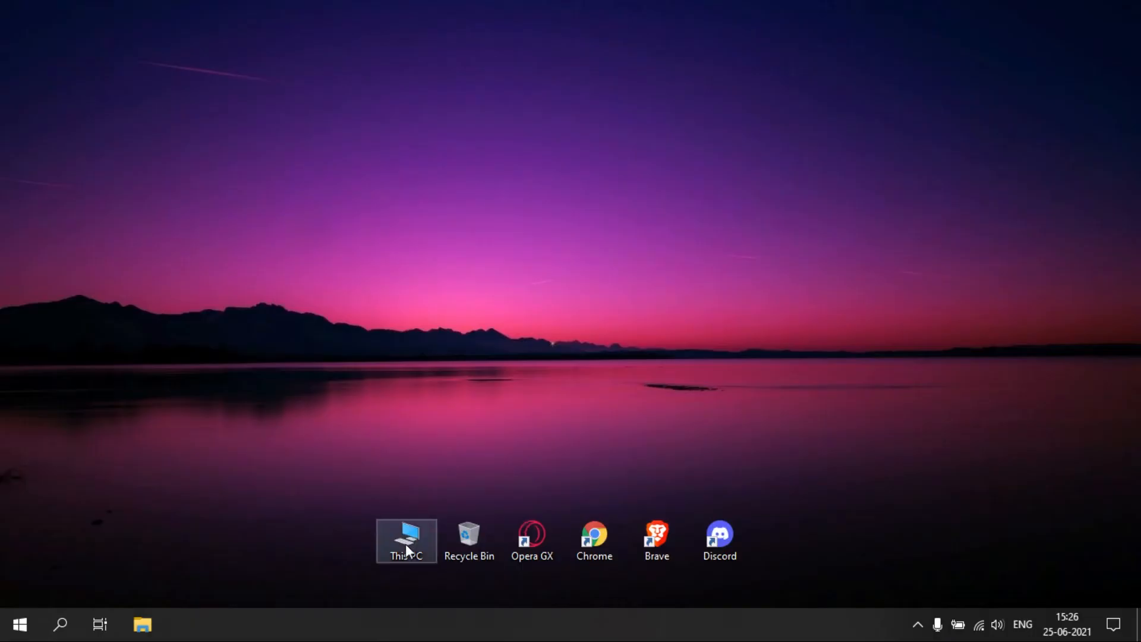
- Go to Local Disk (D:) via This PC and launch memreduct-3.3.5-setup (1).exe
double_click(407, 538)
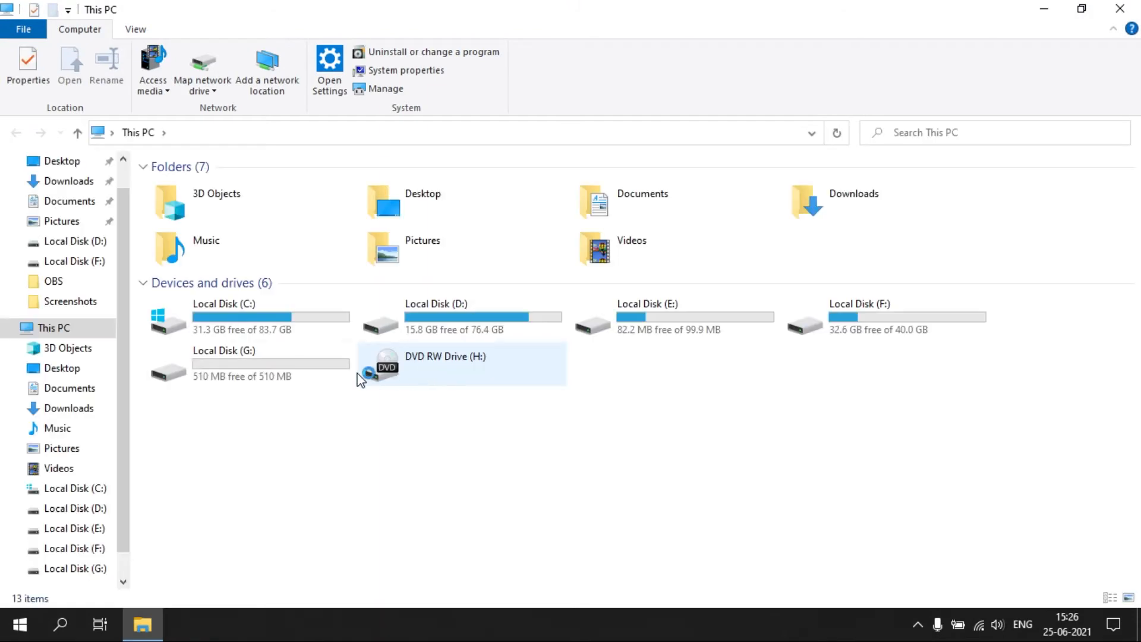
left_click(458, 317)
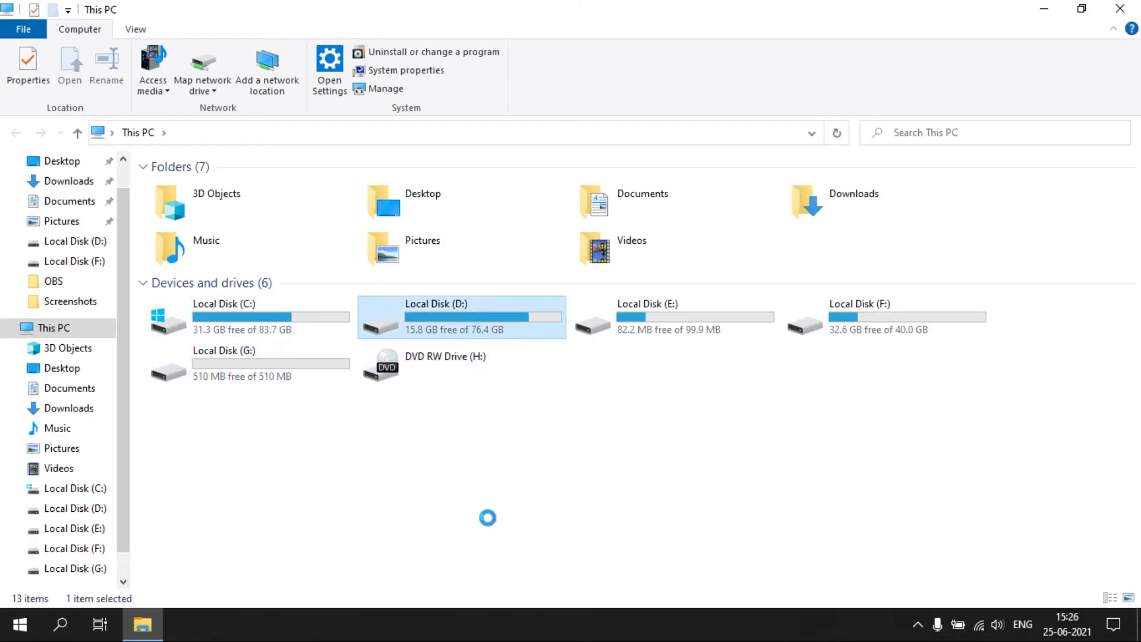
double_click(436, 316)
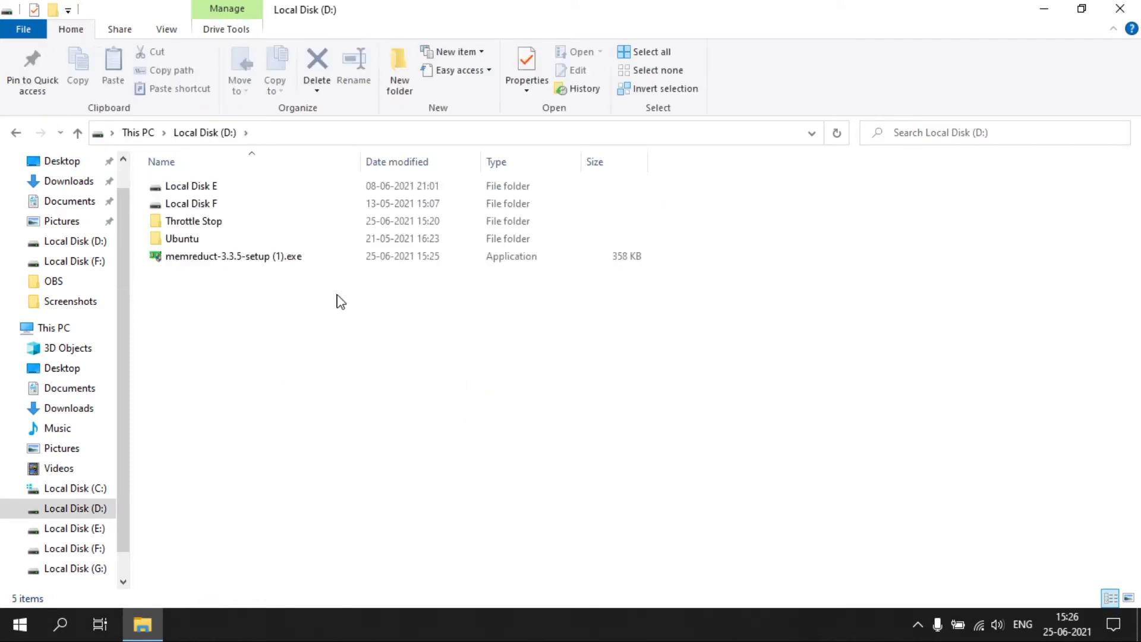
left_click(227, 256)
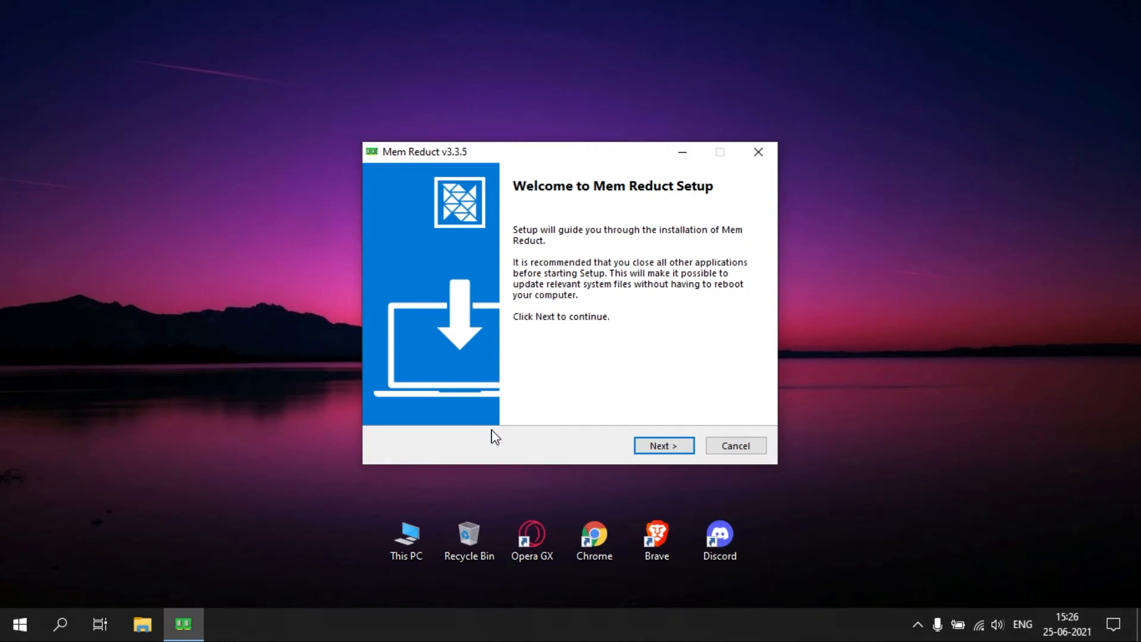
- Install Mem Reduct with the default location and shortcuts, launch it, and accept the language pack update
left_click(663, 445)
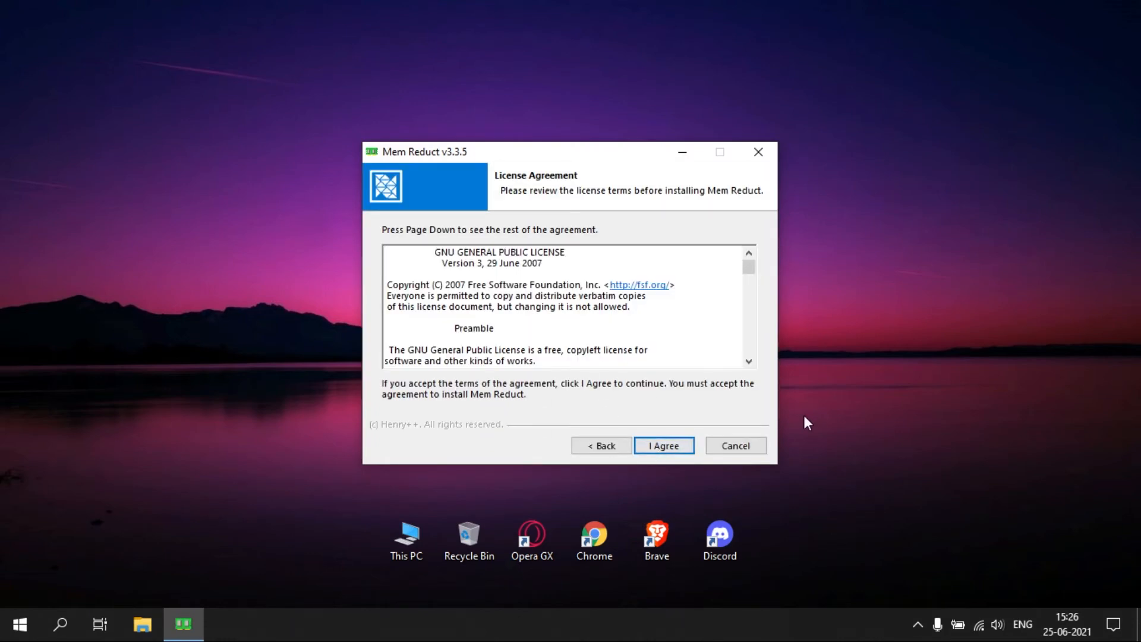
left_click(664, 445)
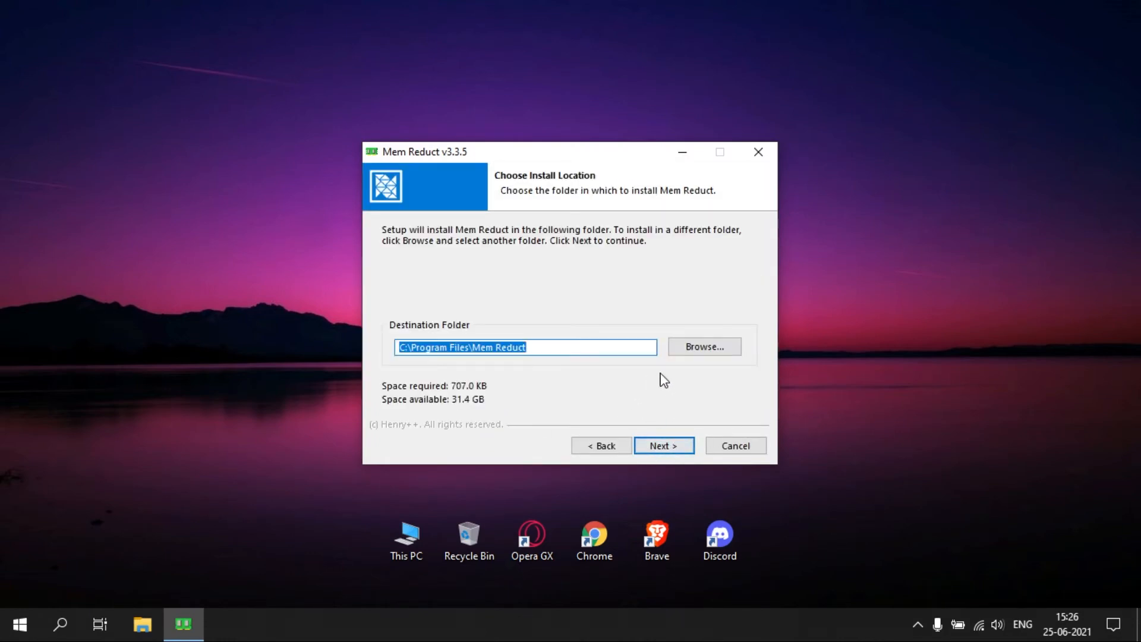
left_click(663, 445)
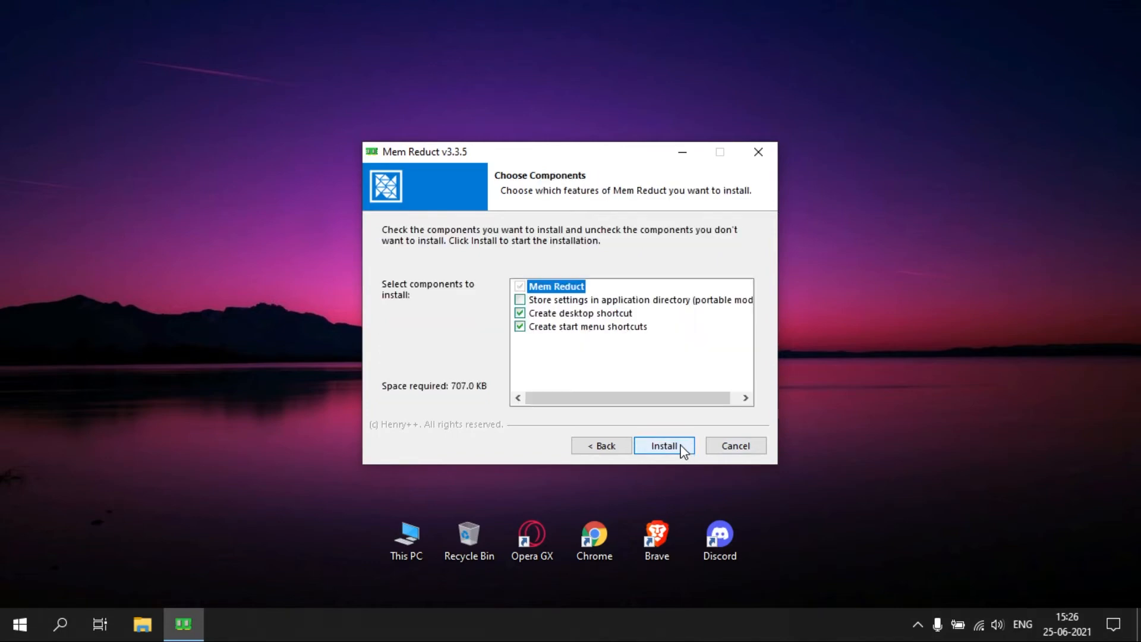
left_click(663, 445)
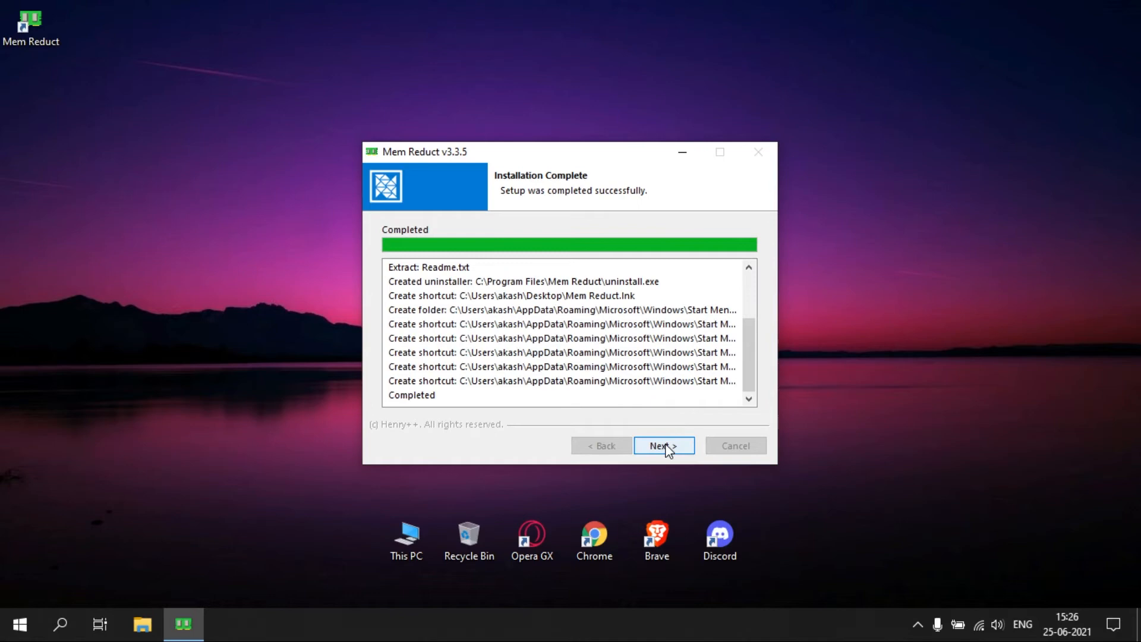
left_click(664, 445)
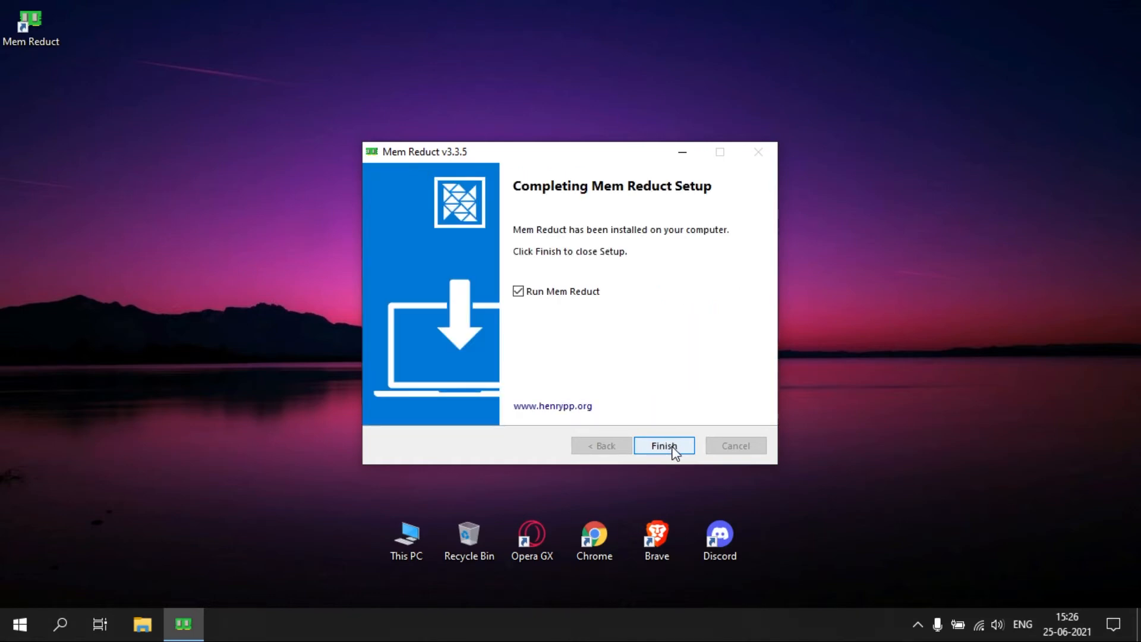
left_click(664, 446)
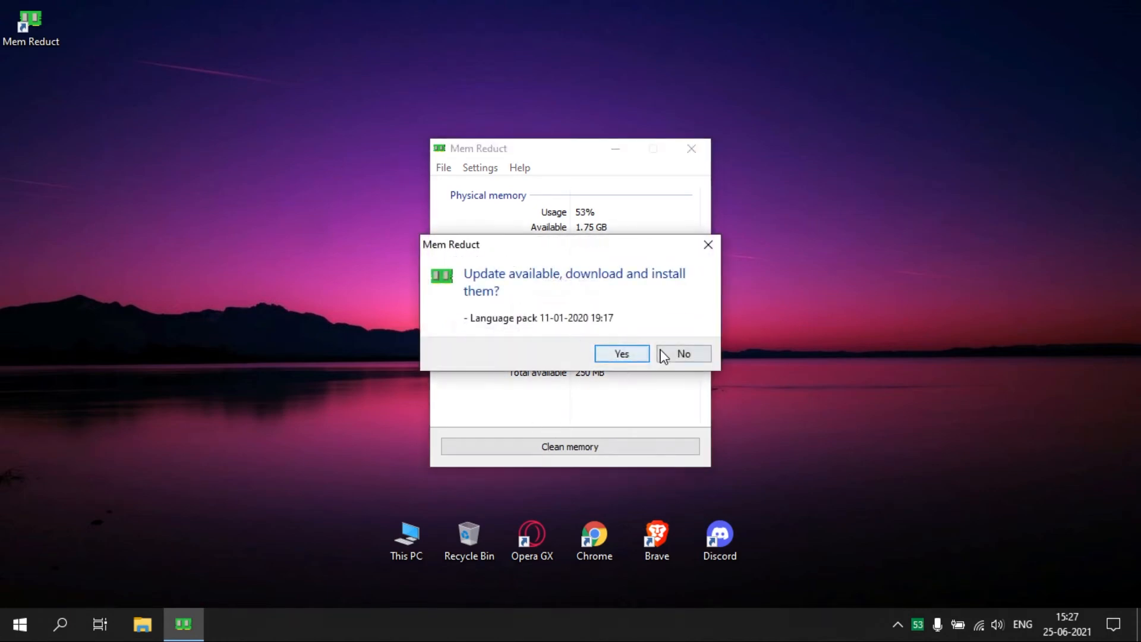
left_click(622, 354)
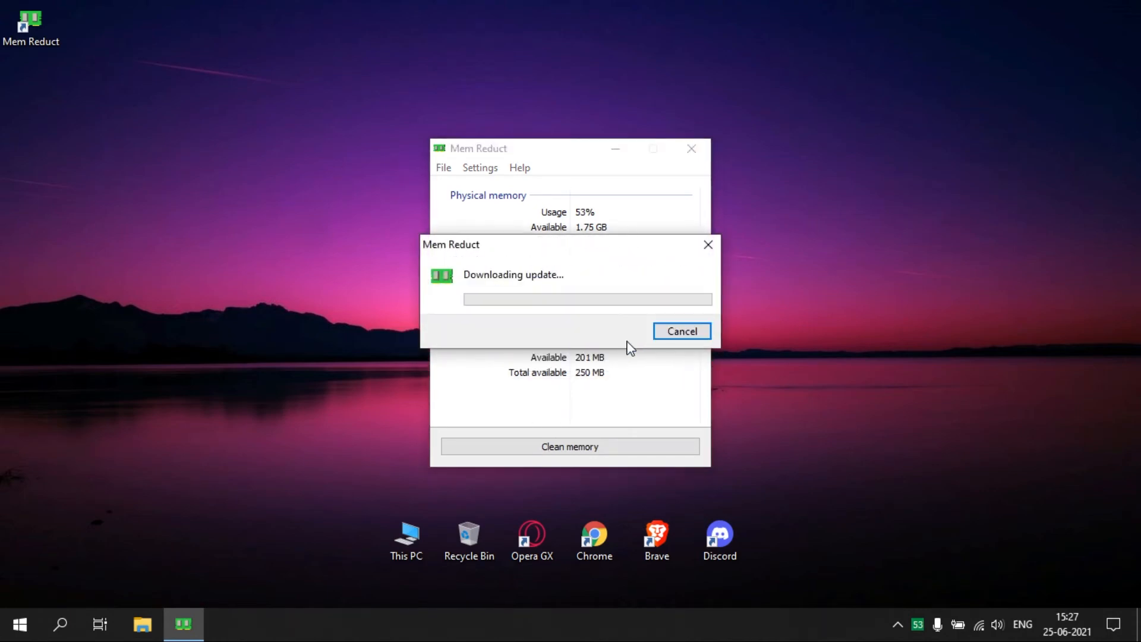
left_click(682, 331)
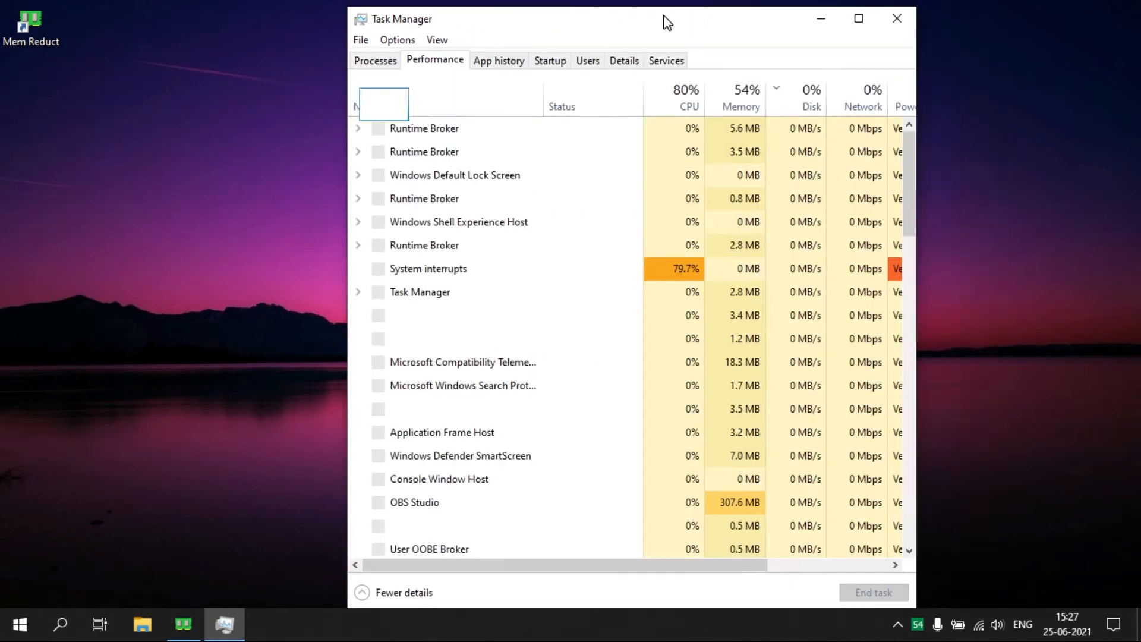
- Show the Memory usage graph on Task Manager's Performance tab
left_click(434, 59)
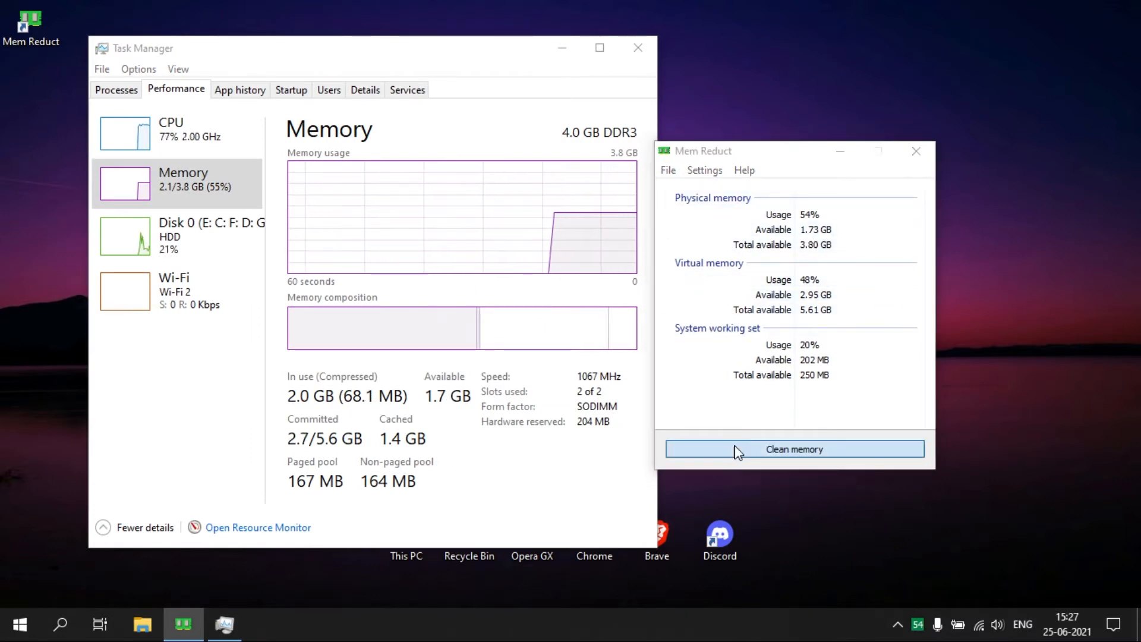
- Clean memory twice in Mem Reduct without future prompts, releasing 79.9 MB for about 33% usage
left_click(794, 449)
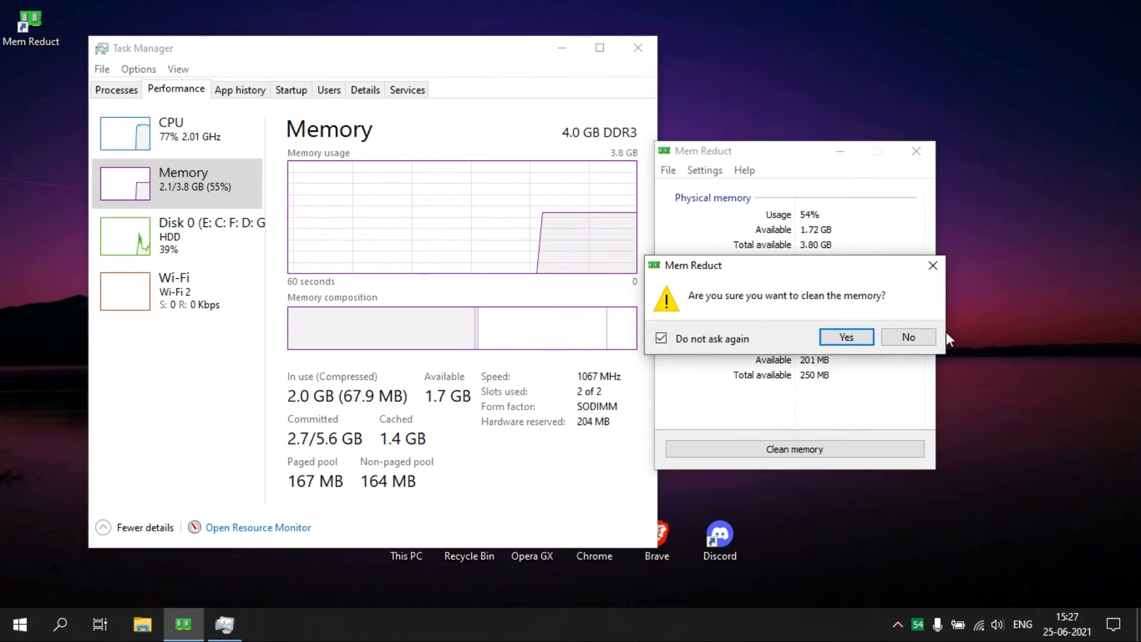
left_click(846, 337)
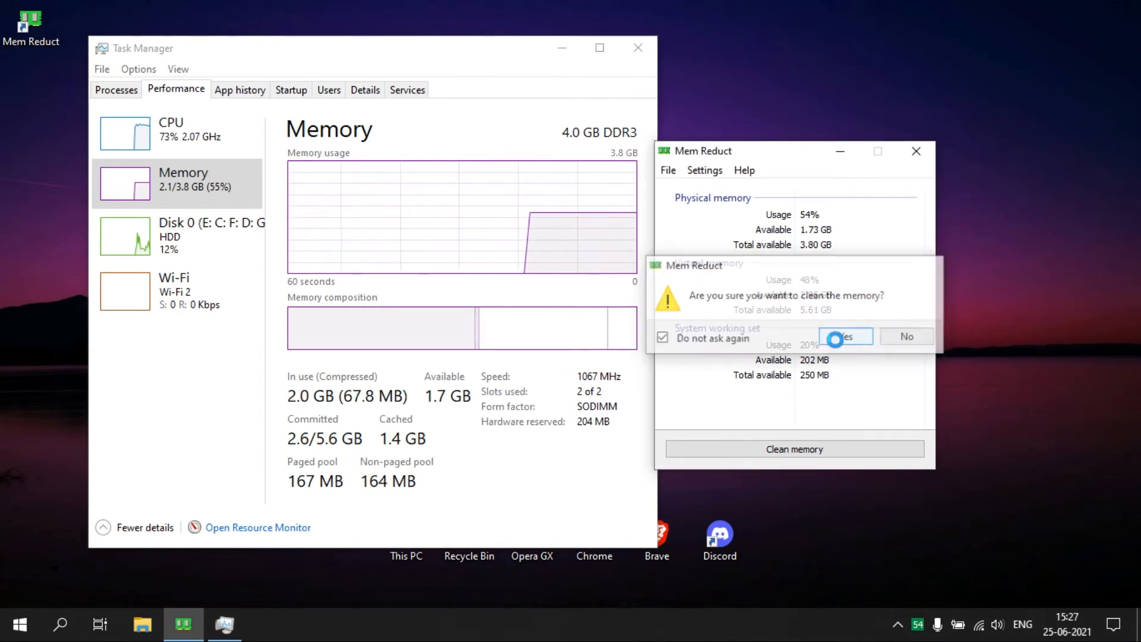
left_click(840, 336)
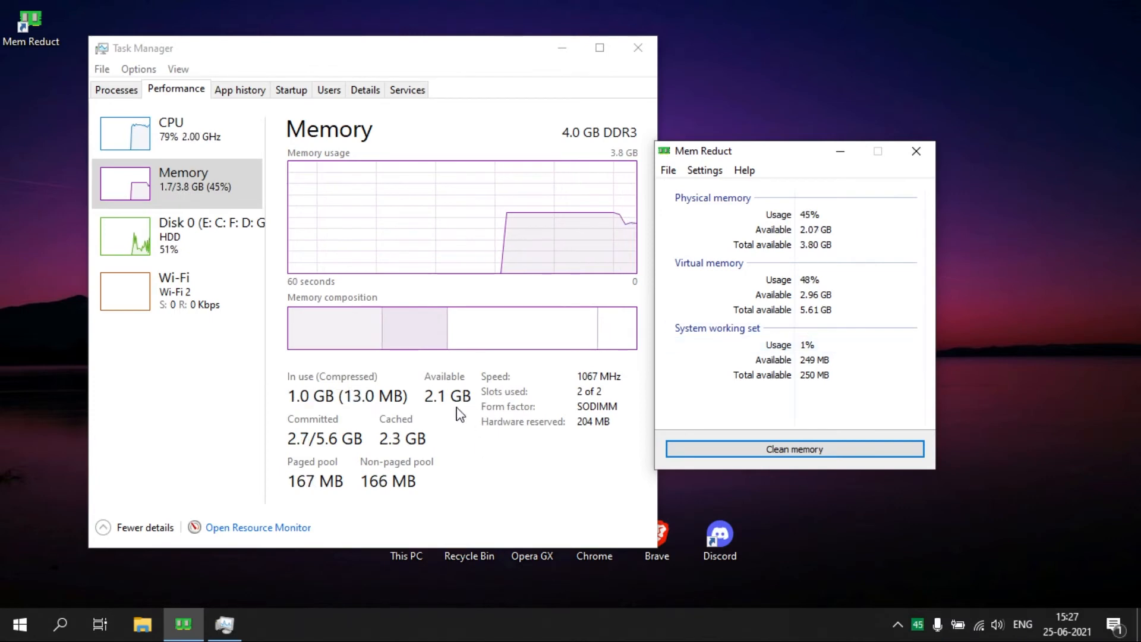
left_click(794, 448)
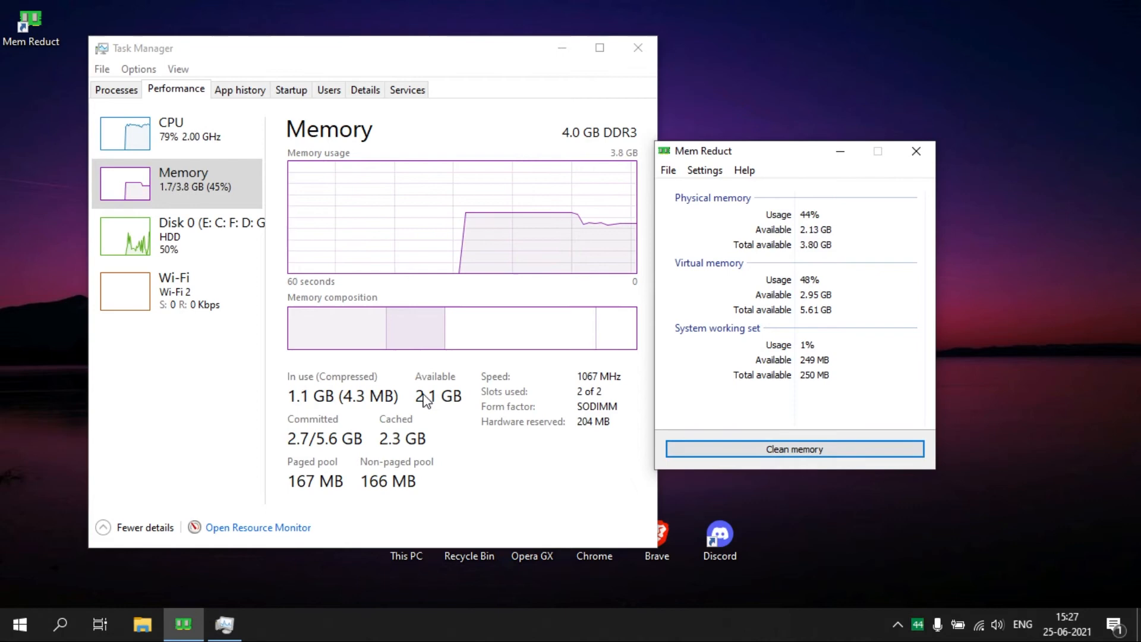
left_click(793, 448)
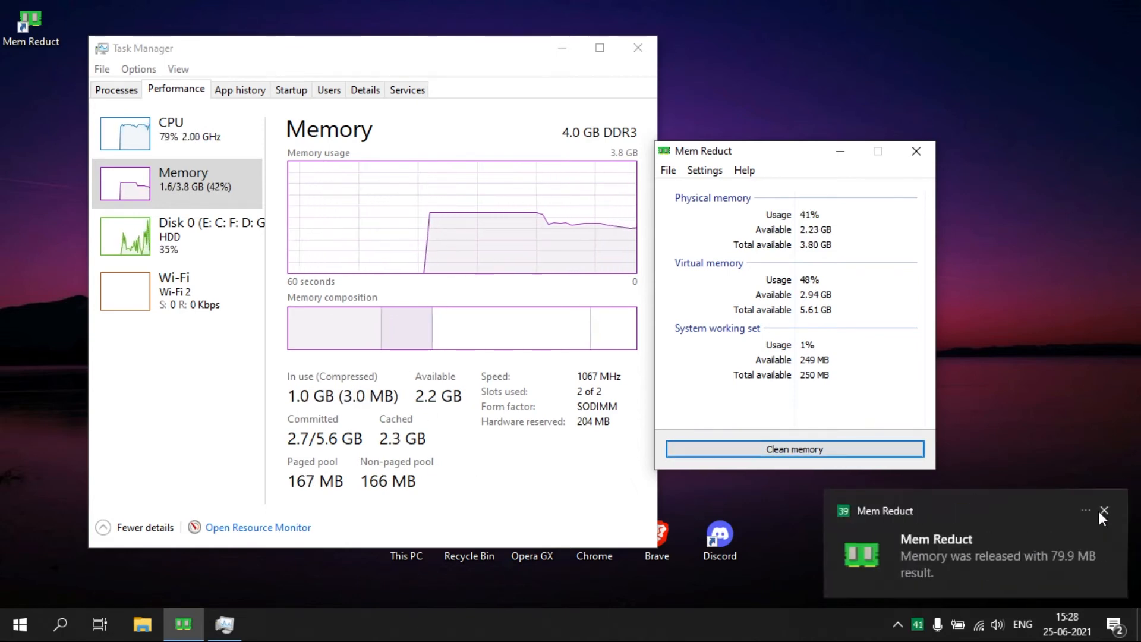
left_click(1103, 509)
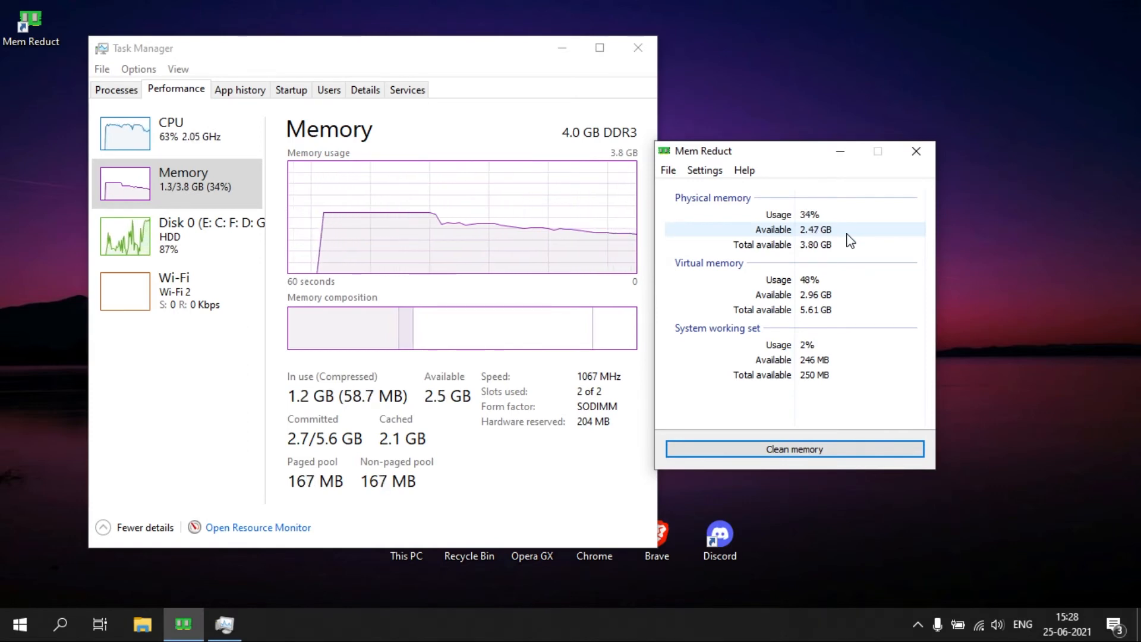
left_click(794, 449)
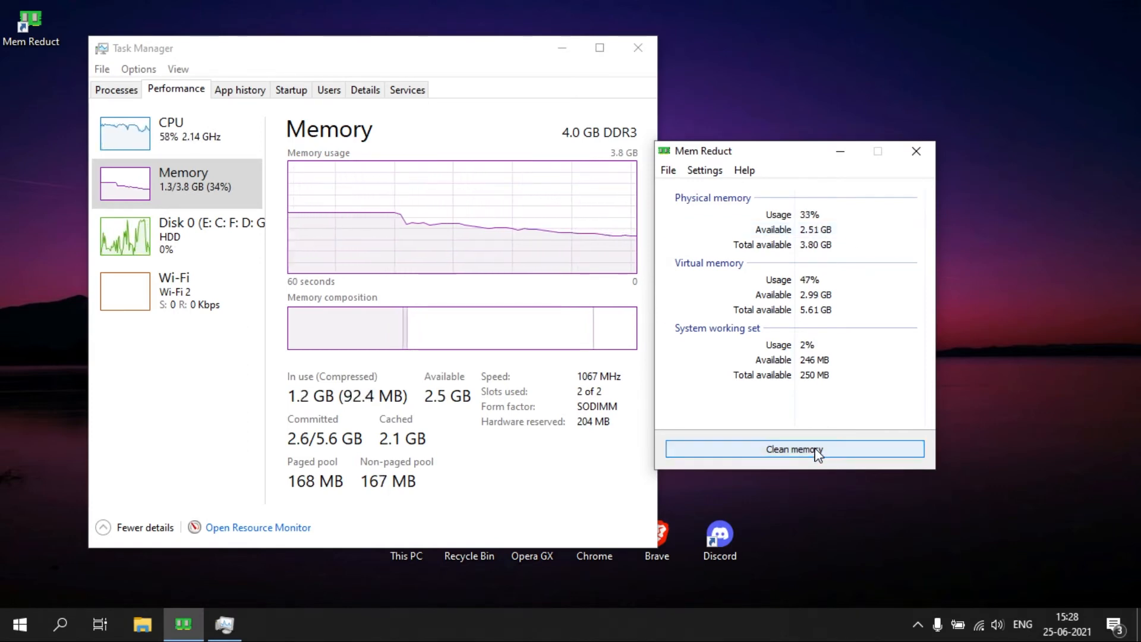
left_click(794, 448)
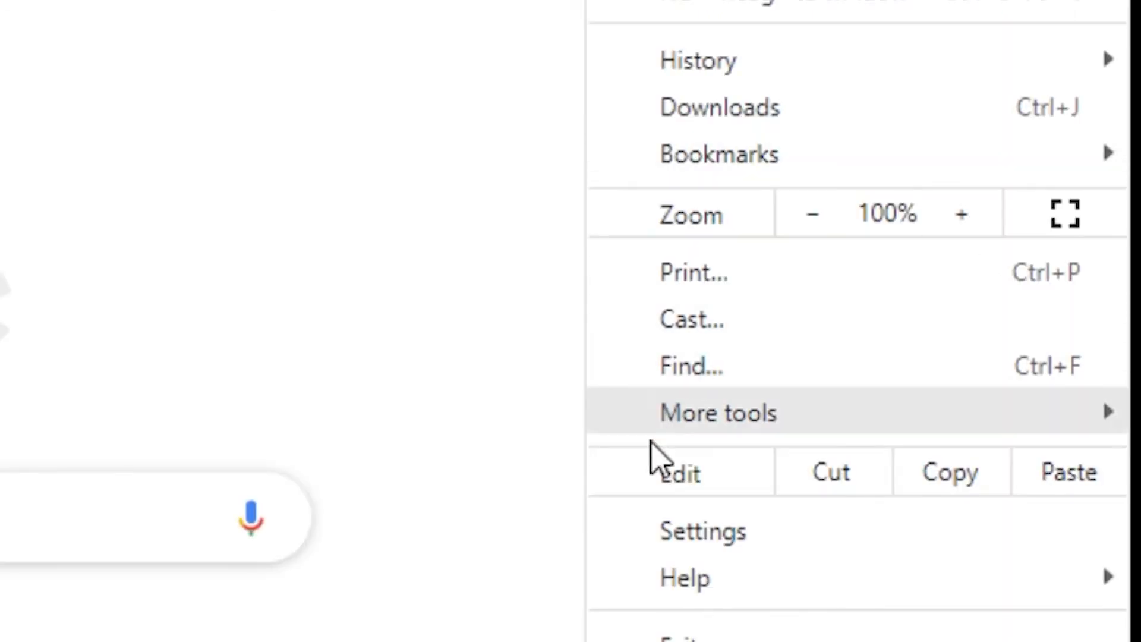
- Turn off 'Continue running background apps when Google Chrome is closed' in Chrome's System settings
left_click(703, 531)
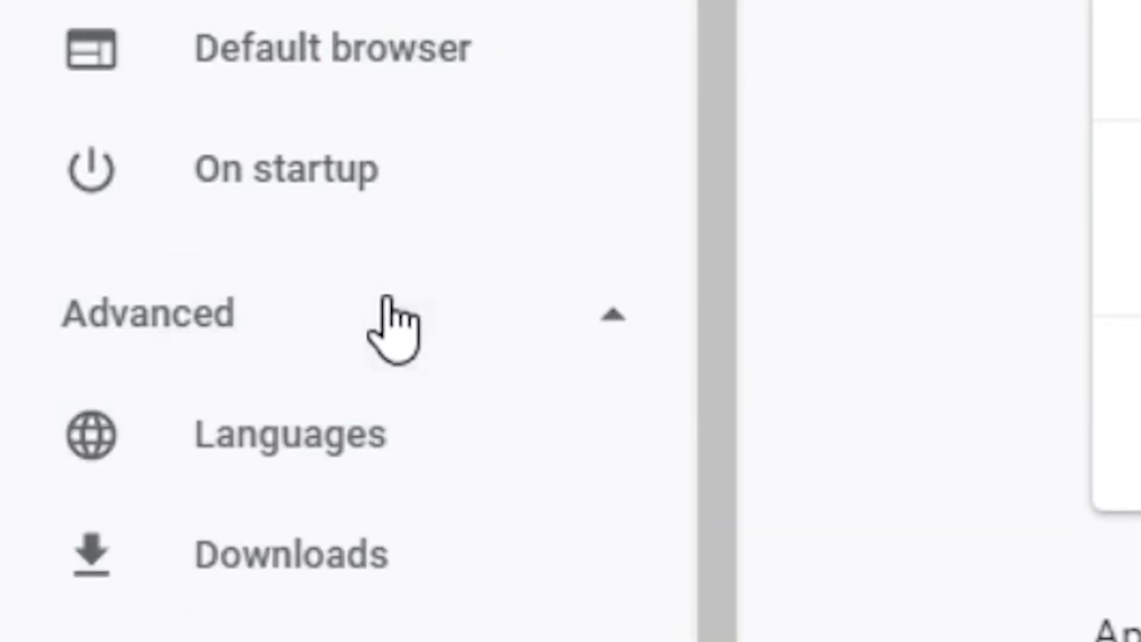
scroll("down", 3)
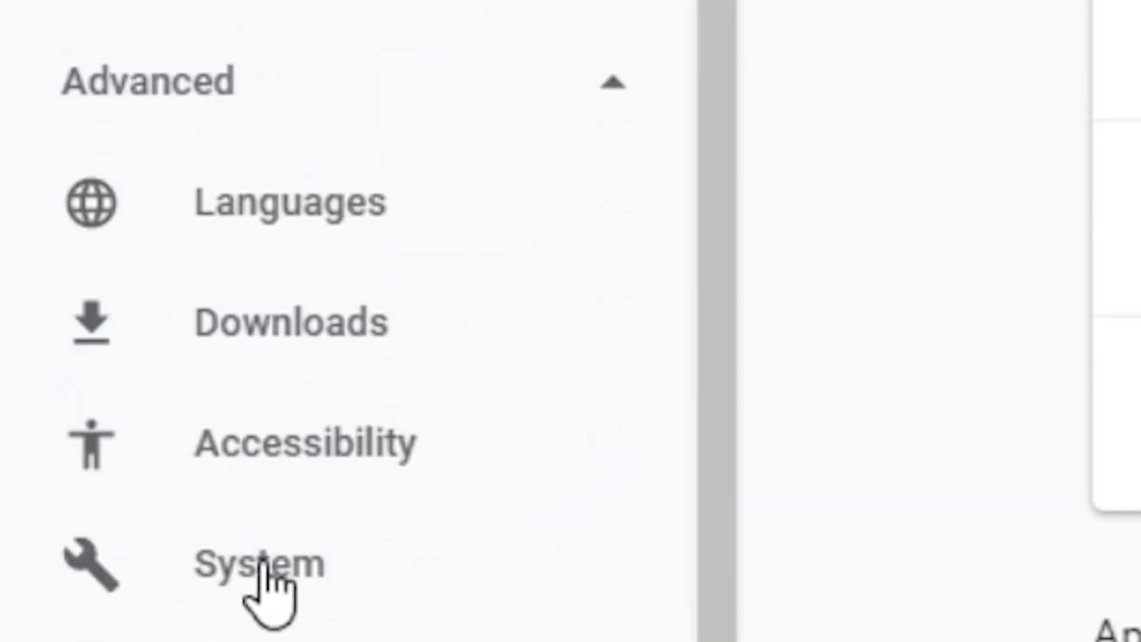
mouse_move(172, 579)
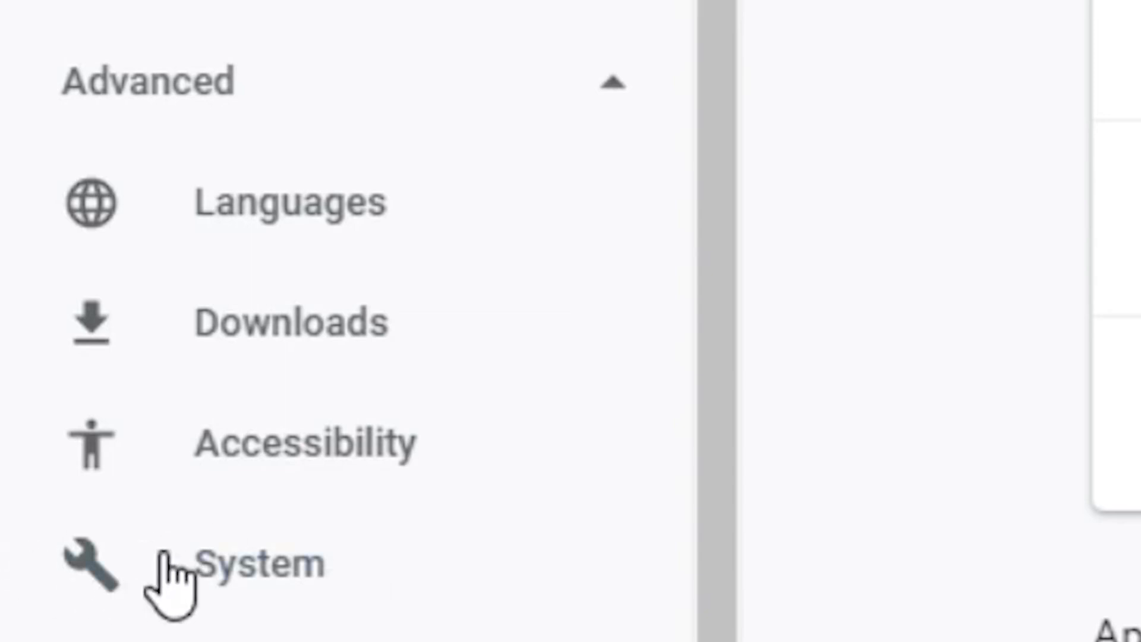
left_click(252, 564)
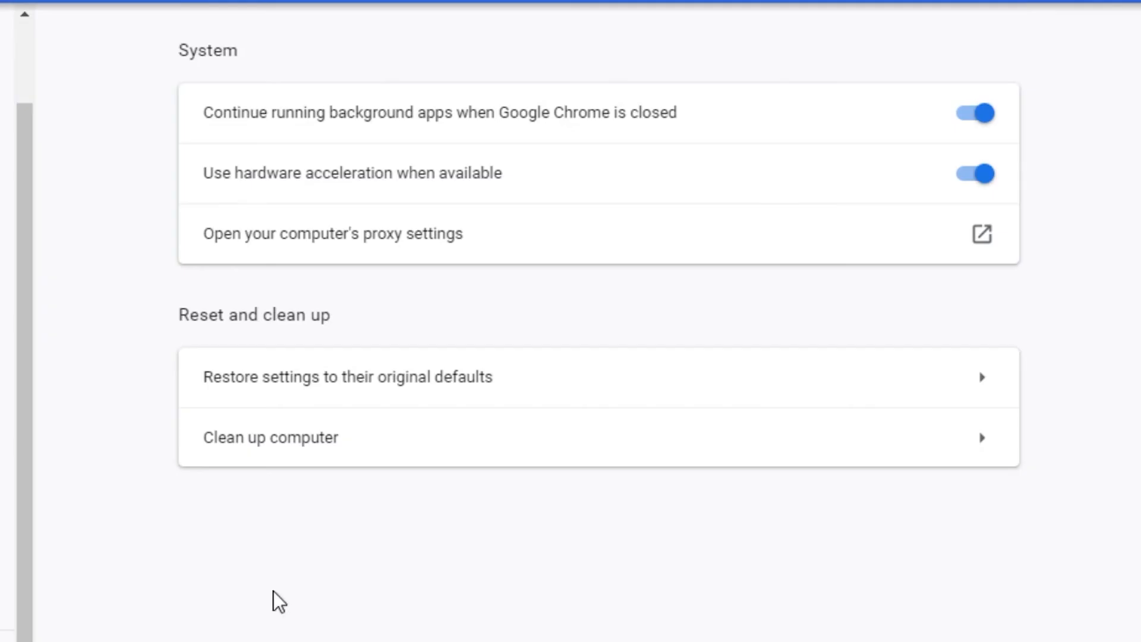
mouse_move(420, 80)
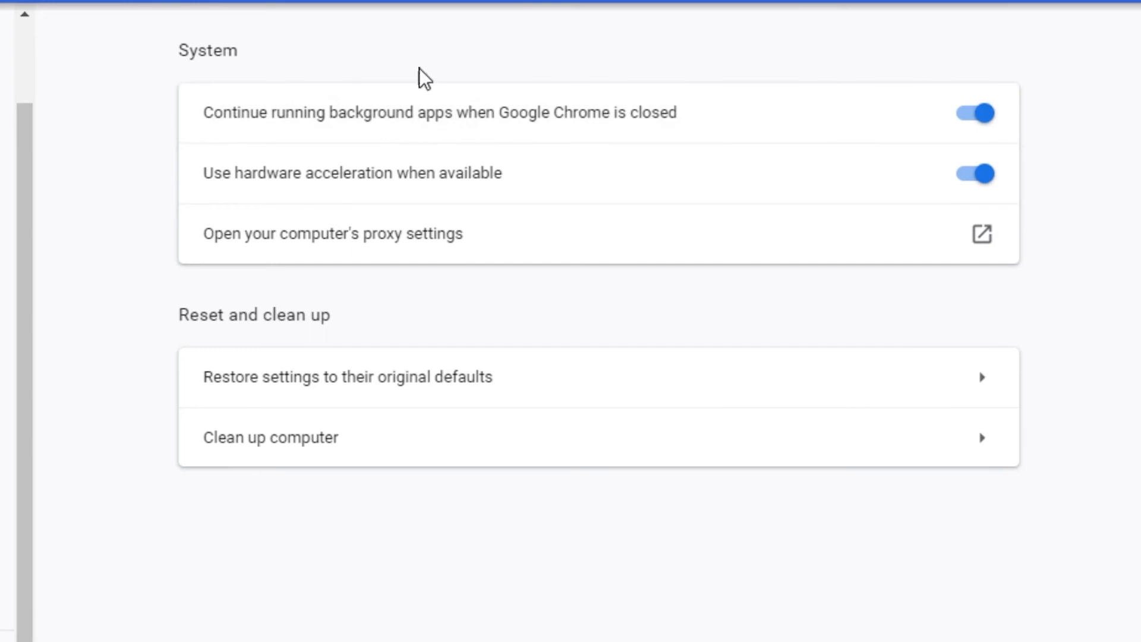
mouse_move(759, 125)
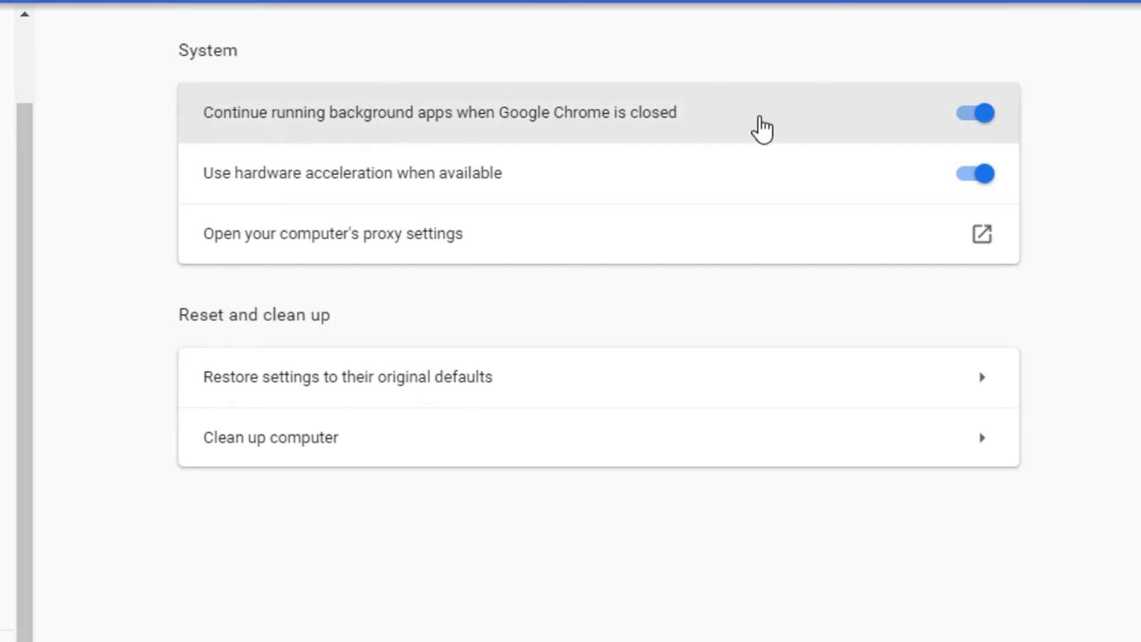
left_click(974, 112)
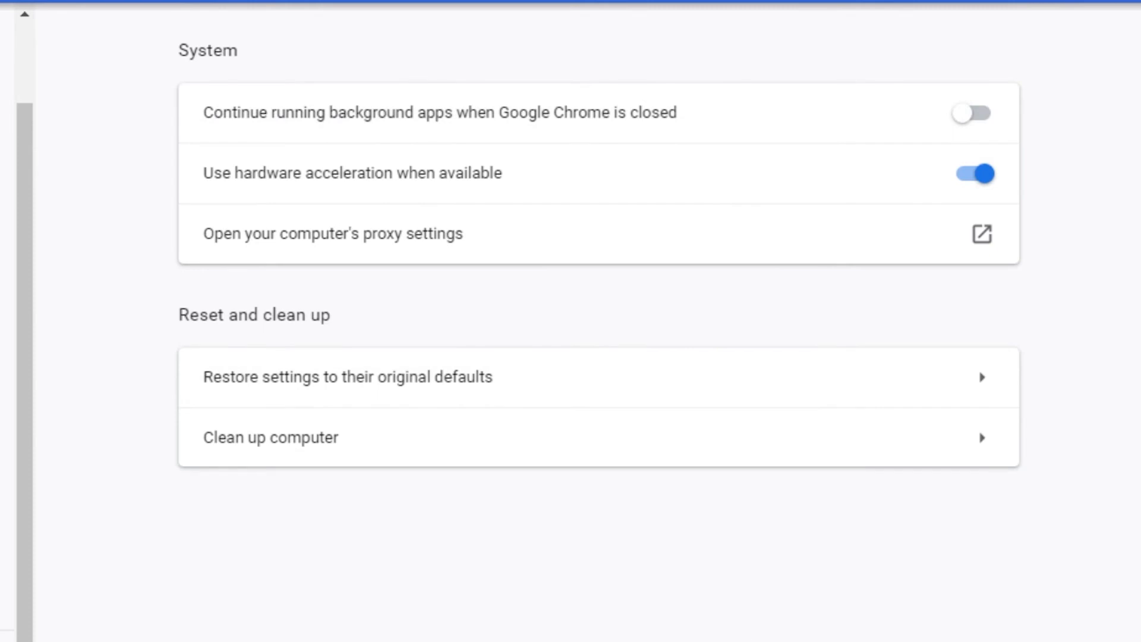
right_click(406, 542)
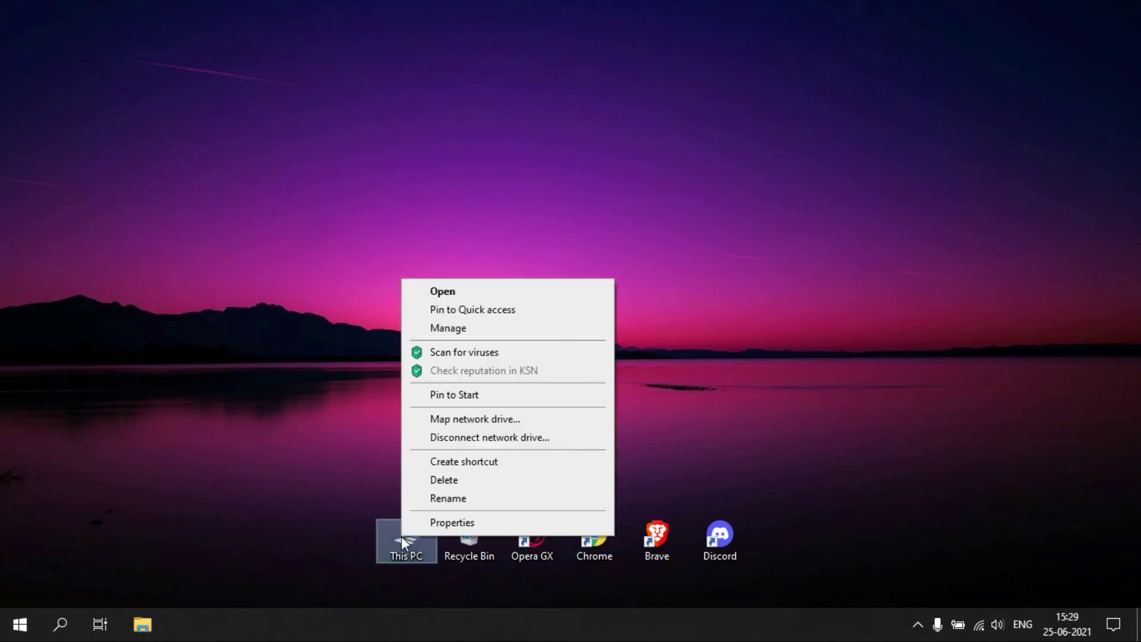
- Go from This PC Properties through Advanced system settings to Performance Options
left_click(460, 255)
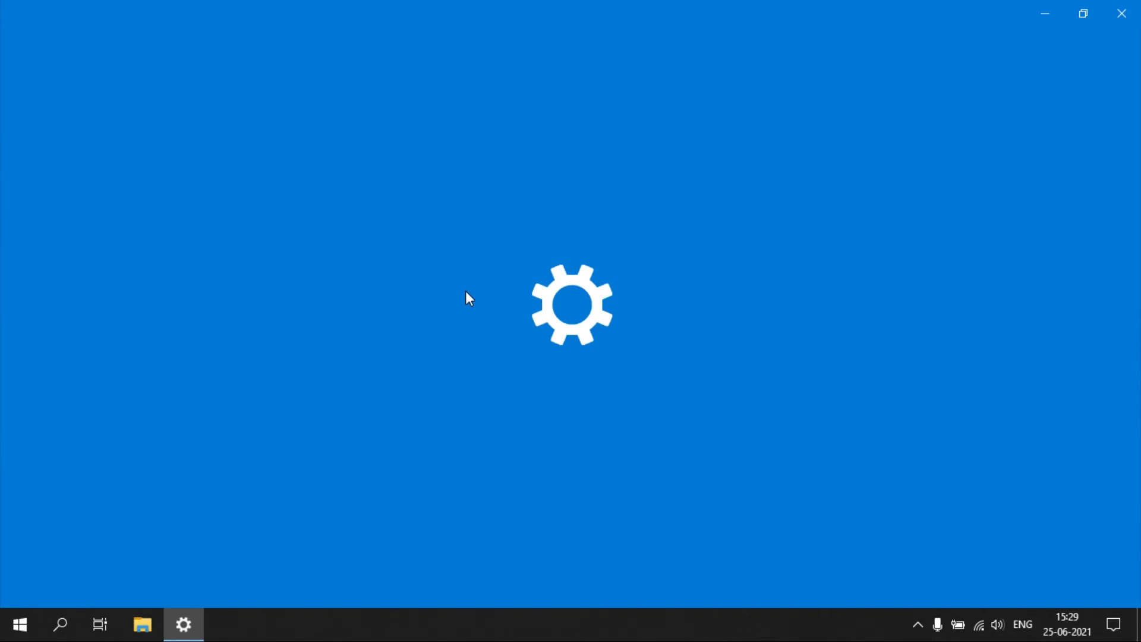
mouse_move(444, 296)
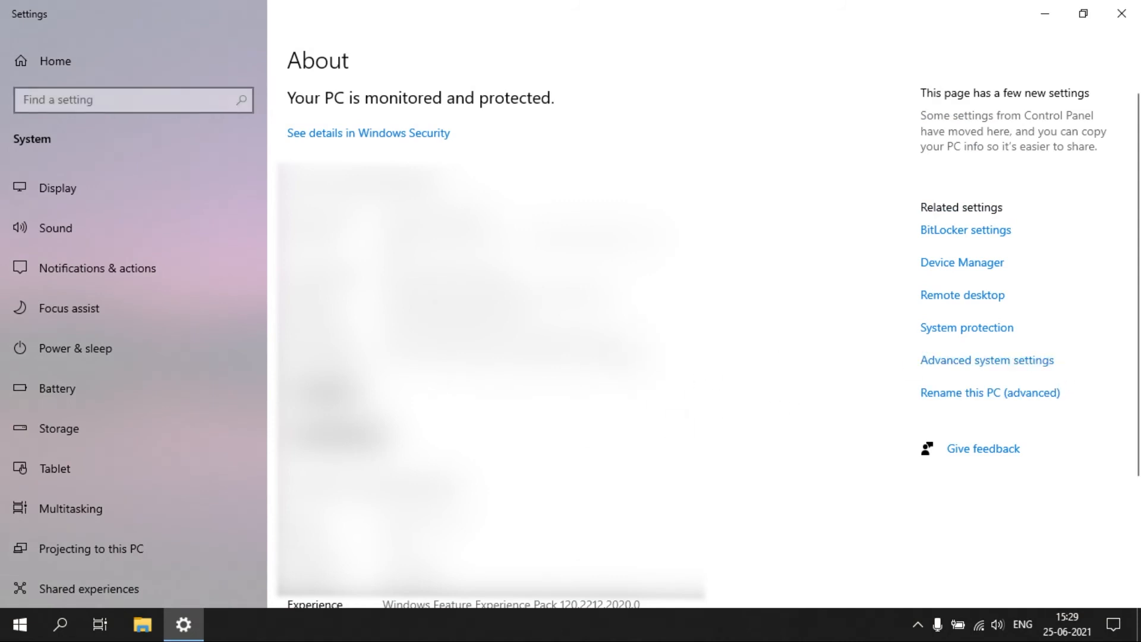
left_click(987, 360)
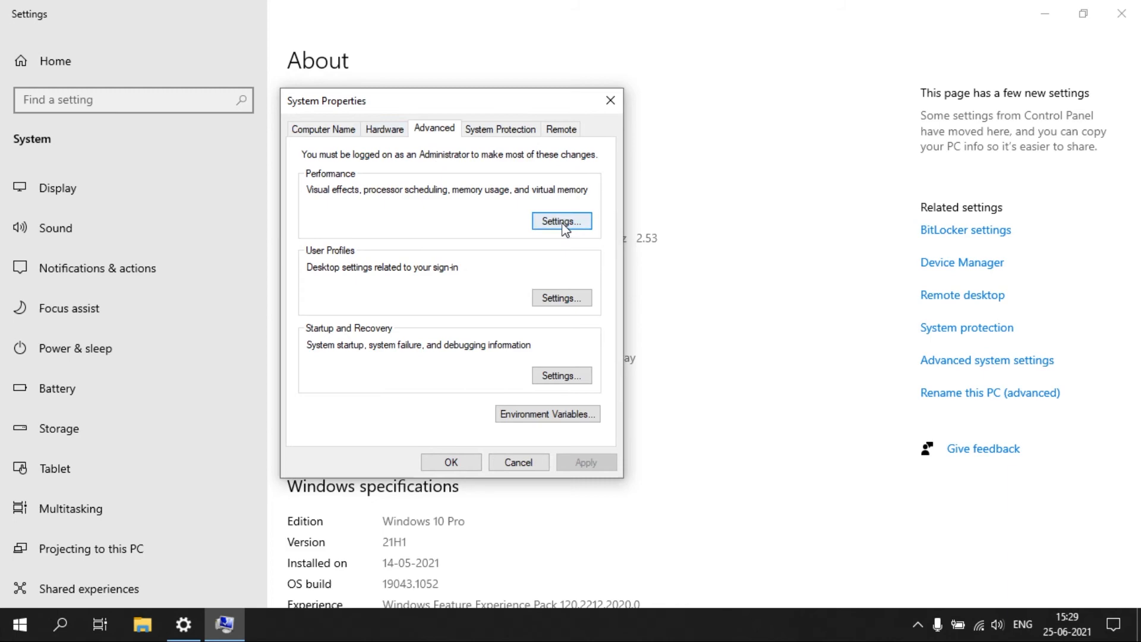
left_click(562, 221)
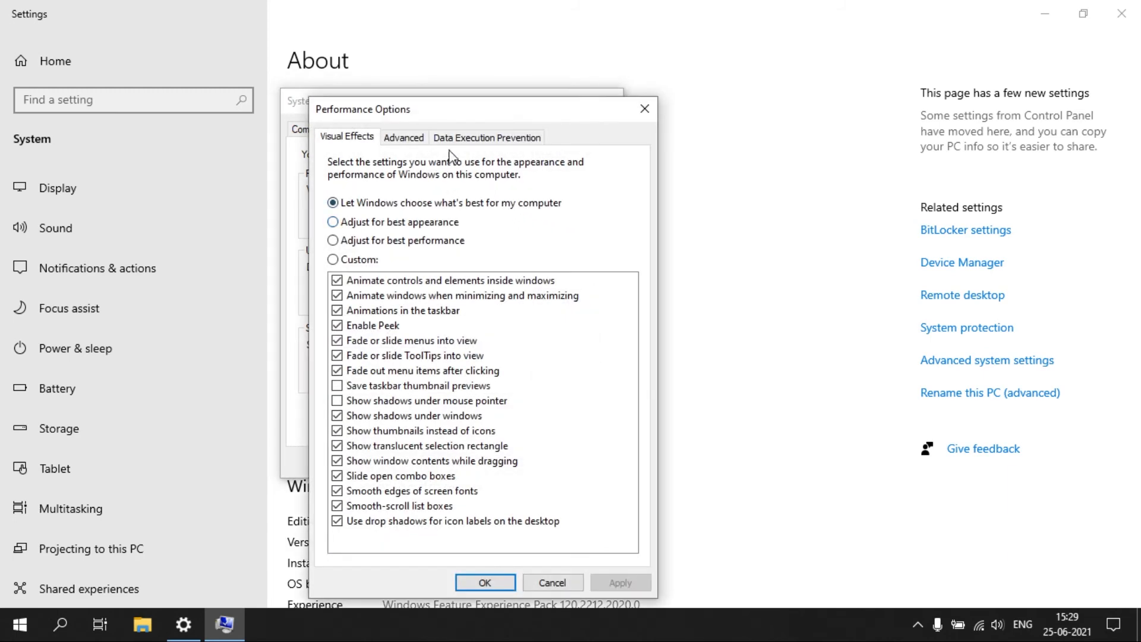
- Replace automatic management with a custom 1382–6144 MB paging file on drive C
left_click(403, 137)
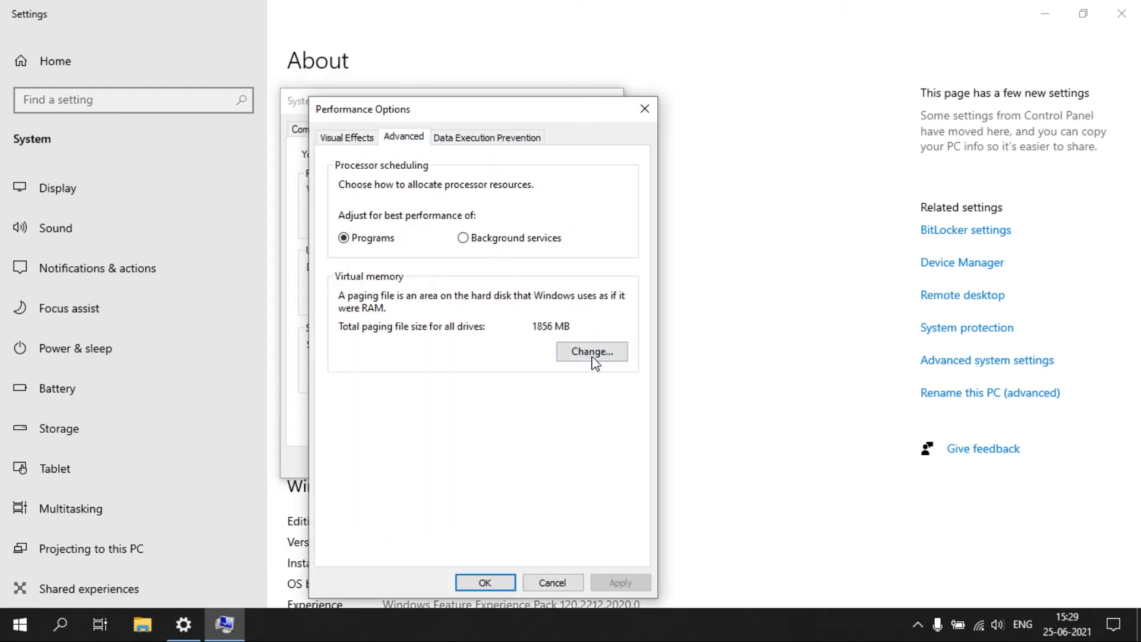
left_click(591, 351)
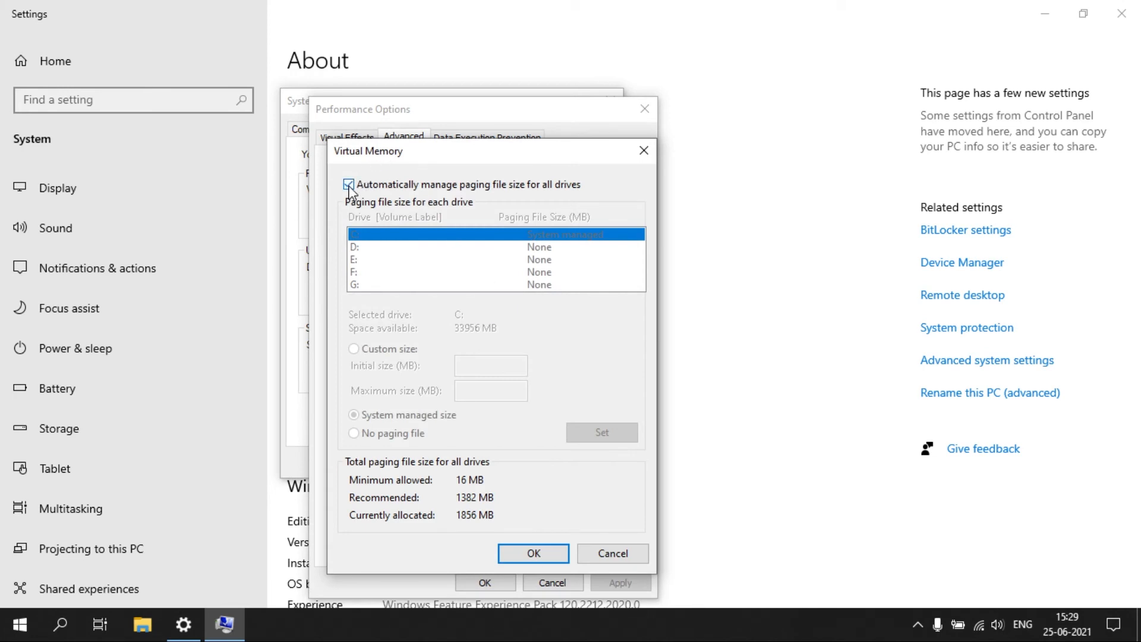
left_click(349, 184)
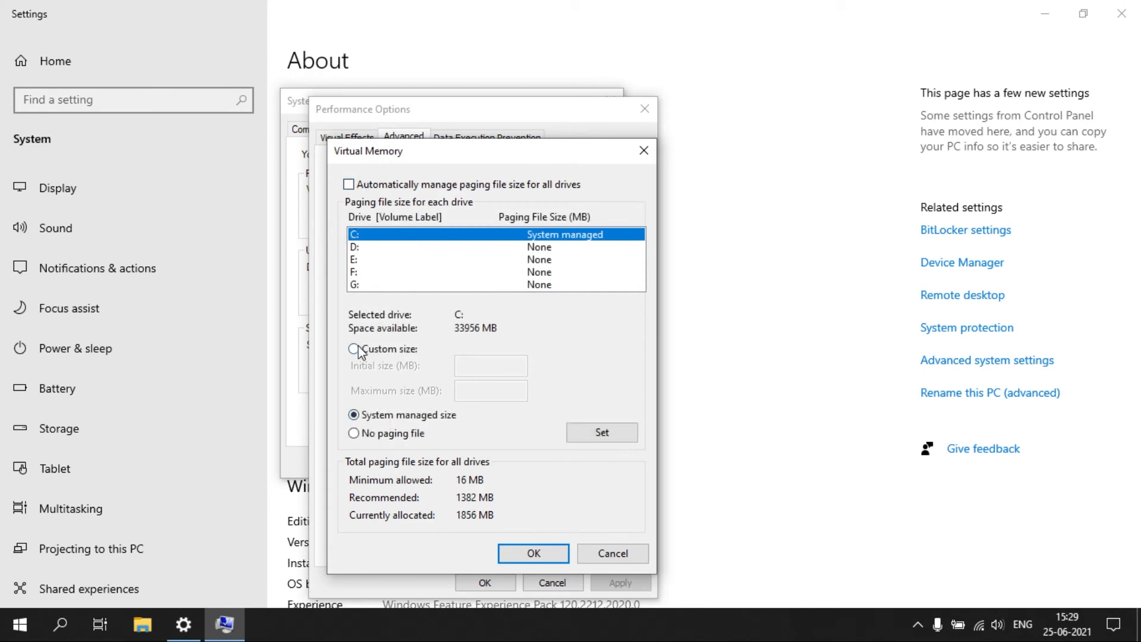
left_click(354, 349)
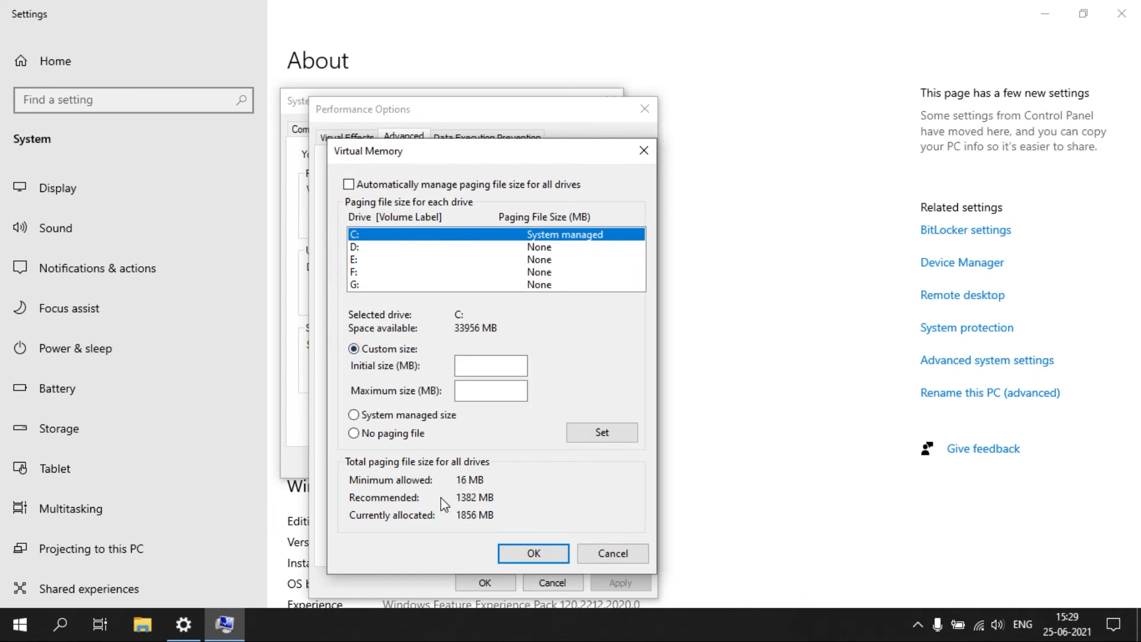
left_click(491, 365)
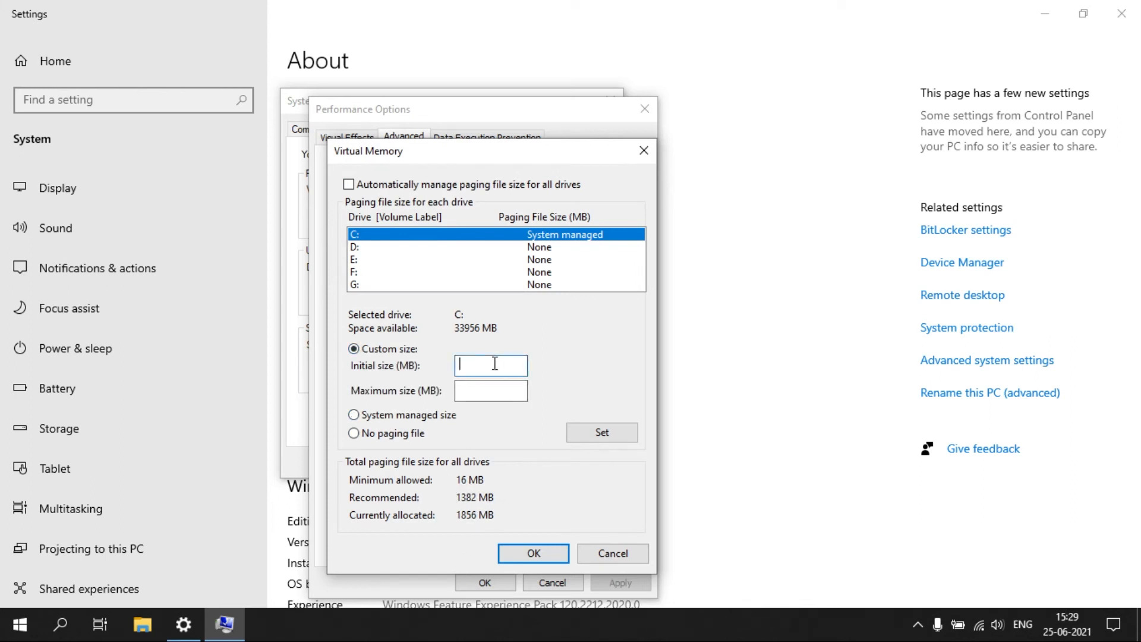
type("136")
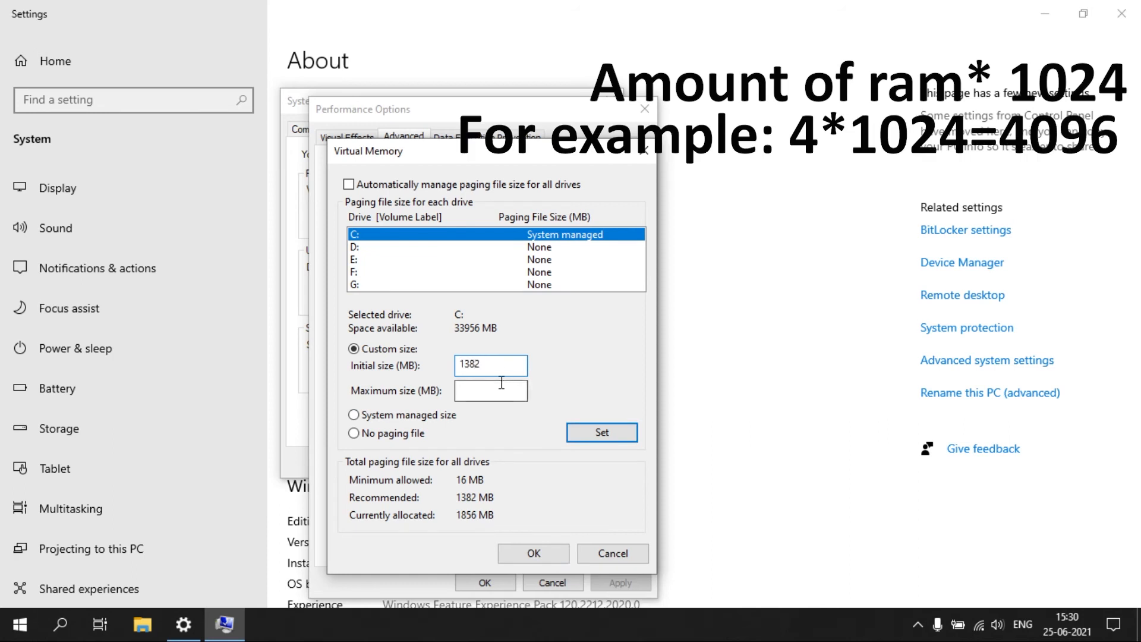
left_click(490, 390)
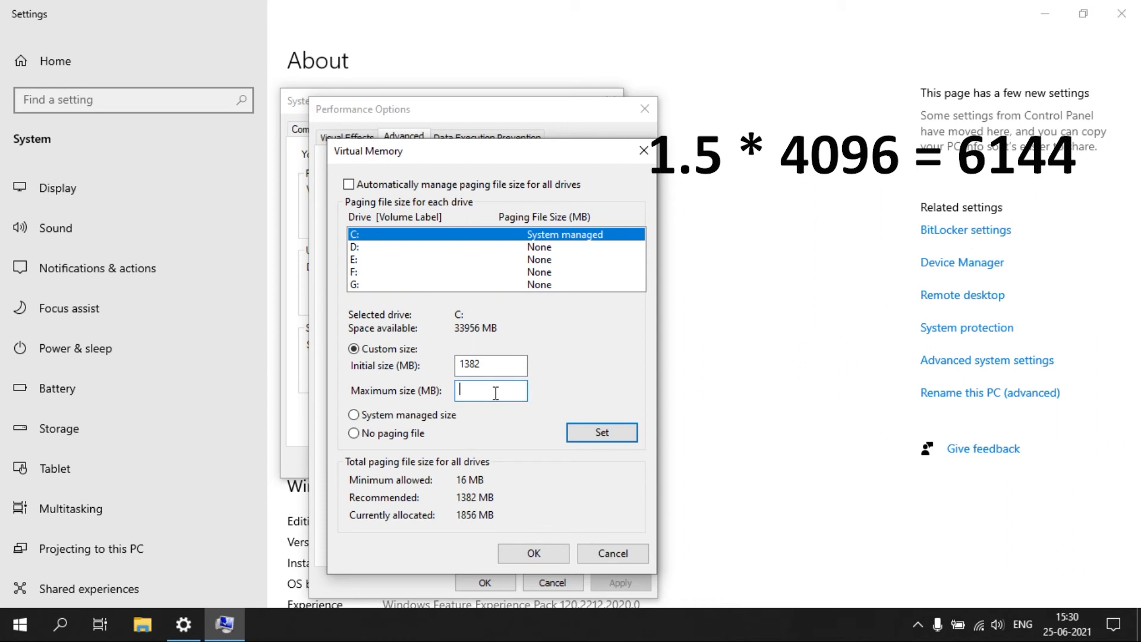
type("6144")
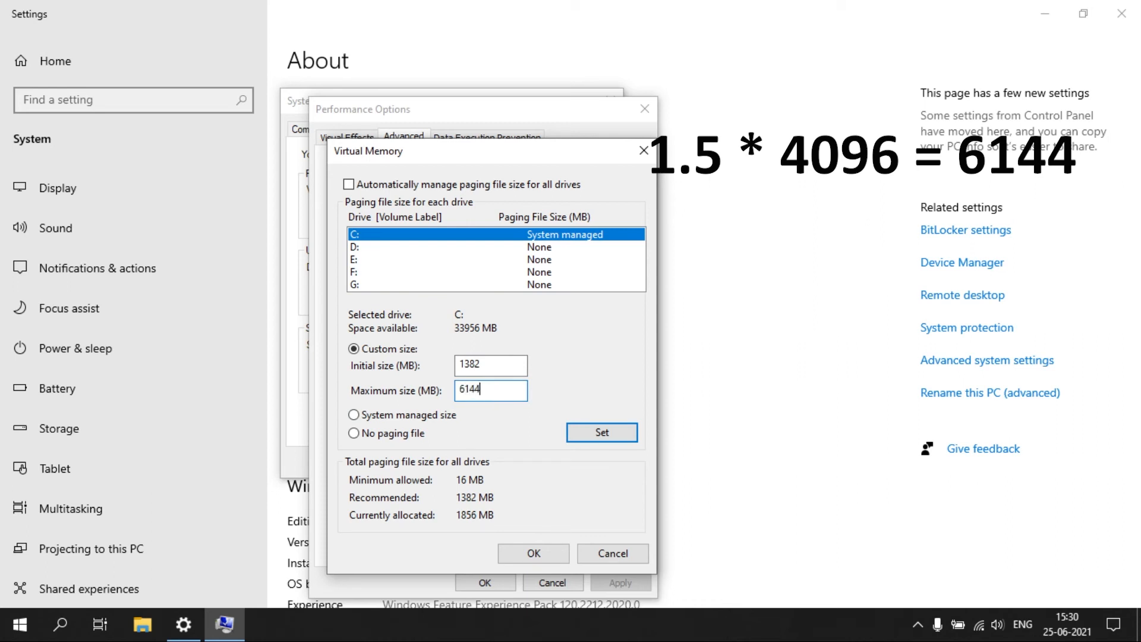
left_click(601, 432)
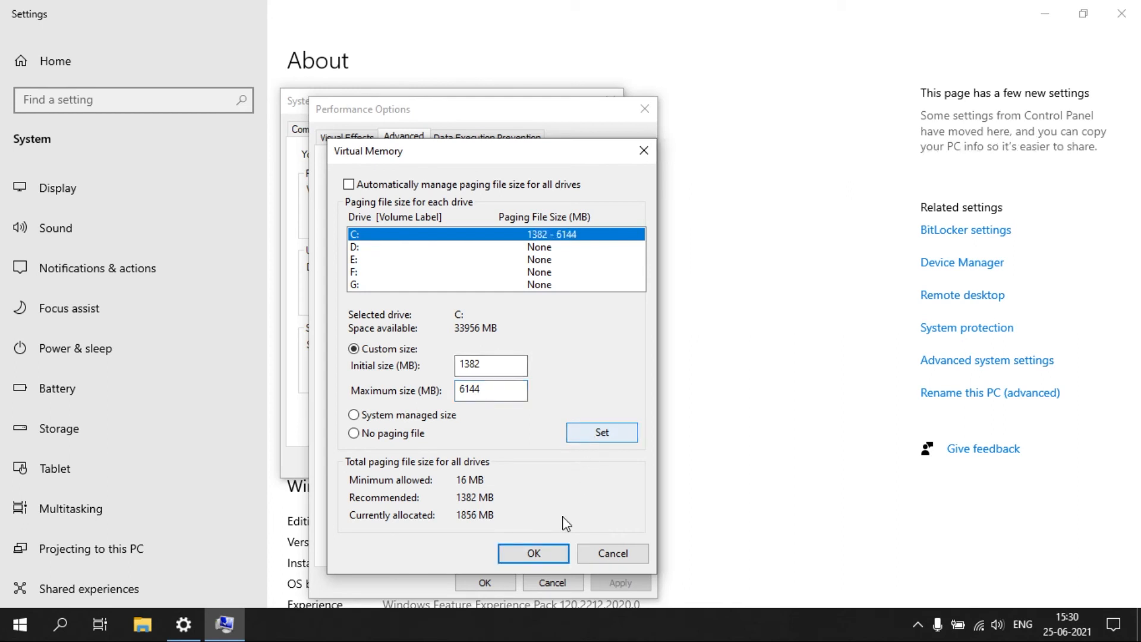
left_click(533, 553)
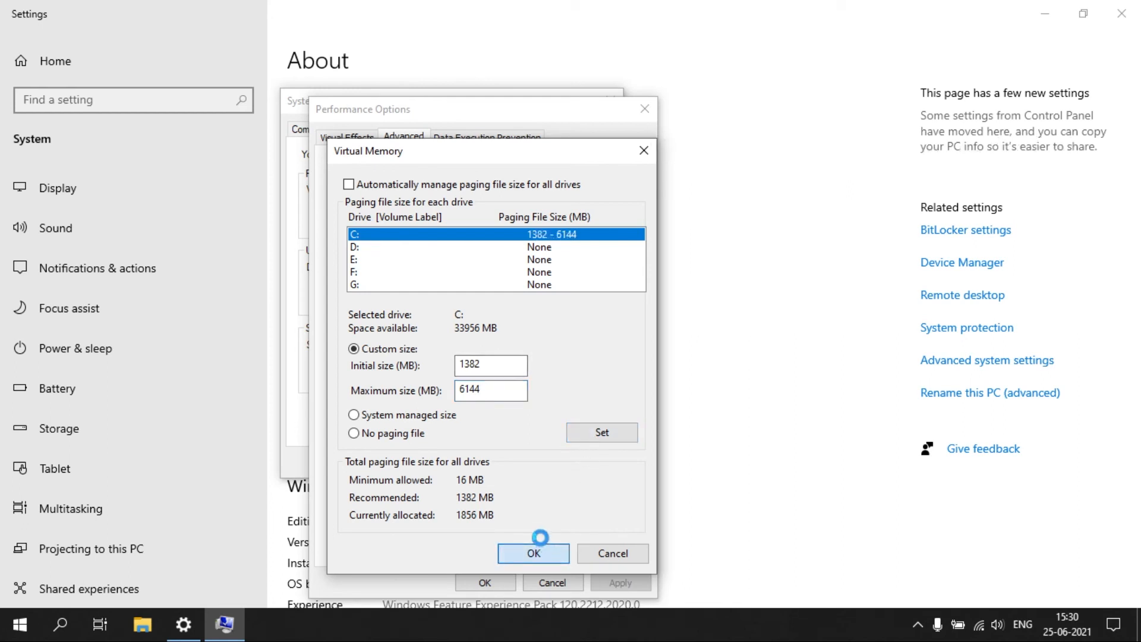
left_click(533, 553)
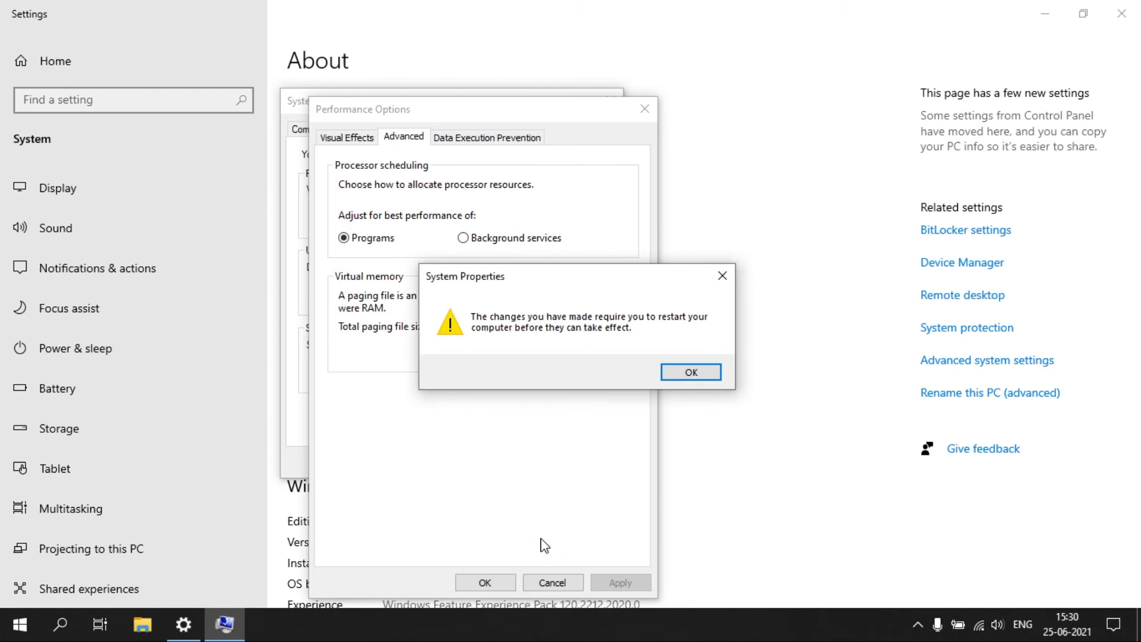
mouse_move(476, 315)
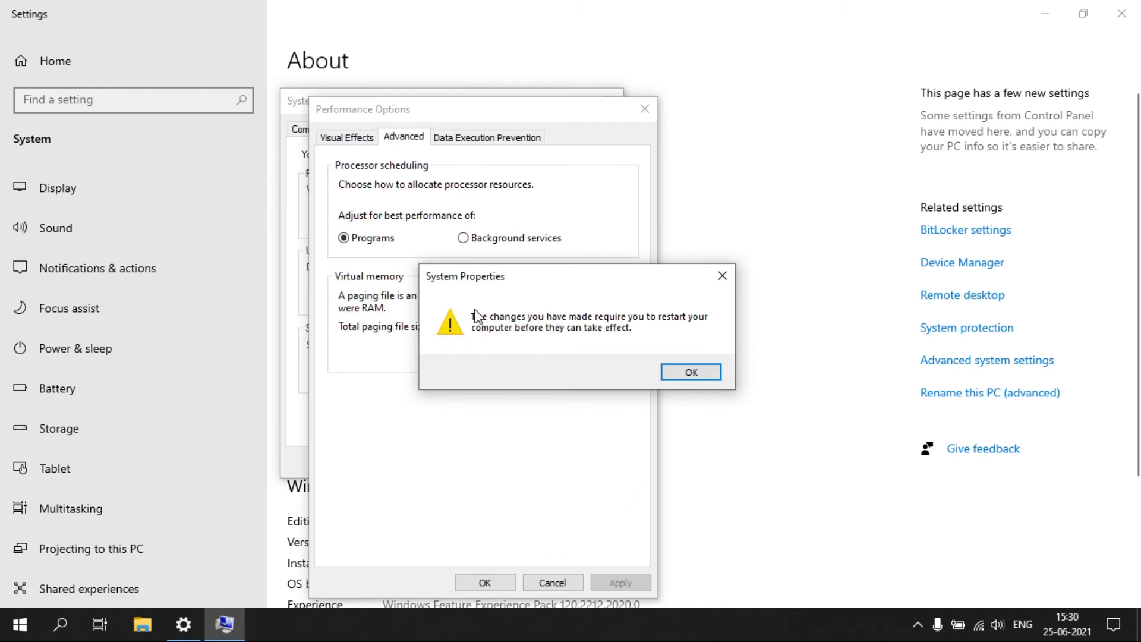
mouse_move(650, 329)
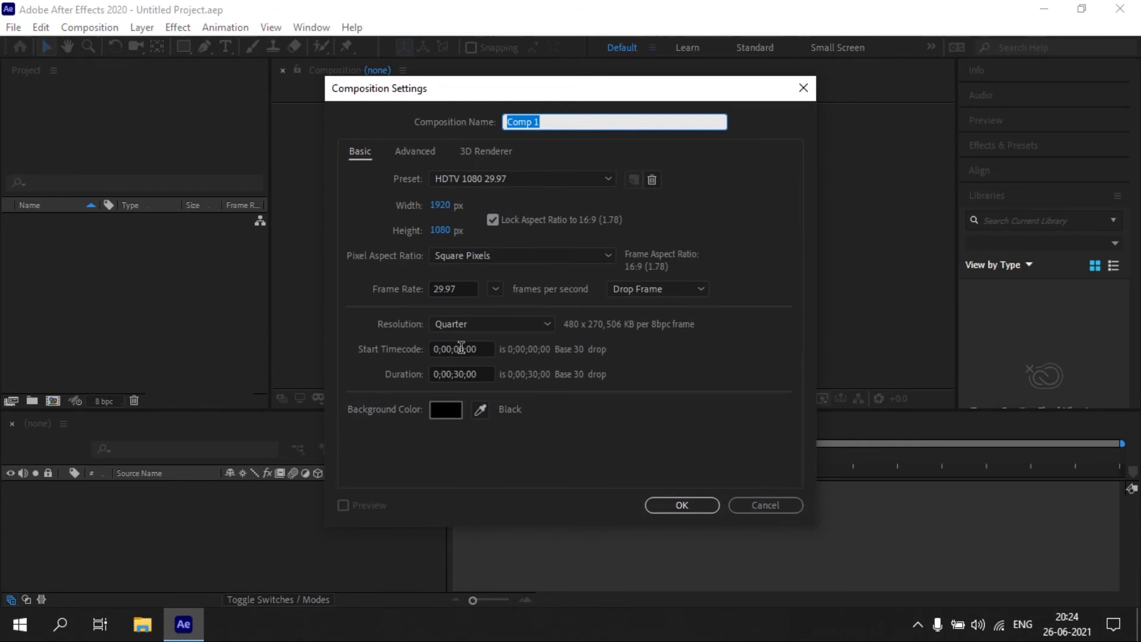
mouse_move(552, 300)
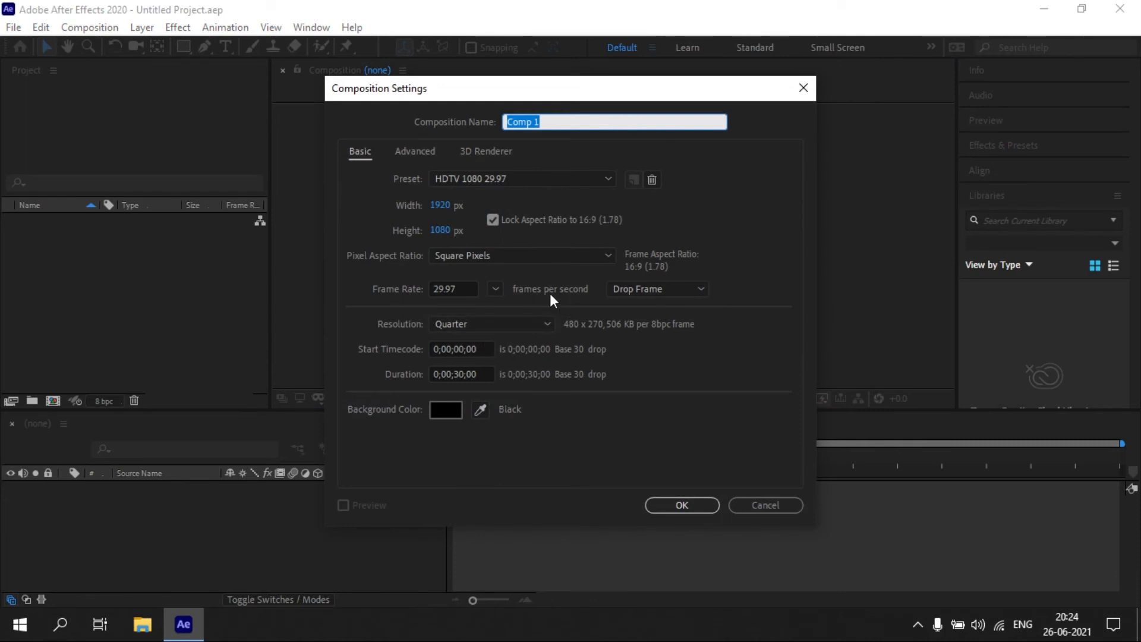
mouse_move(443, 210)
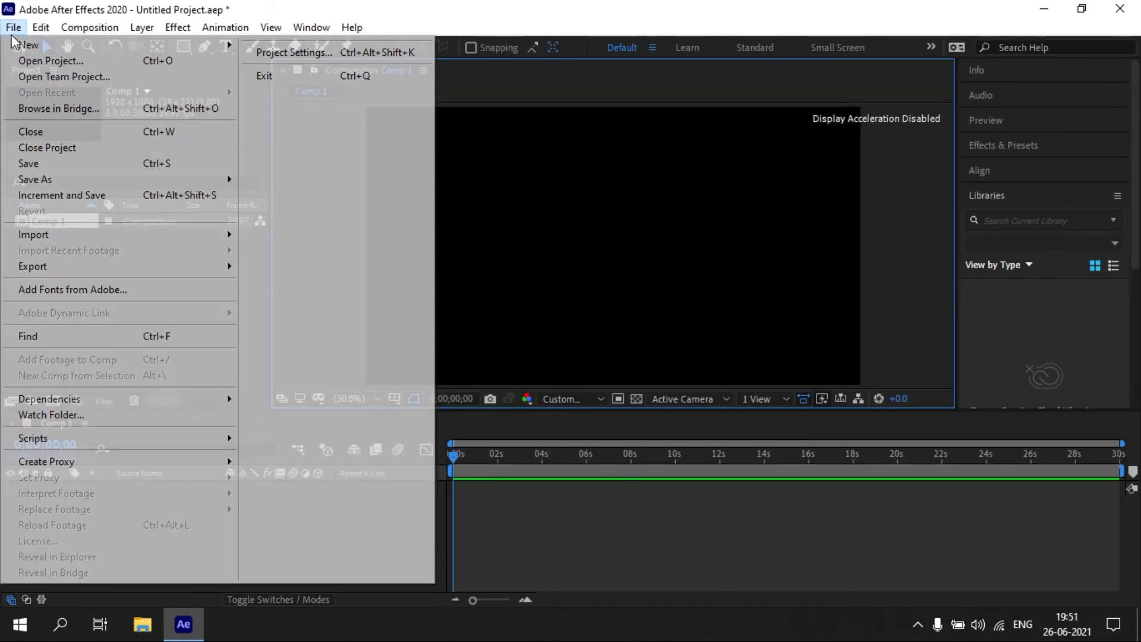
- Set After Effects zoom and colour management quality to Faster, then adjust reserved RAM to 0.8 GB
left_click(90, 27)
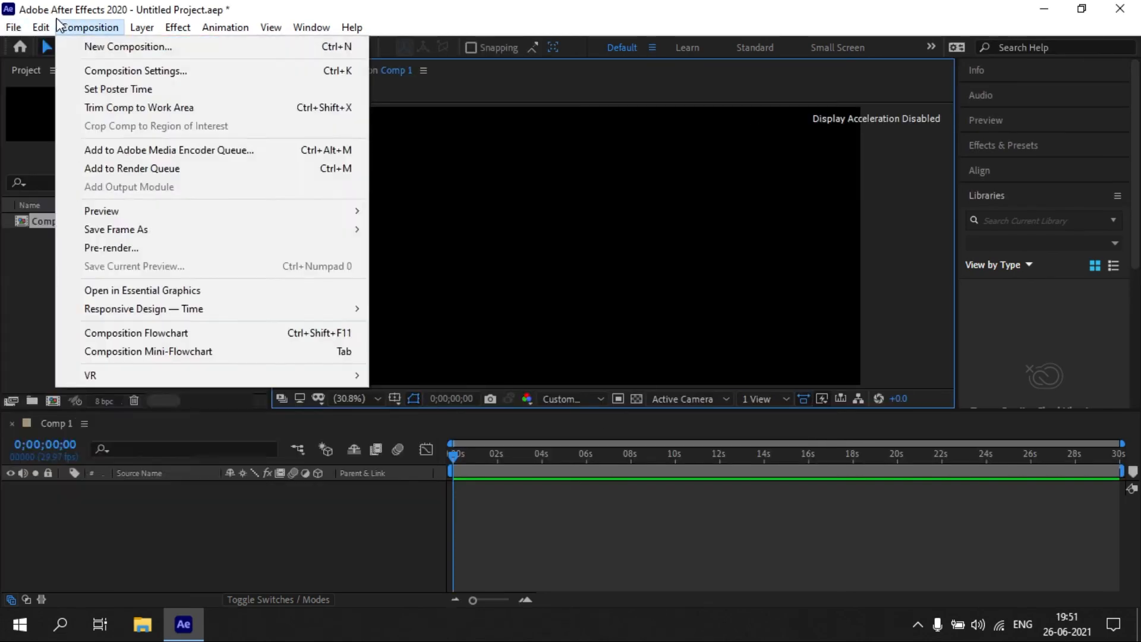
left_click(38, 27)
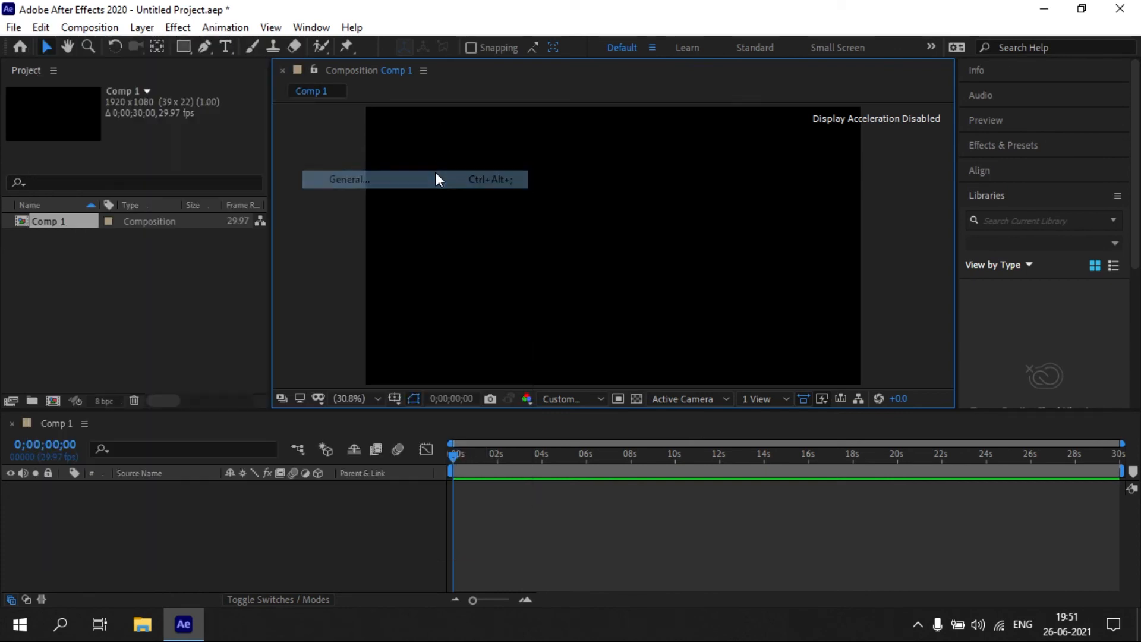
left_click(346, 178)
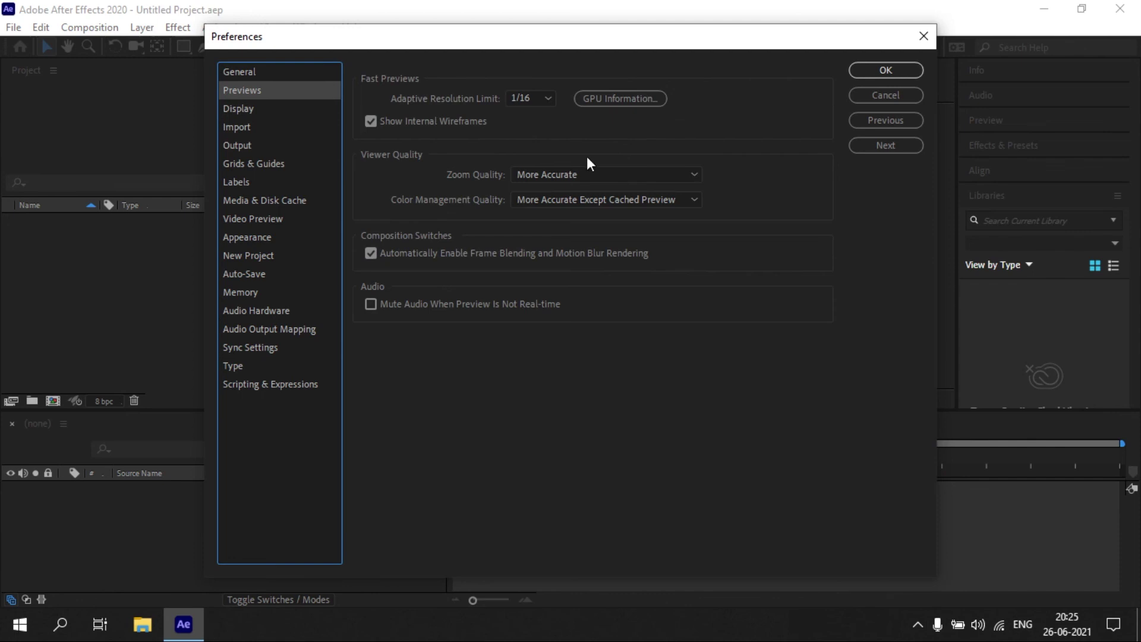
left_click(531, 99)
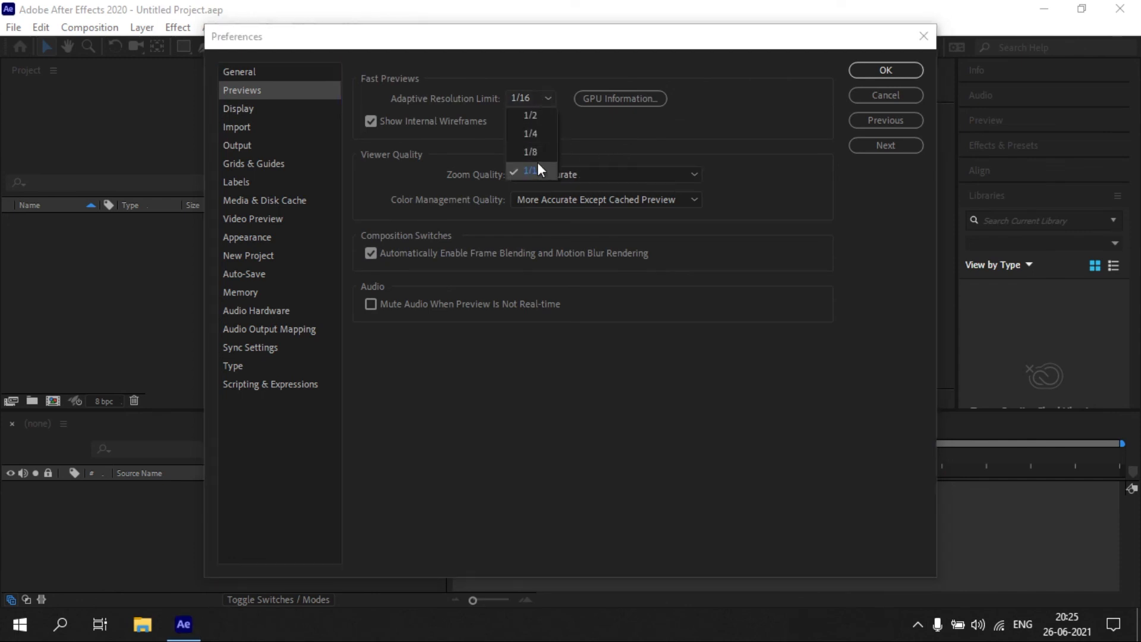
left_click(604, 174)
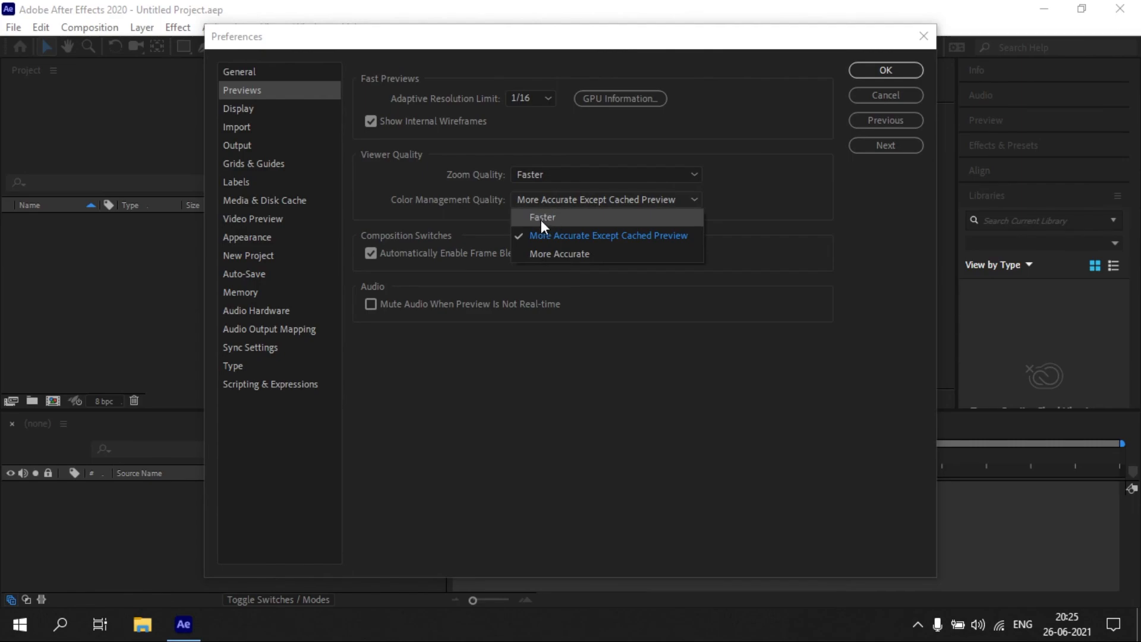
left_click(265, 200)
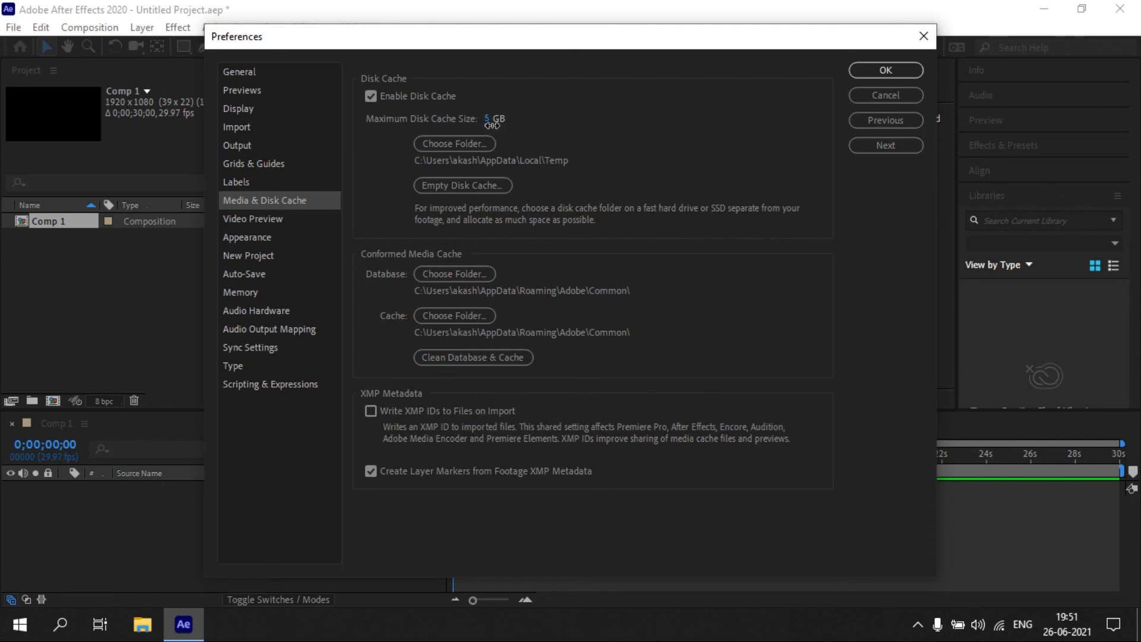
left_click(240, 293)
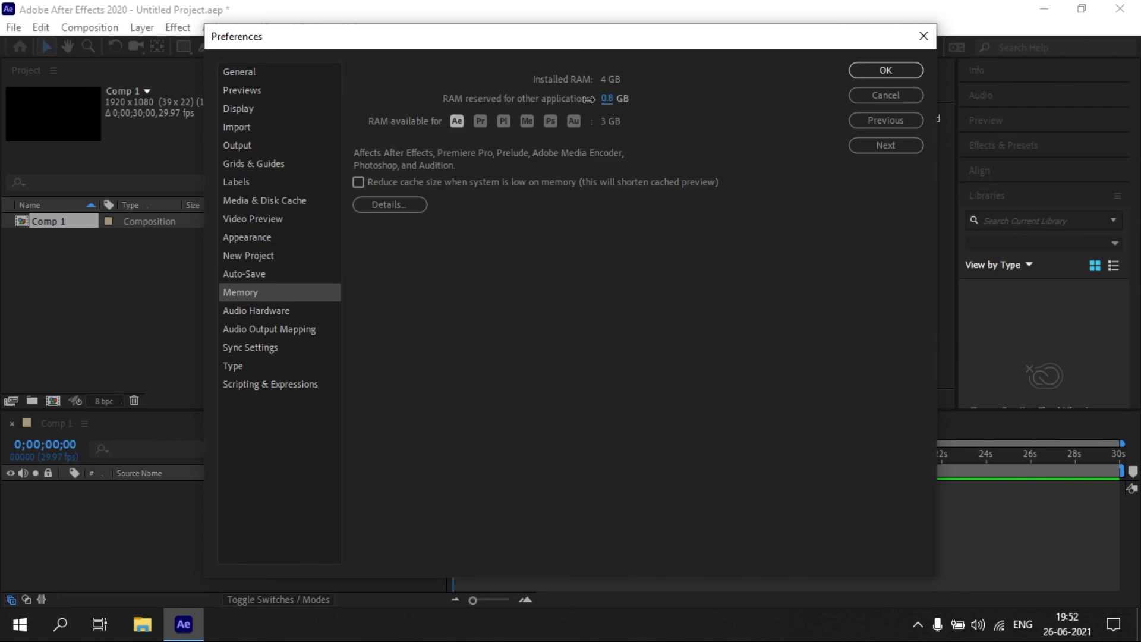
left_click(885, 70)
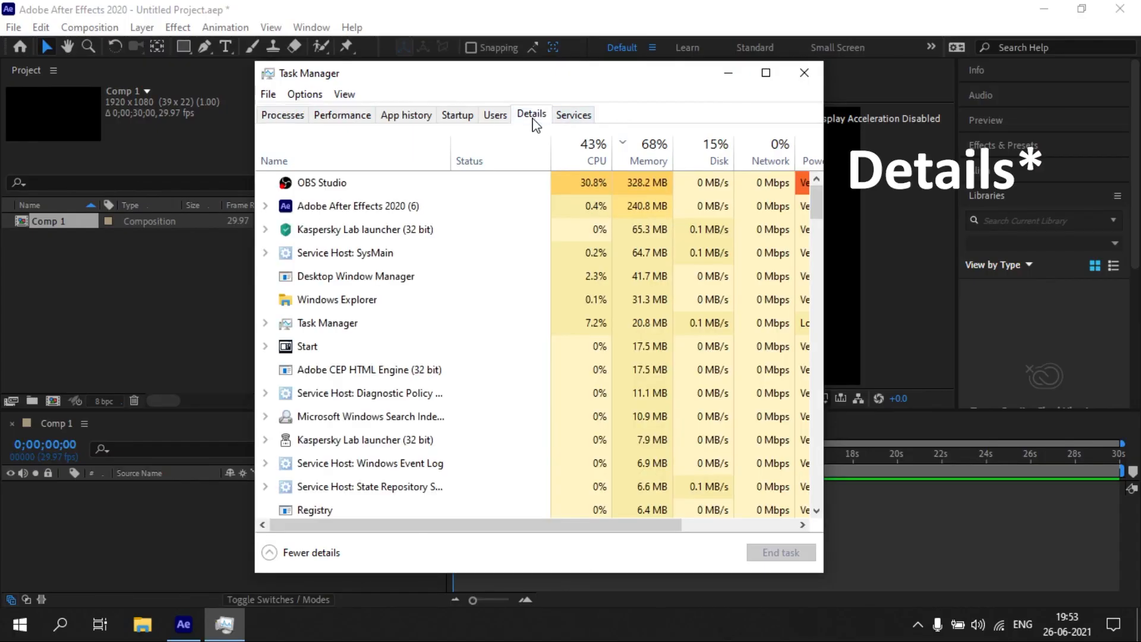
- Set the AfterFX.exe process priority to High in Task Manager
right_click(295, 178)
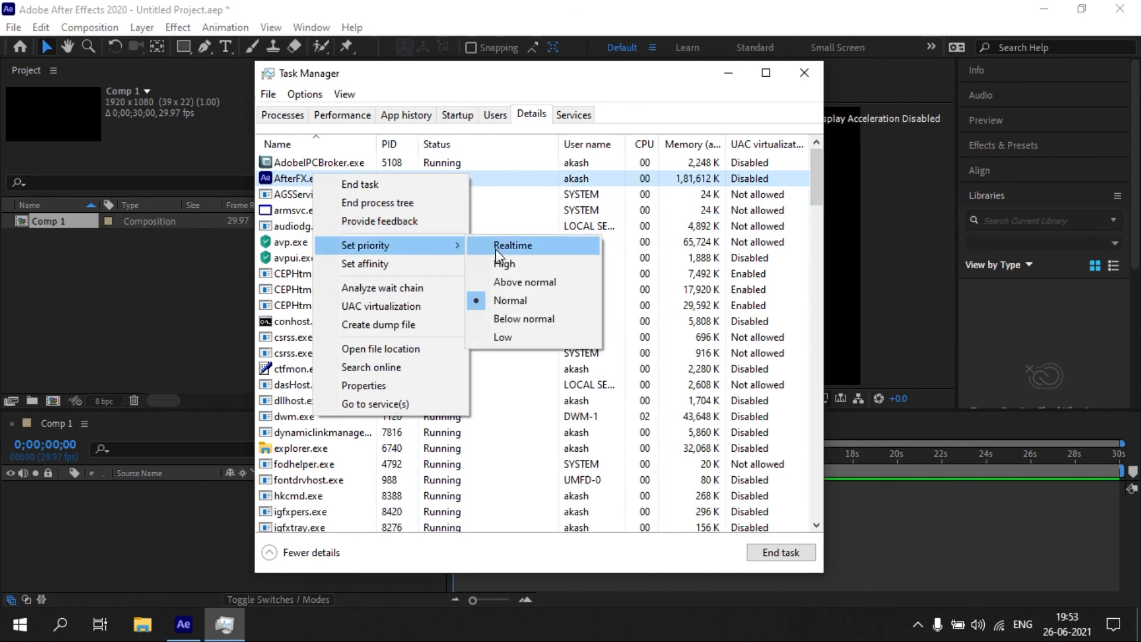
left_click(513, 246)
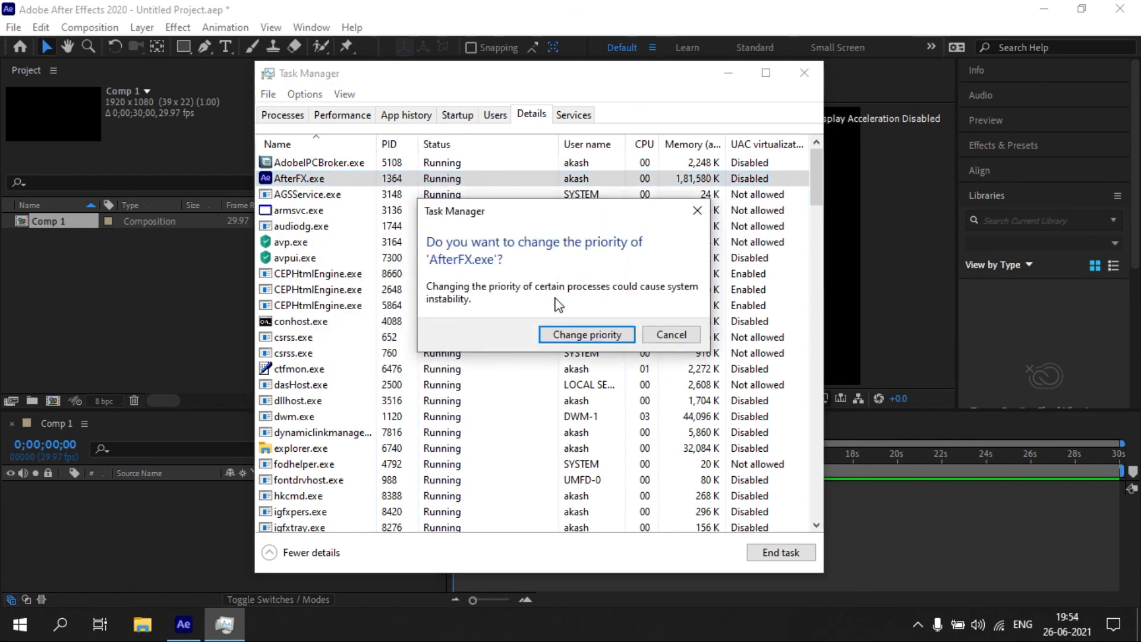